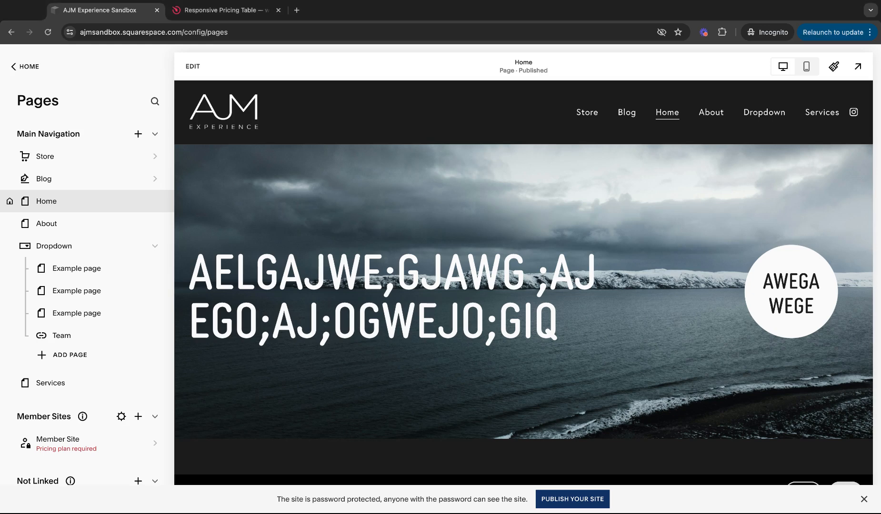
Step: Add a blank section below the pricing cards and insert a shape block into it
scroll(down, 3)
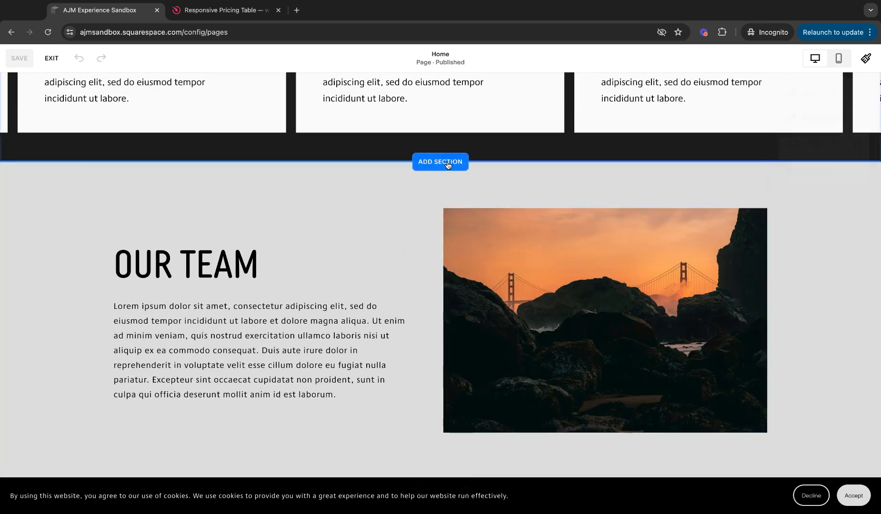
click(440, 162)
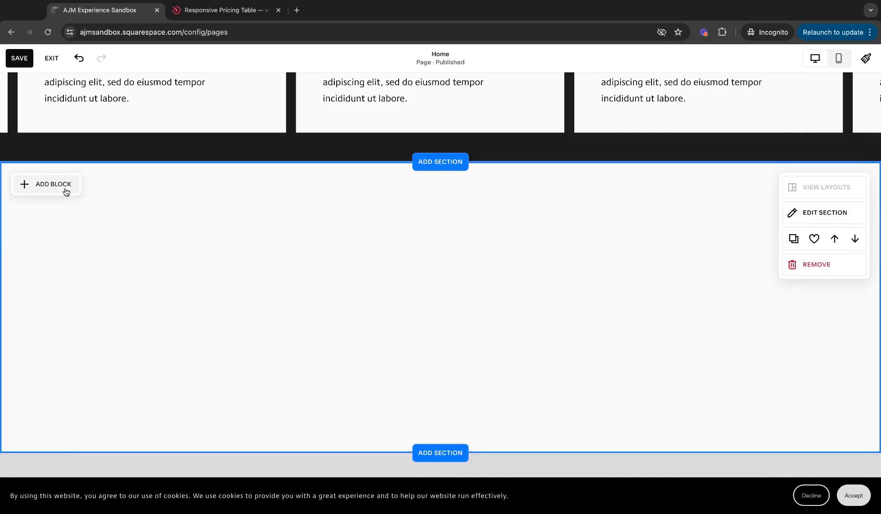
click(54, 184)
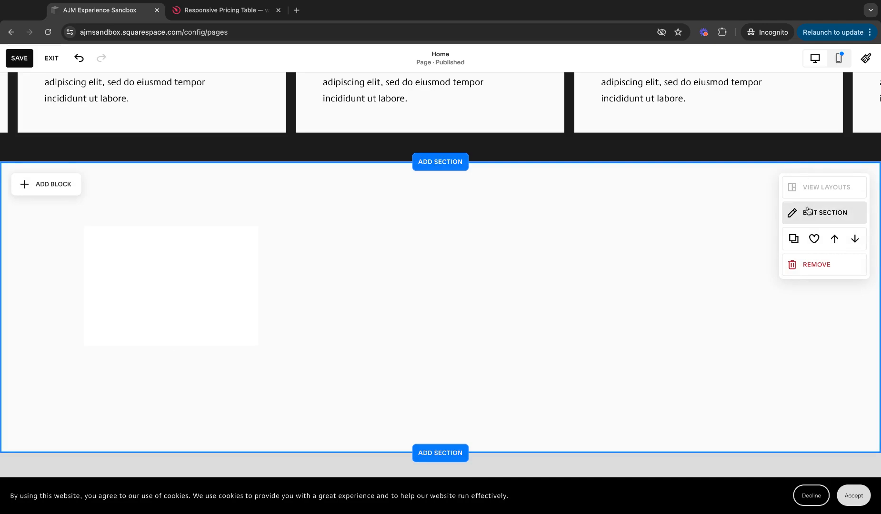
Step: Give the new section a dark colour theme and stretch the shape into a centred tall card
click(822, 213)
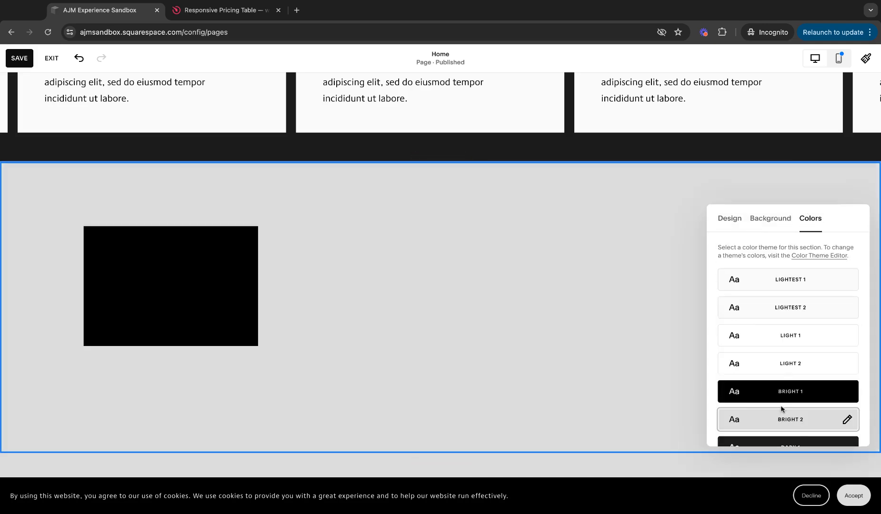
click(375, 235)
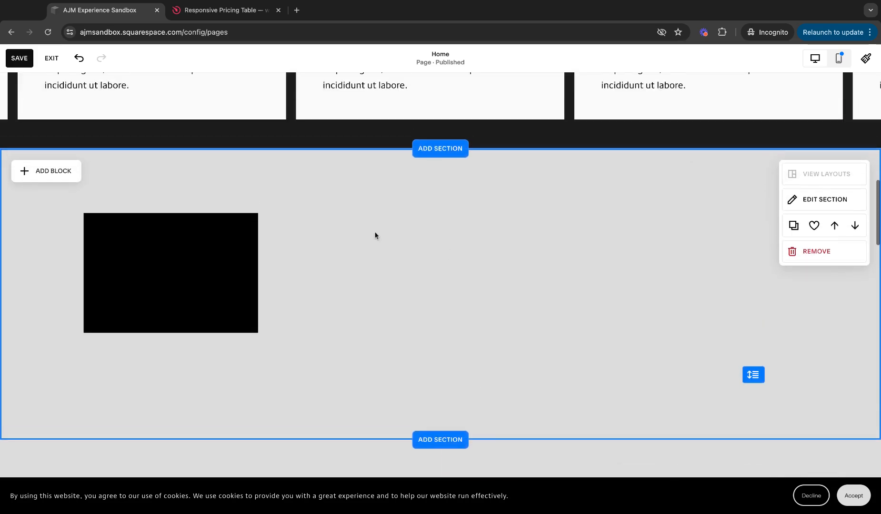
click(825, 199)
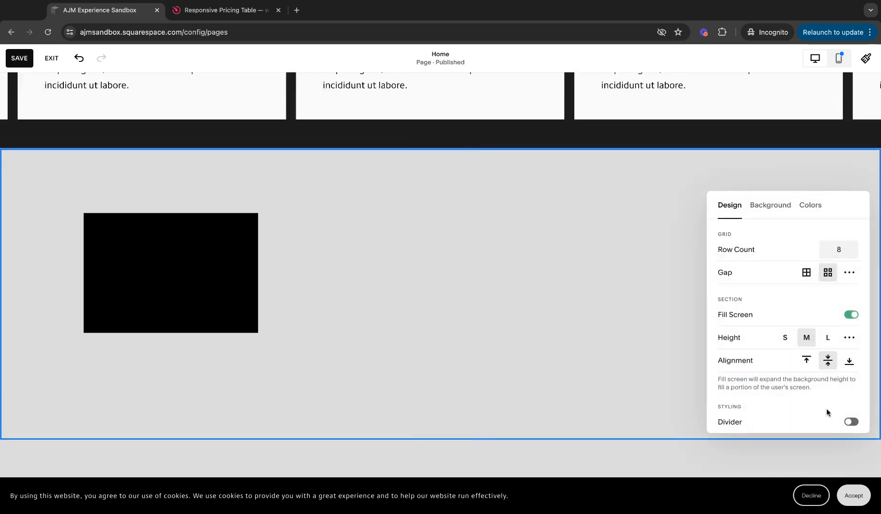
click(809, 205)
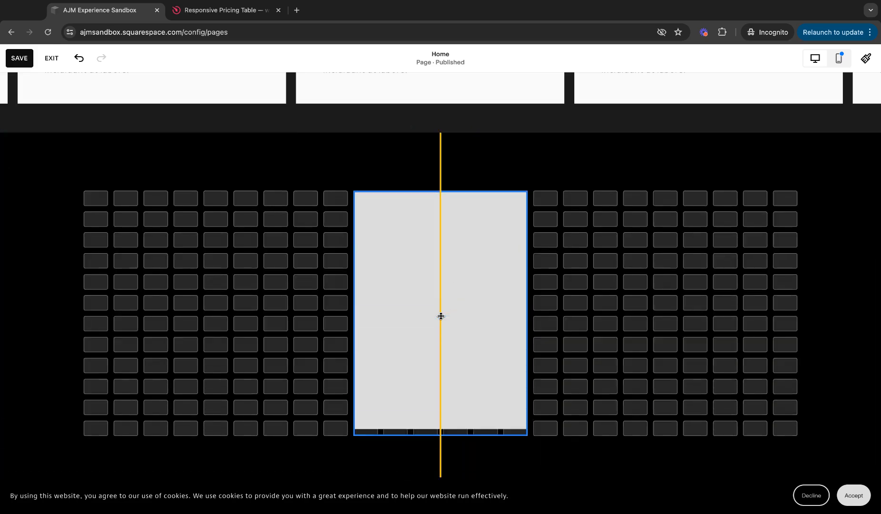
Step: Finish centring the tall card shape and colour it white
click(440, 316)
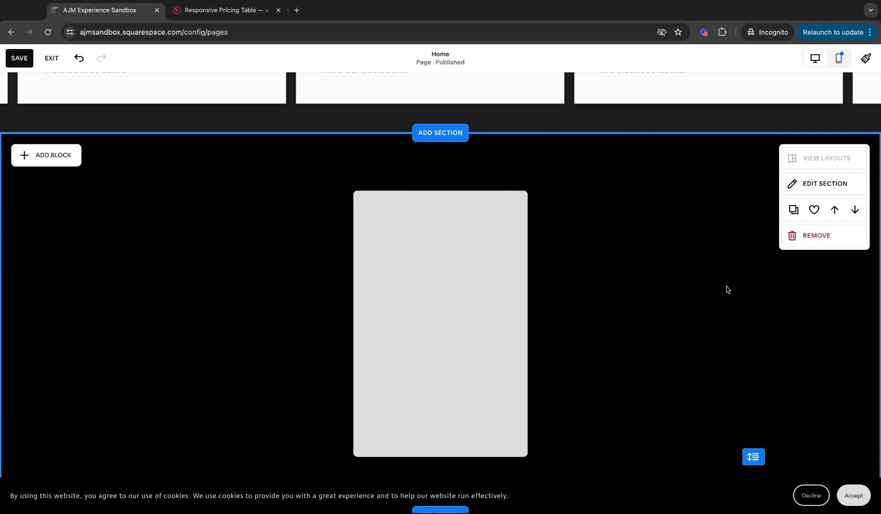
mouse_move(87, 185)
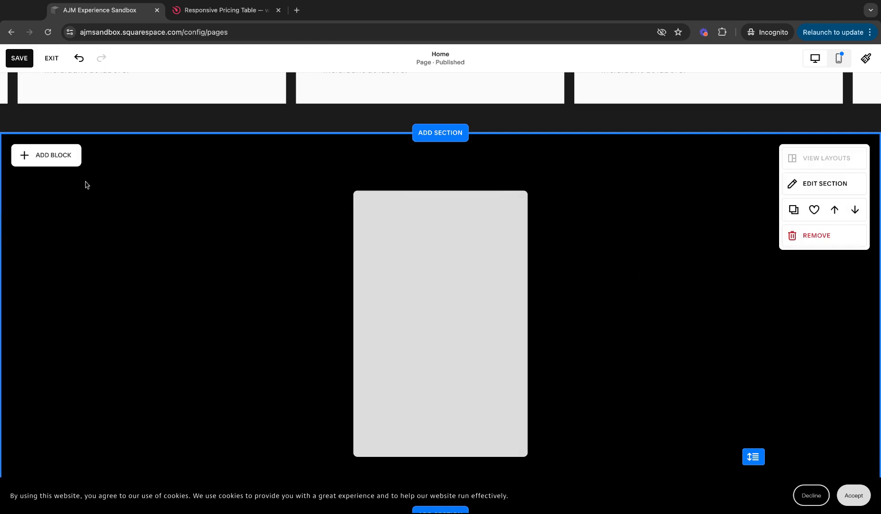
mouse_move(69, 159)
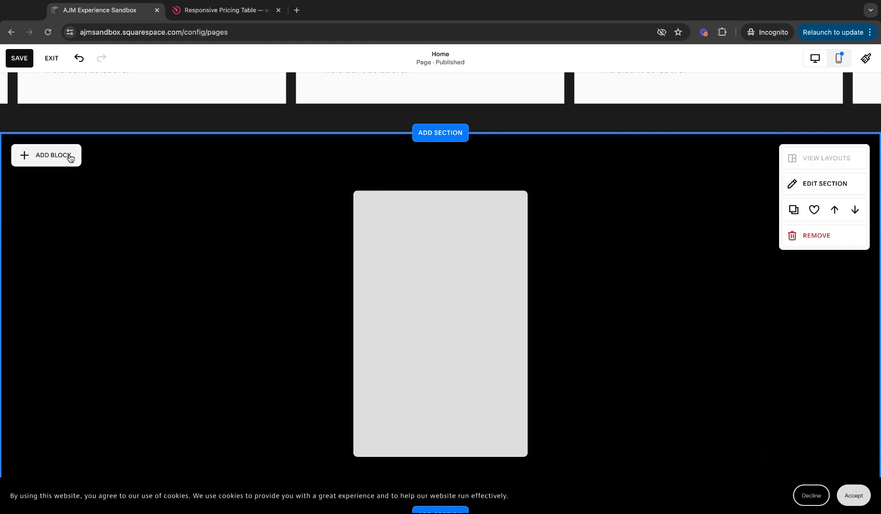
click(440, 323)
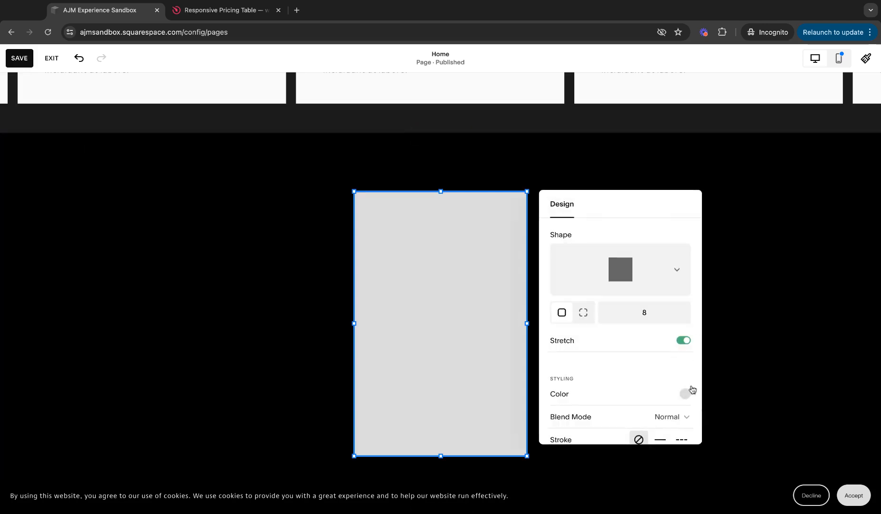
click(685, 393)
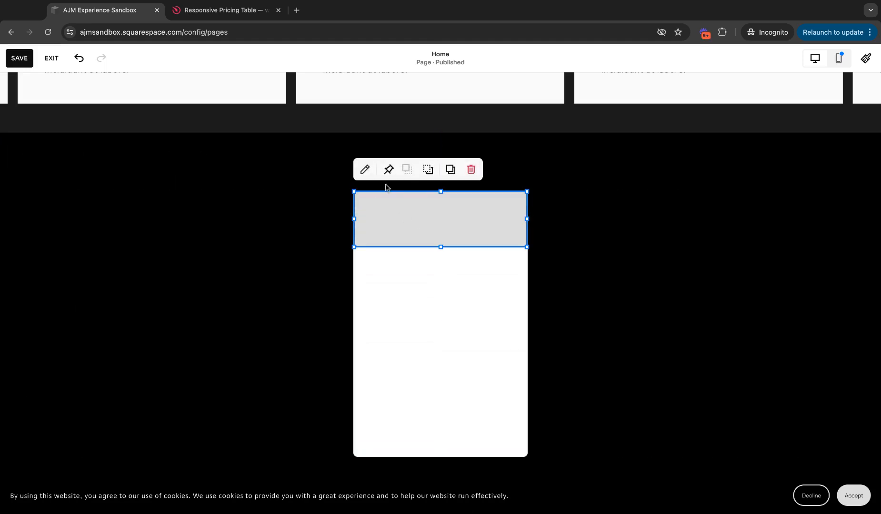
Step: Colour the header shape custom teal #319AAB and bring up the block list
click(365, 169)
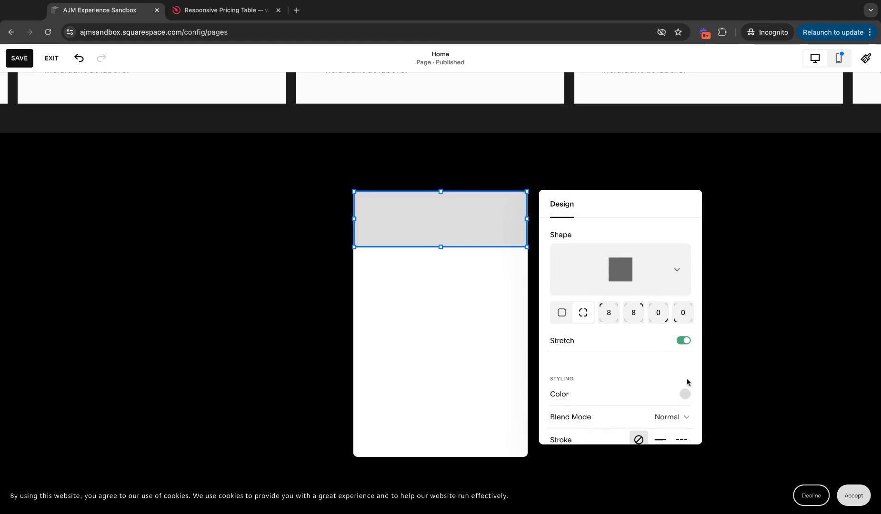
click(685, 394)
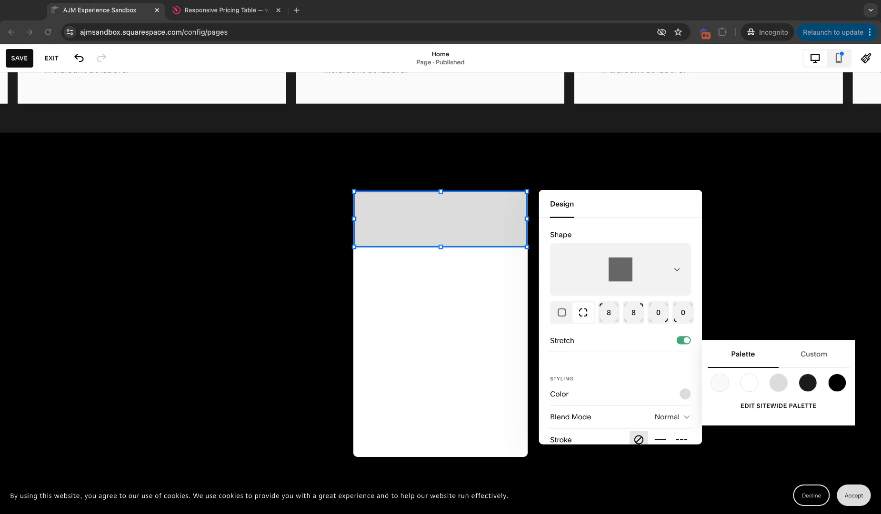
click(812, 355)
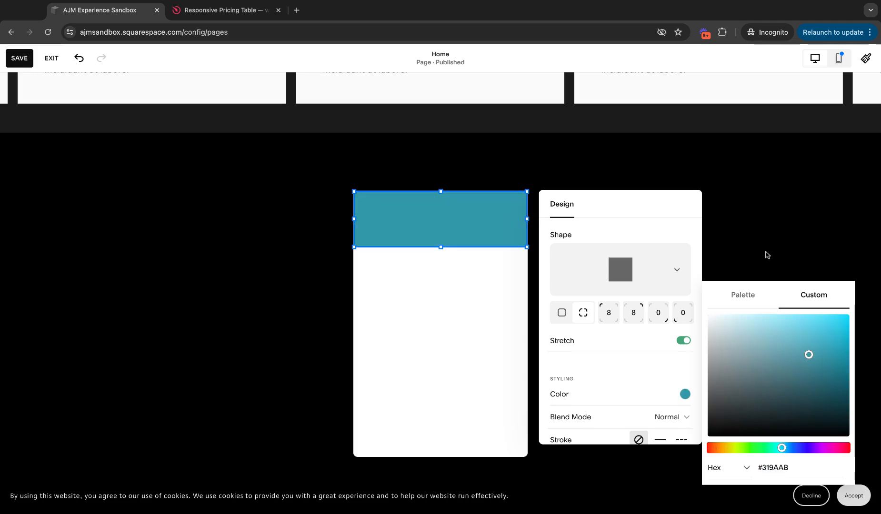
click(310, 234)
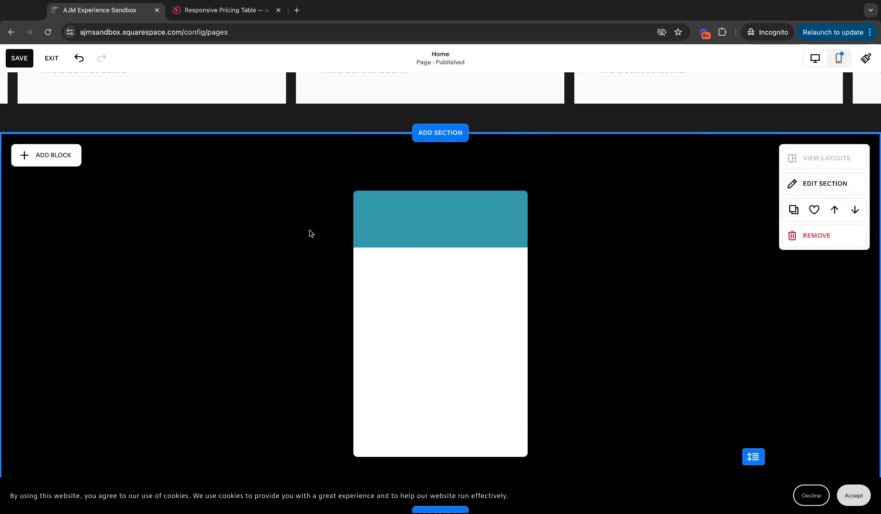
mouse_move(565, 445)
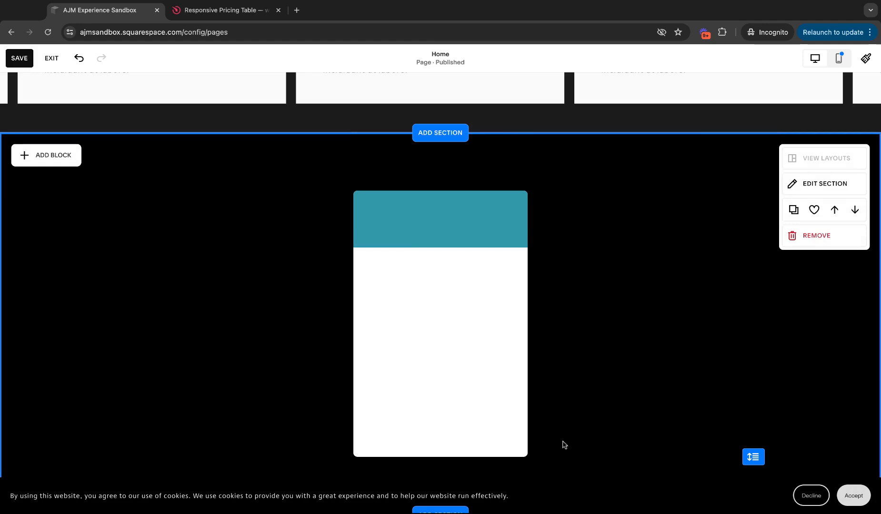
mouse_move(357, 253)
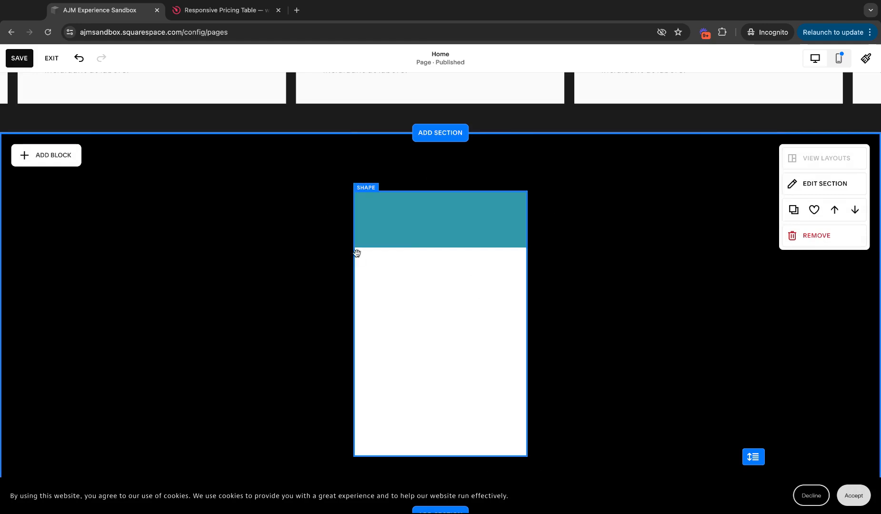
mouse_move(736, 274)
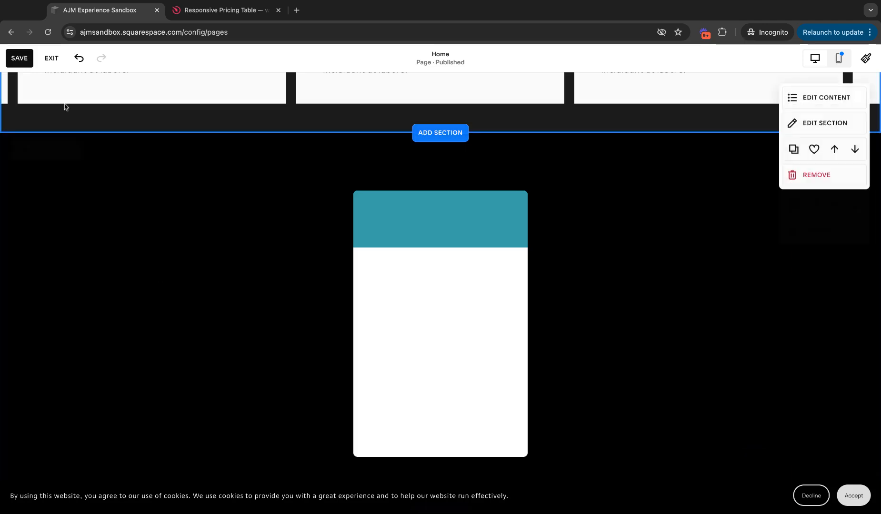
click(826, 97)
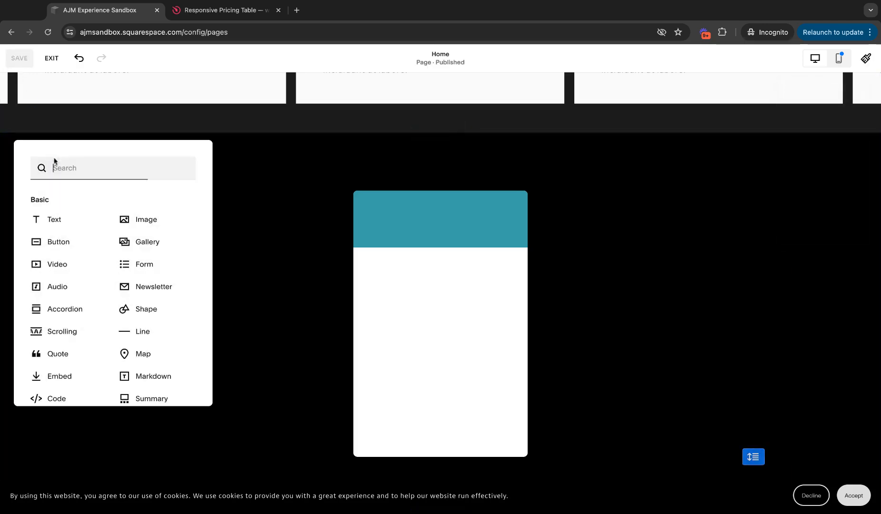
Step: Add a centred Heading 3 text block reading PRICING PLAN THREE over the teal bar
click(54, 219)
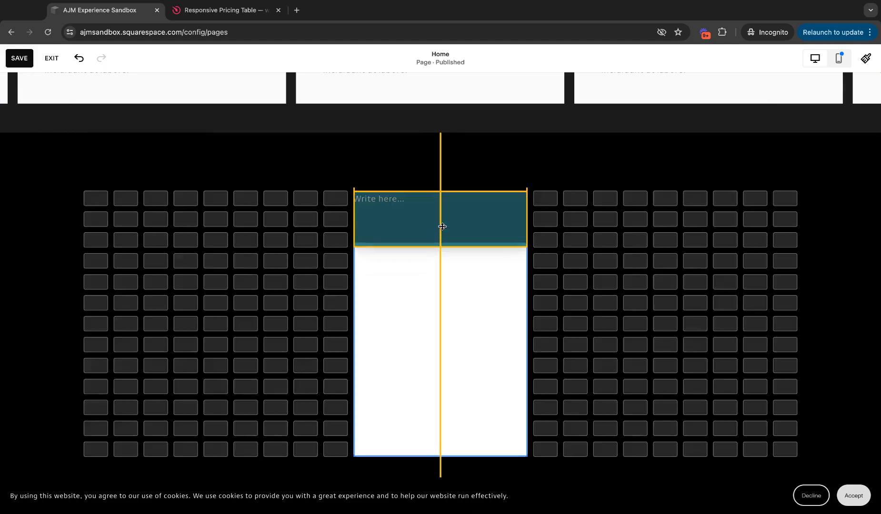
click(440, 219)
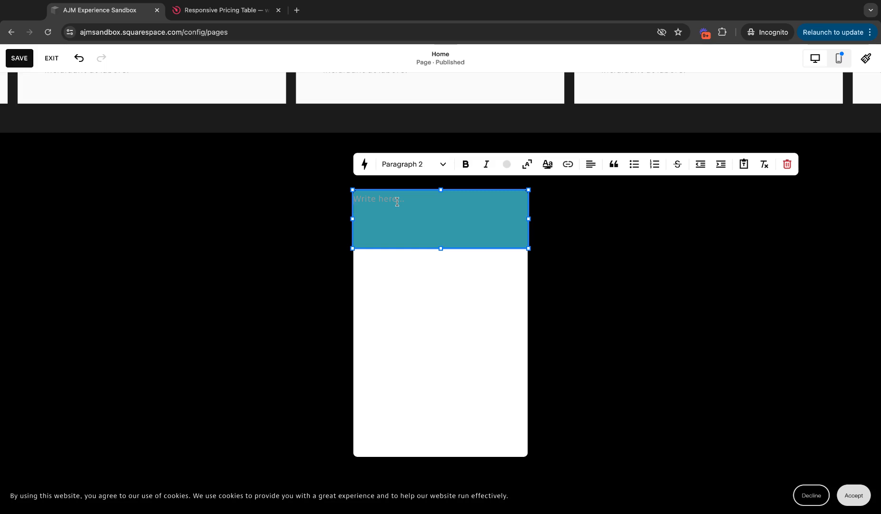
text(Pricing Pan)
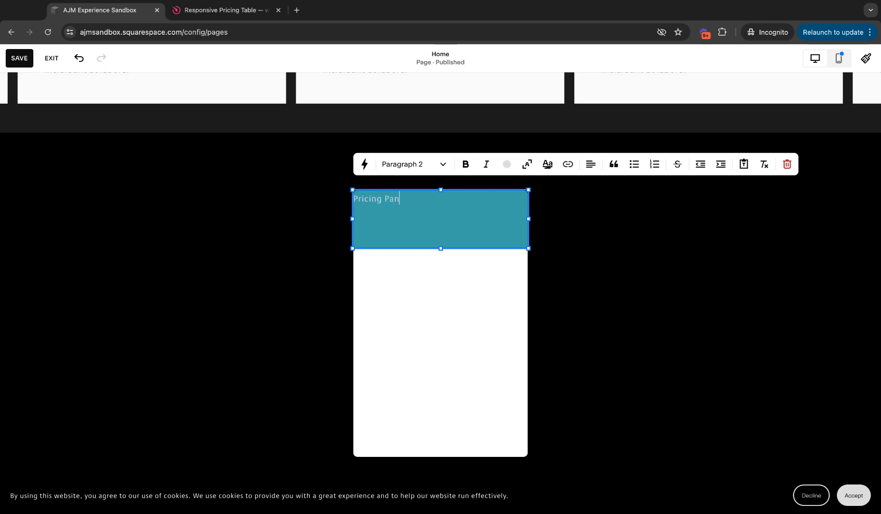
click(413, 164)
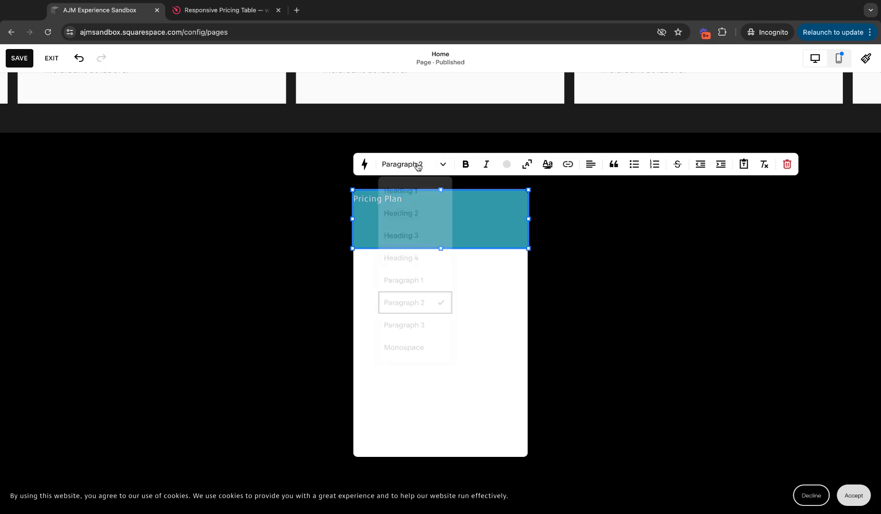
click(400, 213)
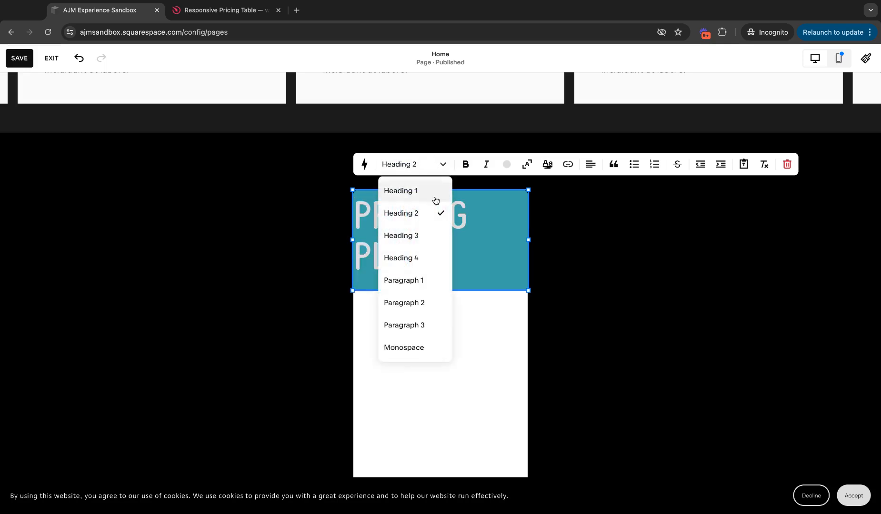
click(401, 236)
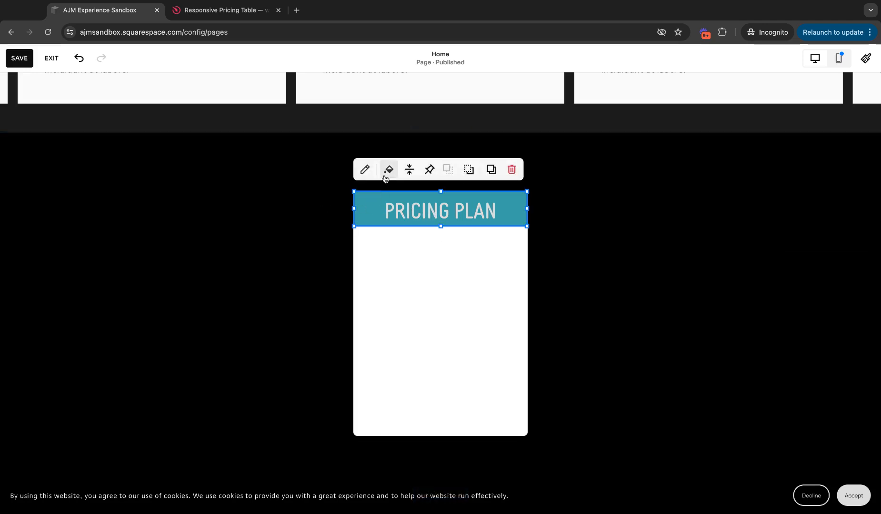
click(364, 170)
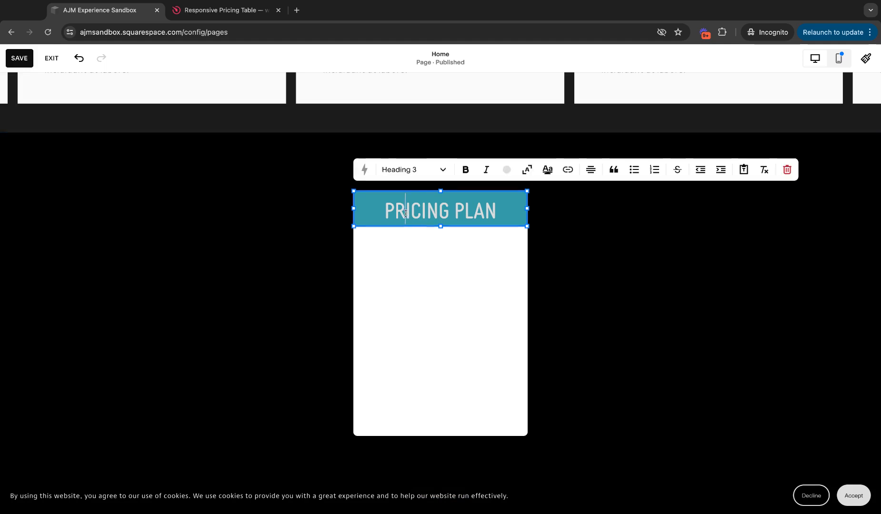
text(ONE)
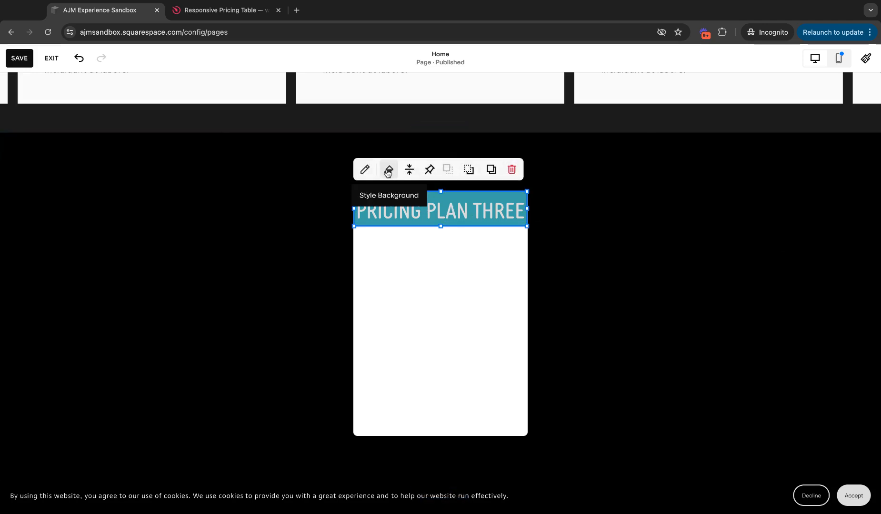
Step: Turn on a teal background behind the heading block
click(388, 170)
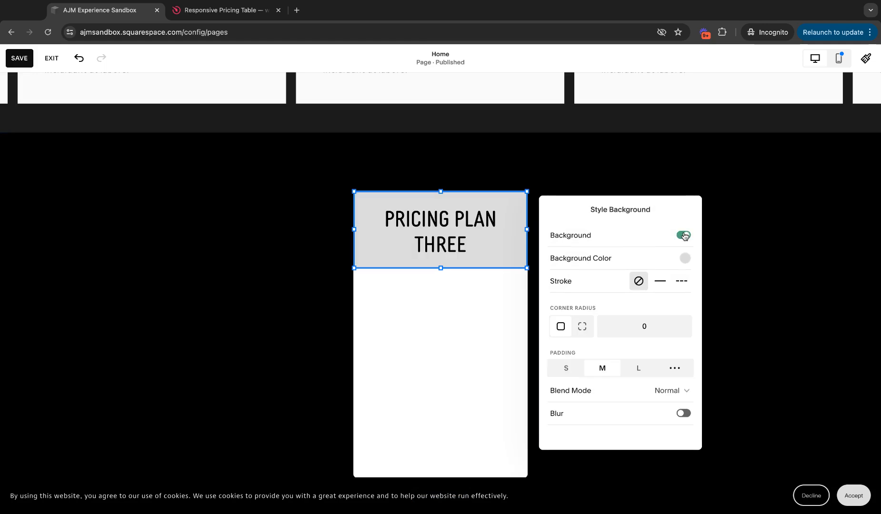
click(684, 258)
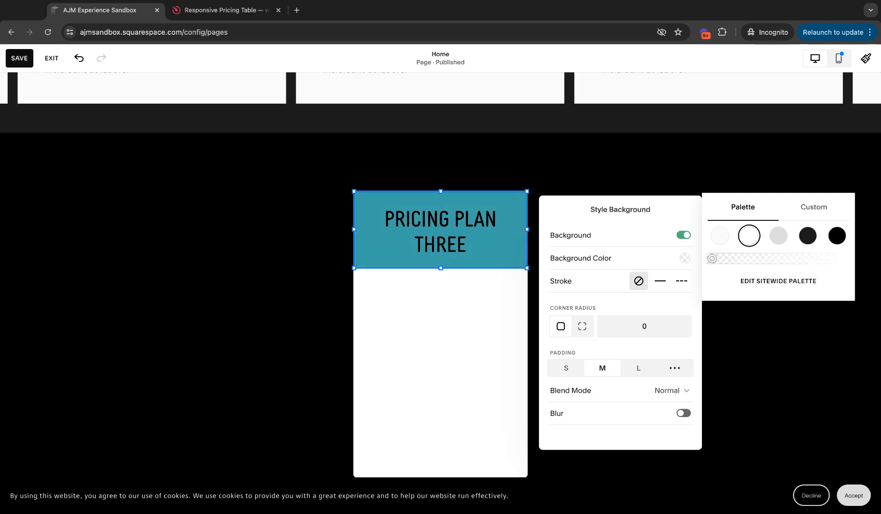
click(565, 368)
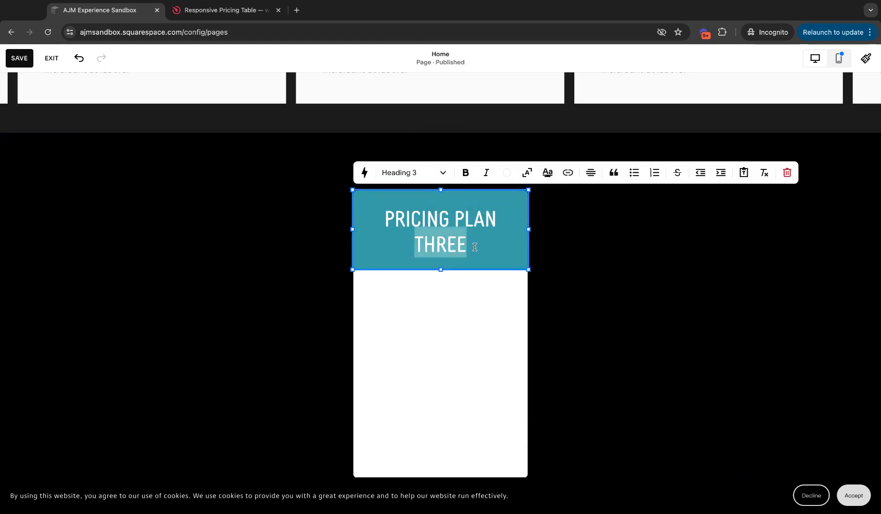
Step: Add a feature text block with placeholder lines and turn off its grey background
click(593, 290)
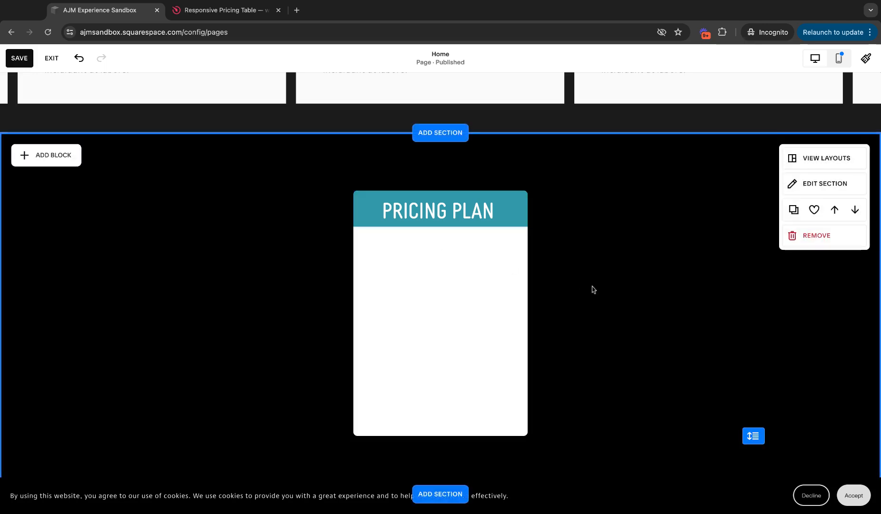
click(46, 155)
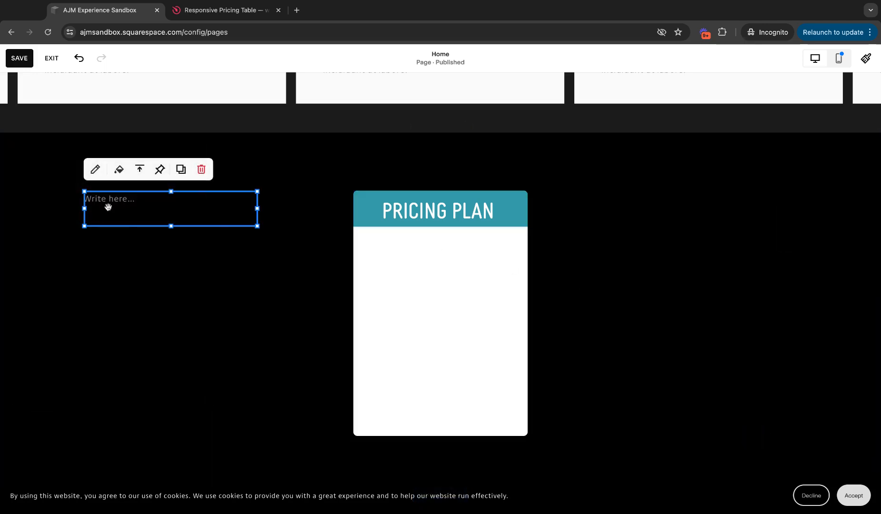
click(441, 312)
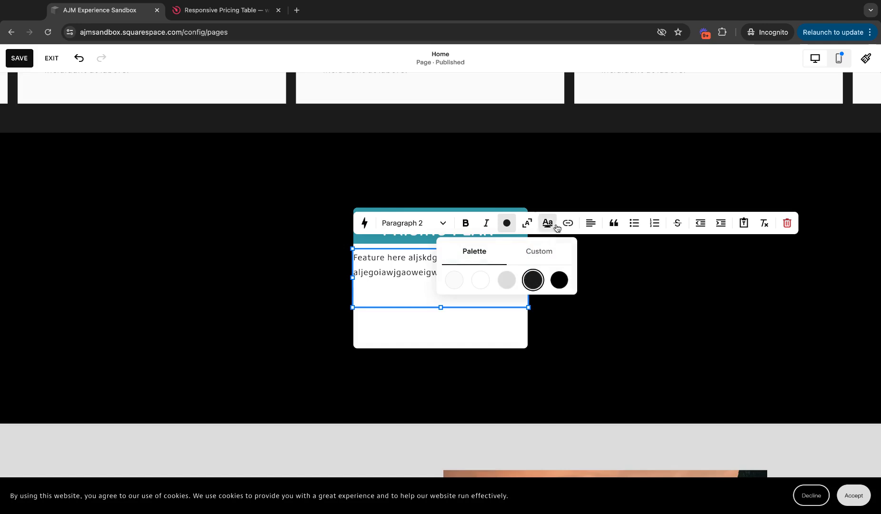
click(554, 328)
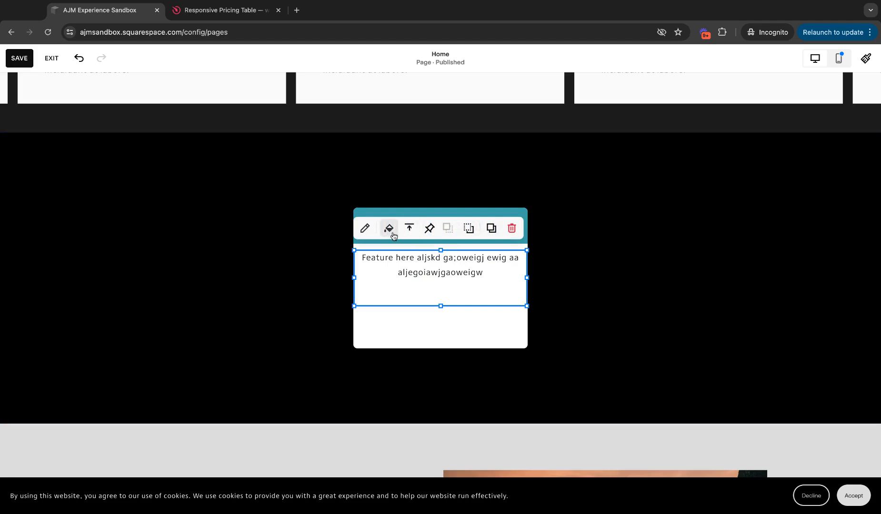
click(388, 227)
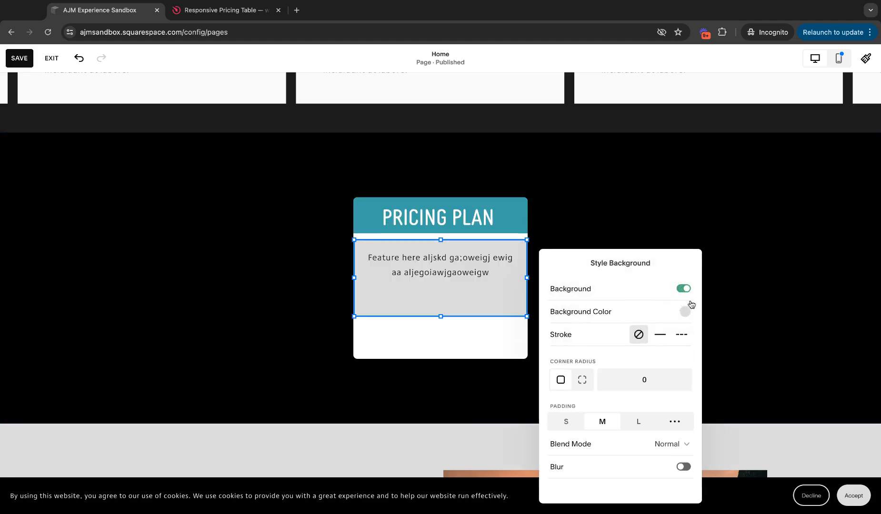
click(684, 312)
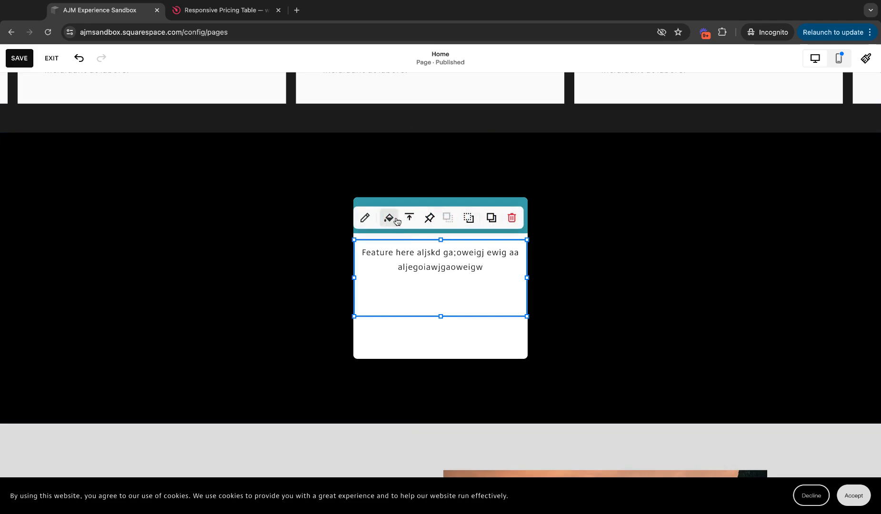
mouse_move(409, 218)
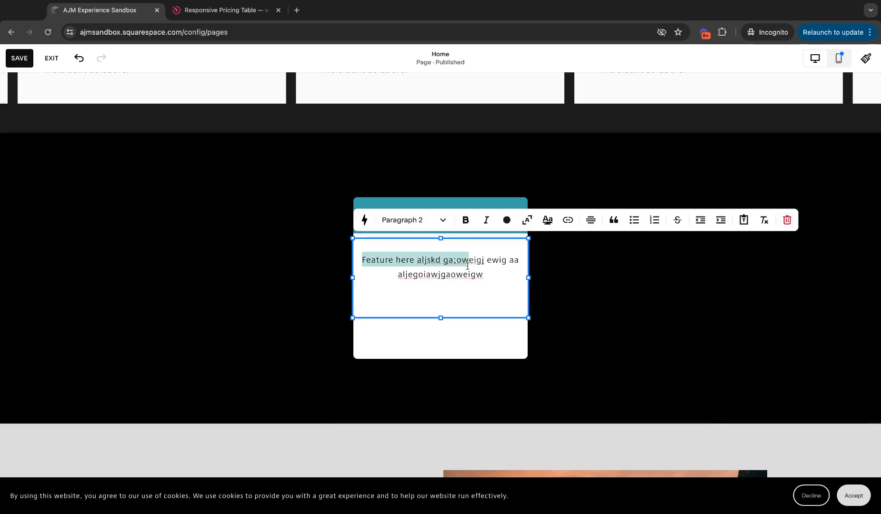
text(Feature here aljskd ga;ow)
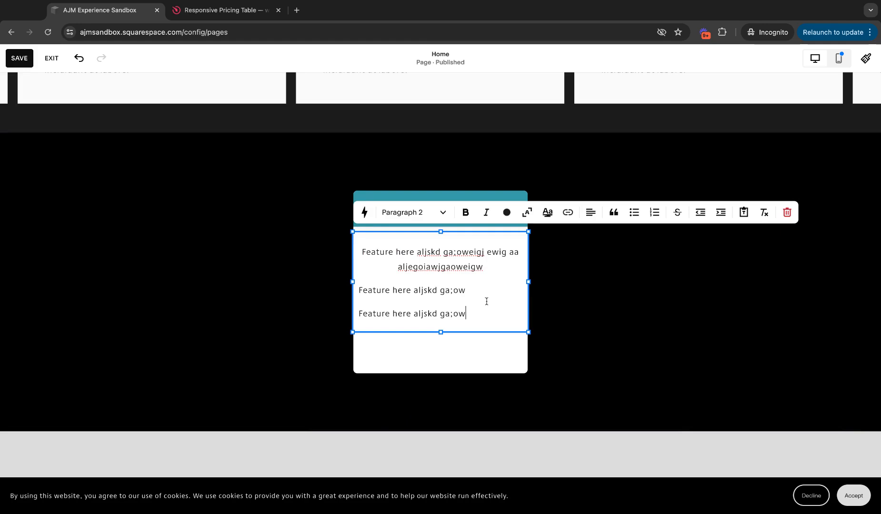
click(592, 337)
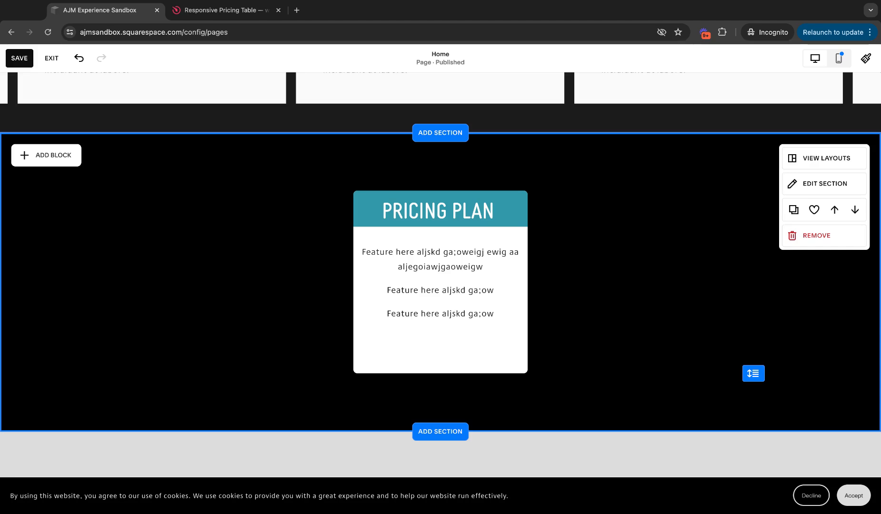
Step: Try bullets on the feature lines, then remove them and keep the lines centred
click(440, 289)
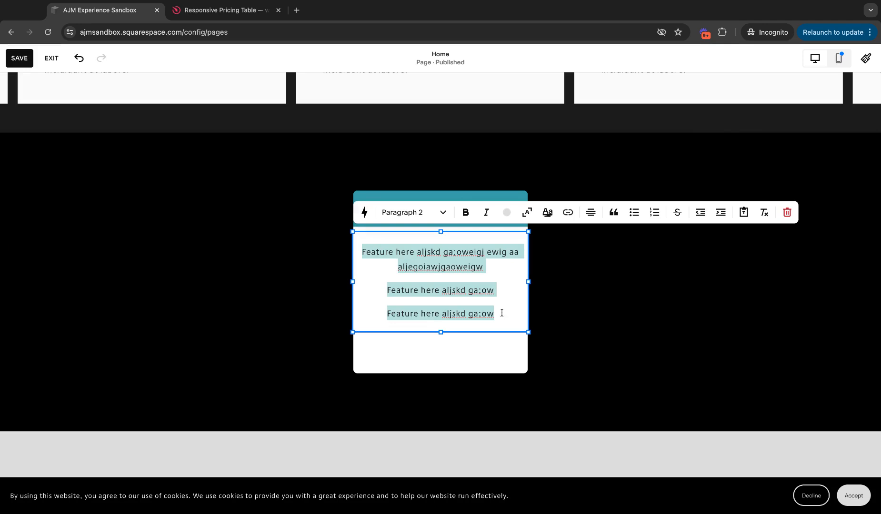
click(633, 212)
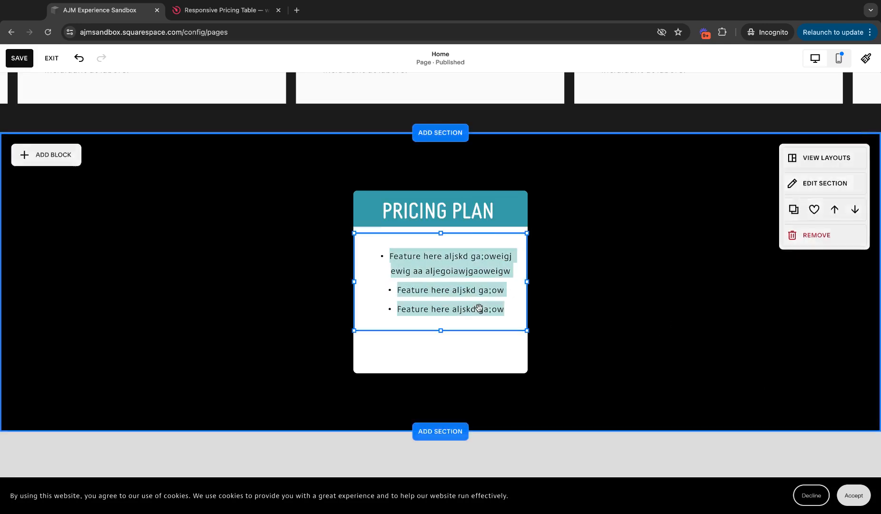
click(441, 210)
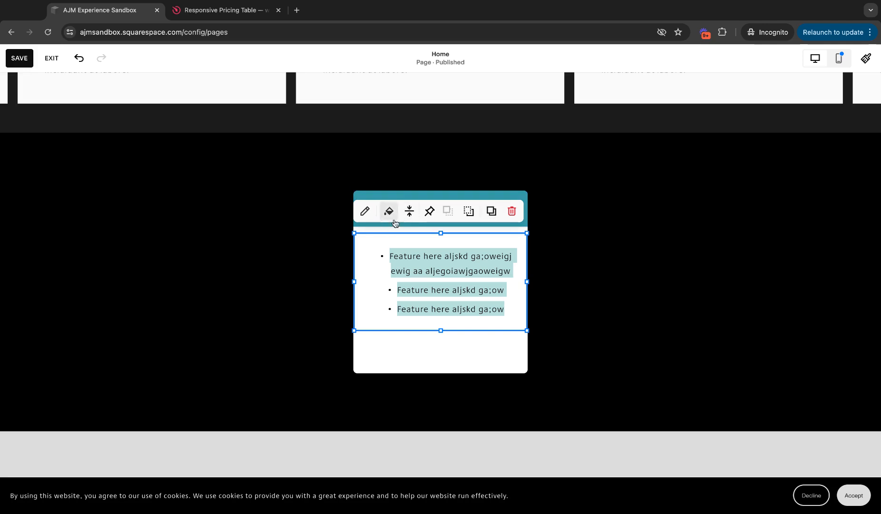
click(365, 212)
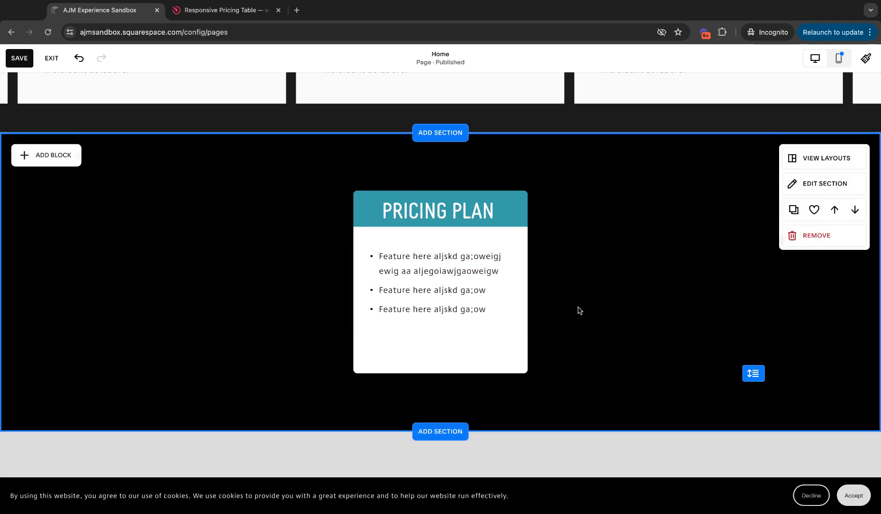
click(440, 283)
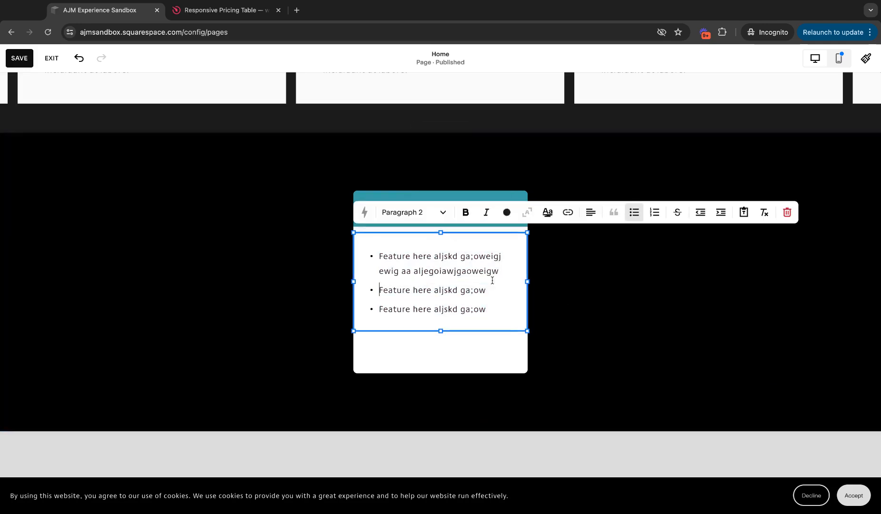
click(590, 212)
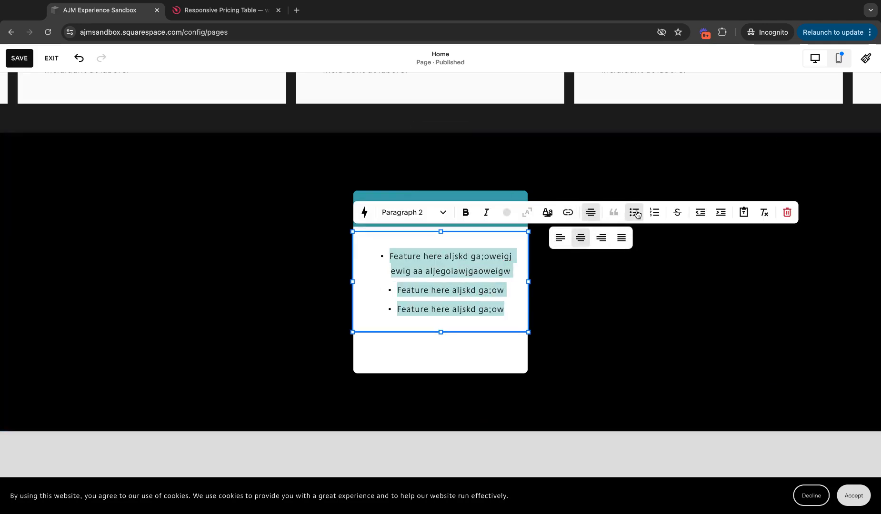
click(585, 290)
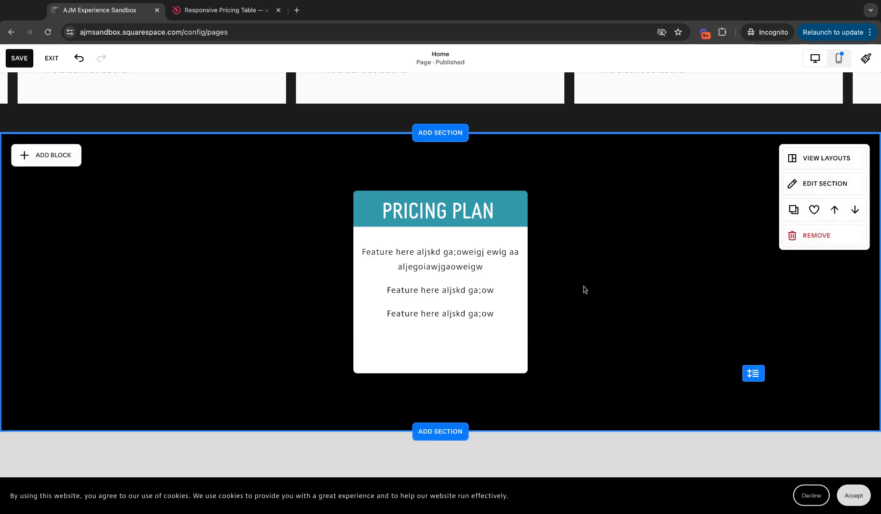
mouse_move(60, 157)
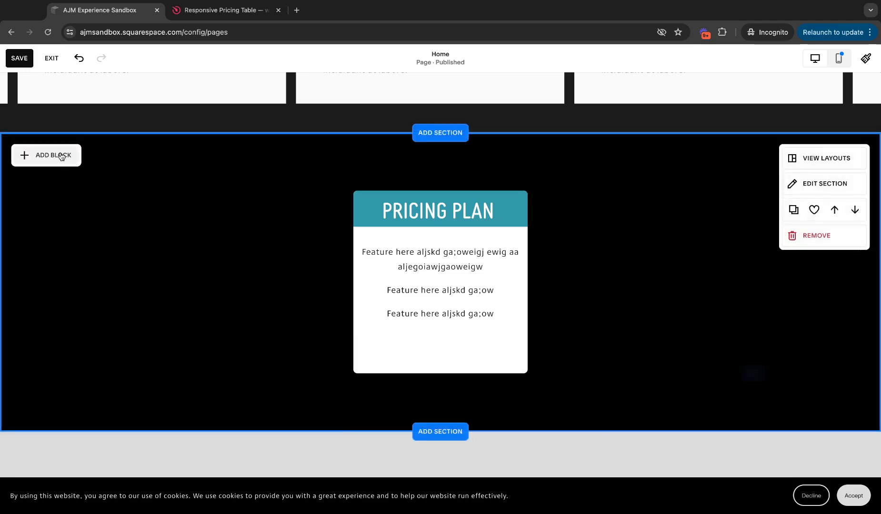
Step: Add an intro text block reading 'Intro text here aldjgwgj' to the card
click(46, 155)
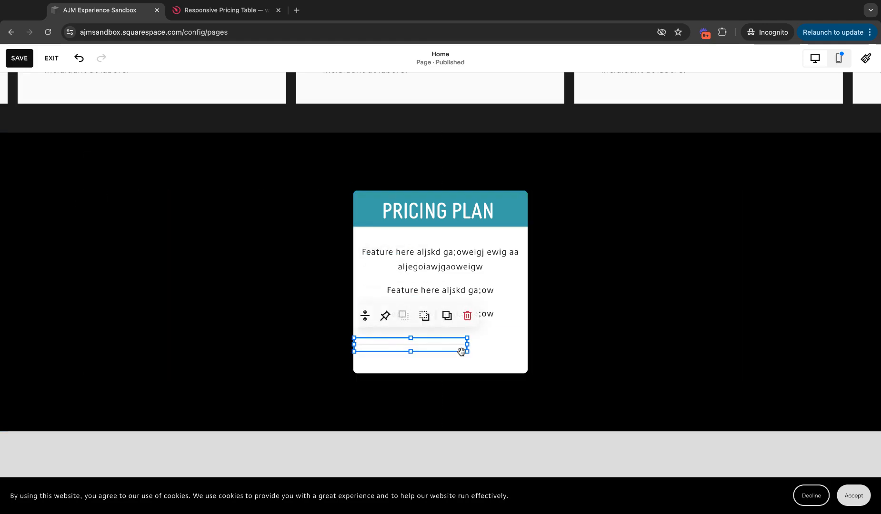
click(578, 349)
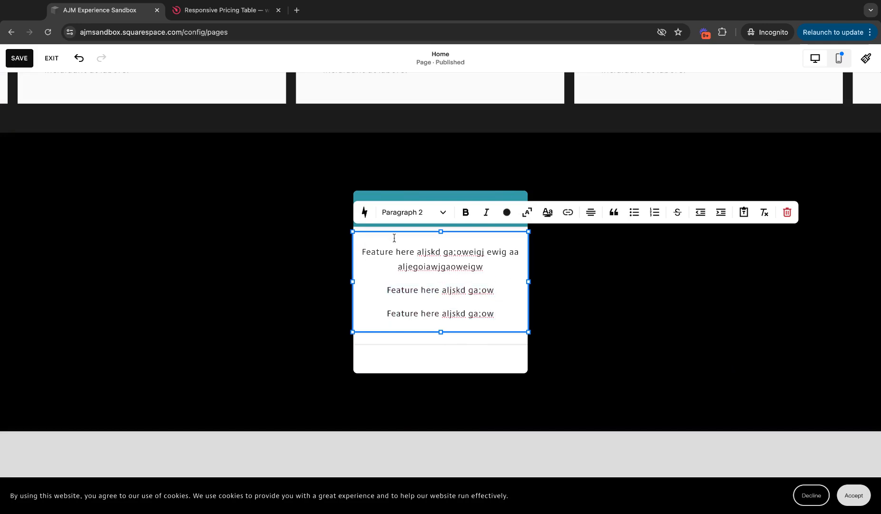
text(Intro text here aldjgwgjo jw;algj)
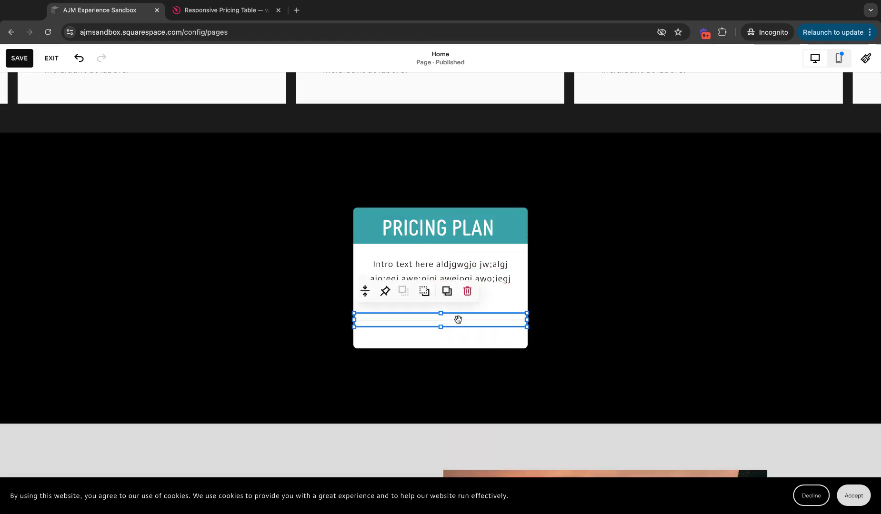
Step: Duplicate the intro block and place a divider line between intro and feature text
click(441, 278)
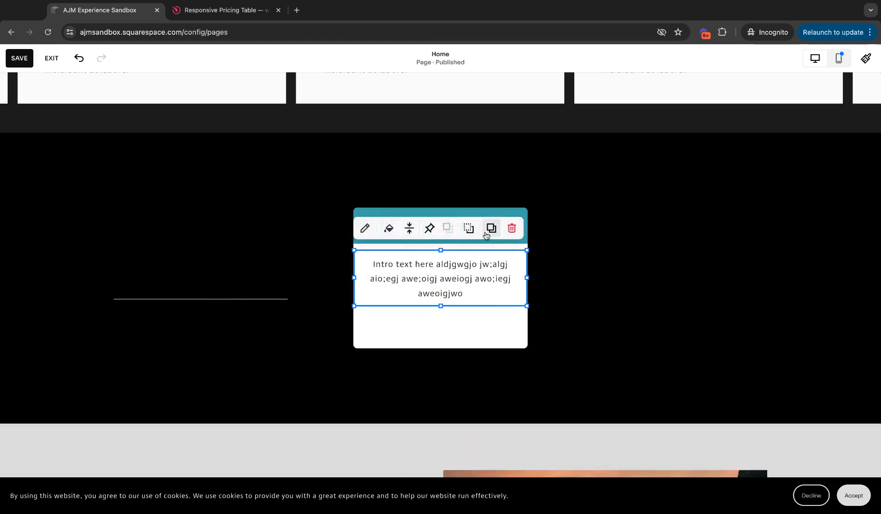
click(491, 228)
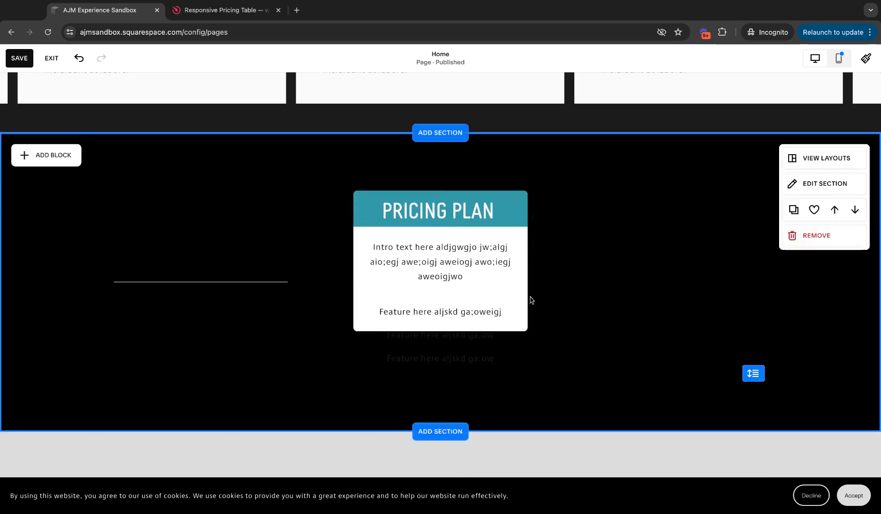
click(441, 260)
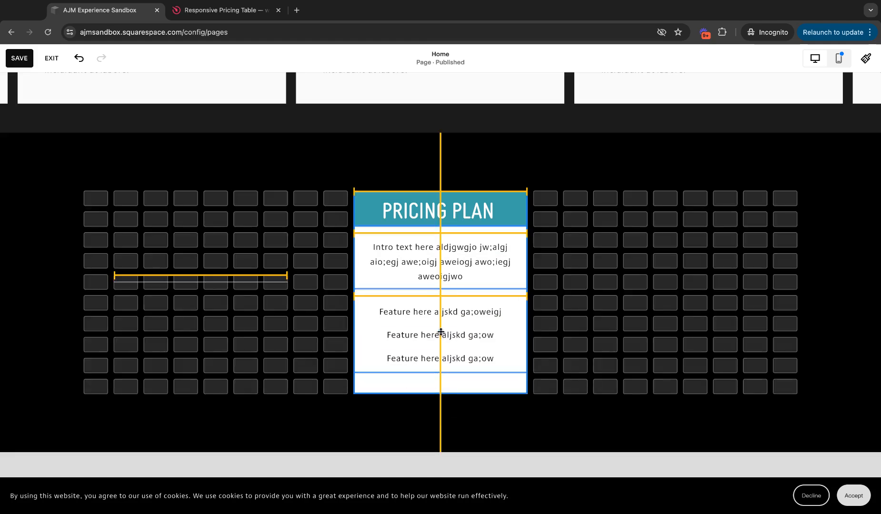
click(440, 277)
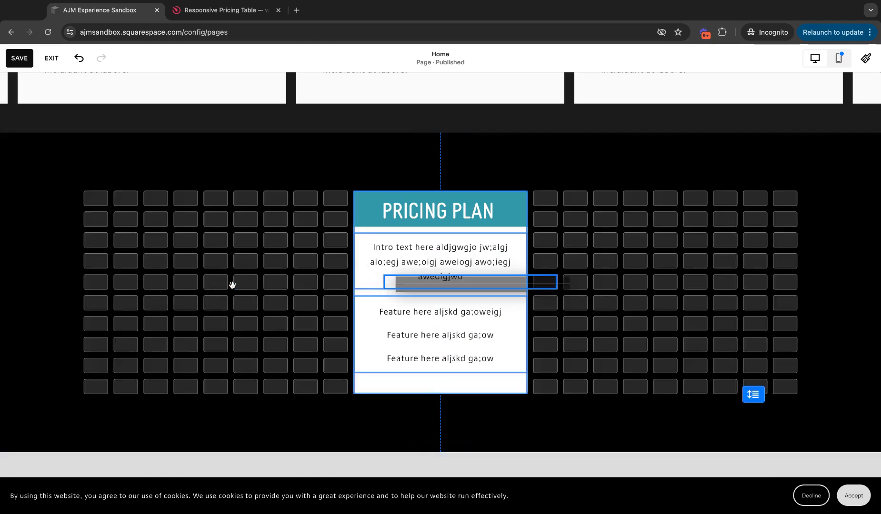
click(440, 276)
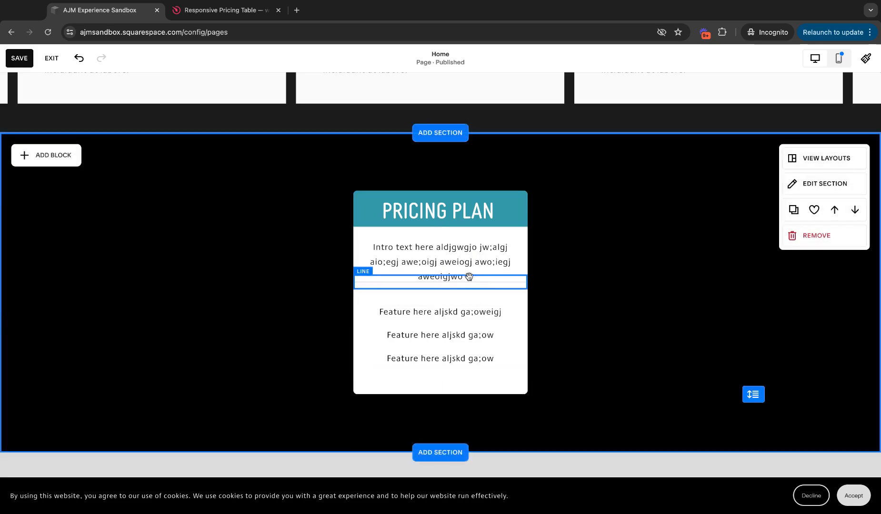
click(593, 340)
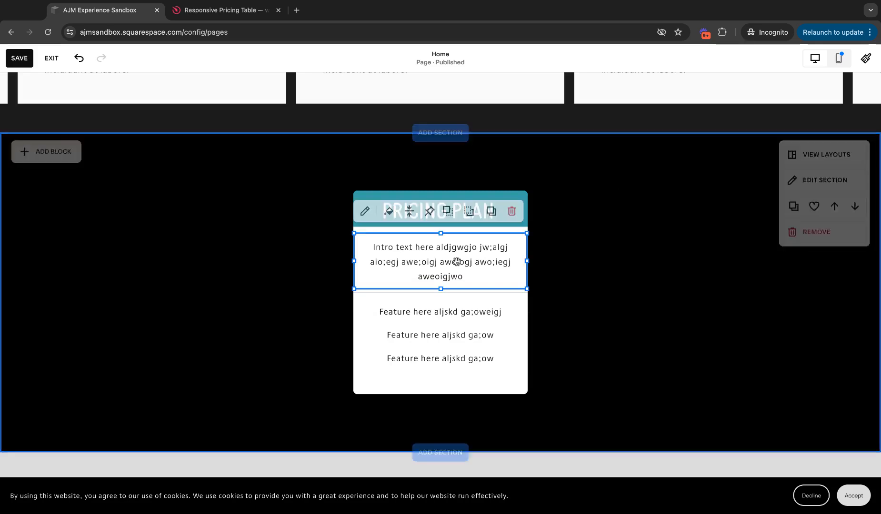
Step: Bold the intro paragraph and place a Learn more button at the card's bottom
click(582, 303)
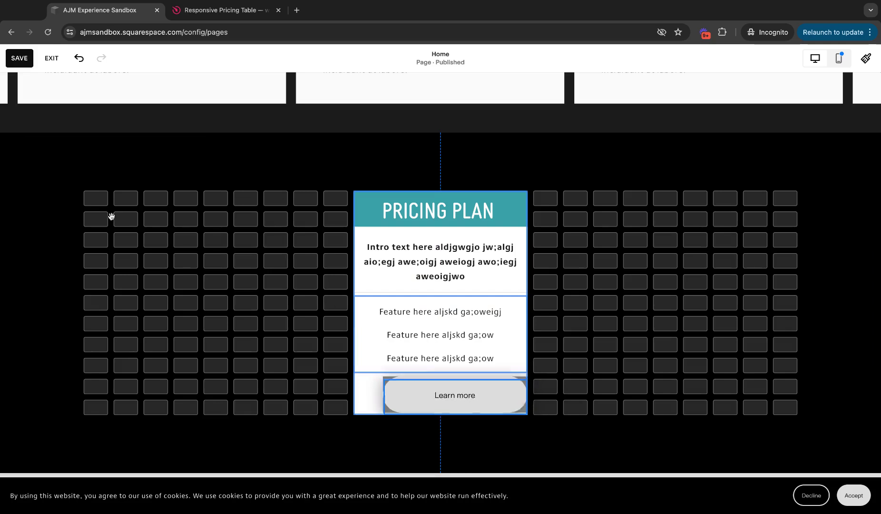
click(454, 395)
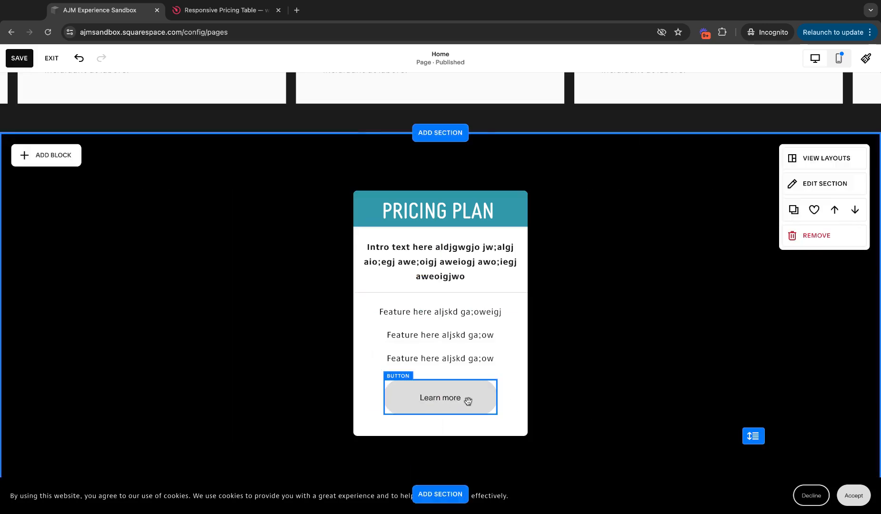
click(548, 391)
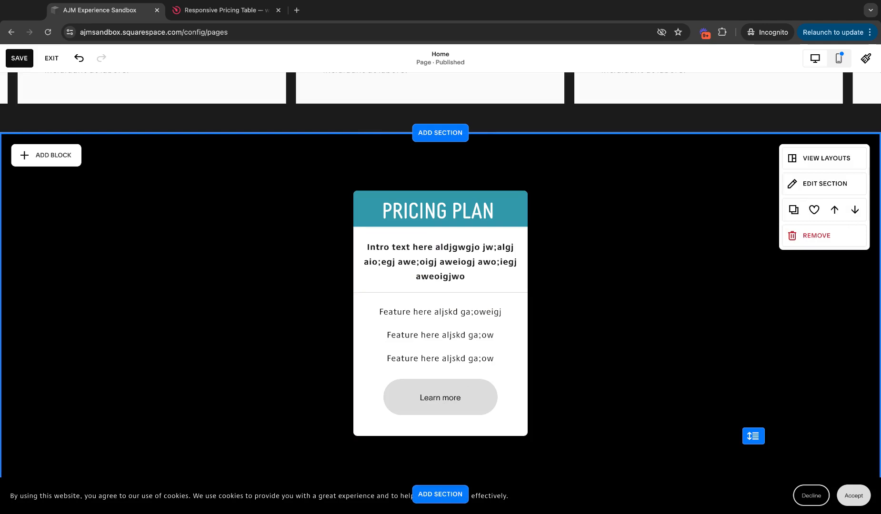
mouse_move(619, 344)
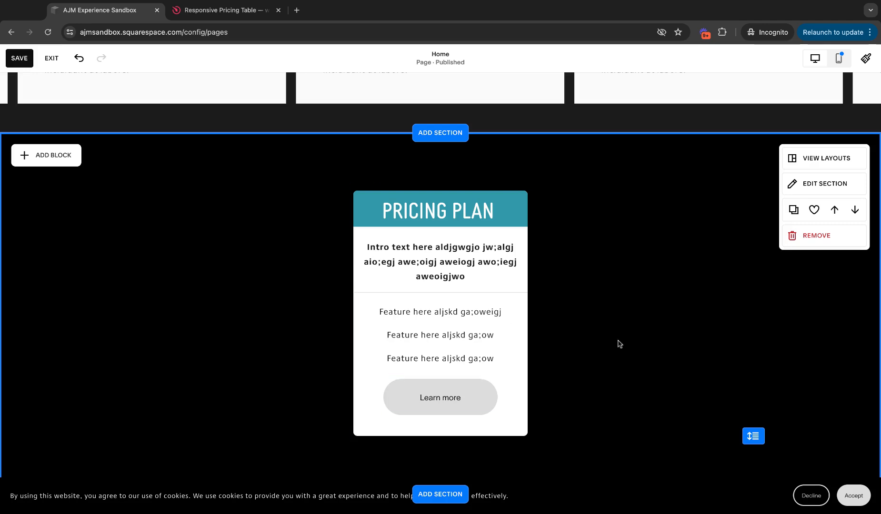
mouse_move(365, 190)
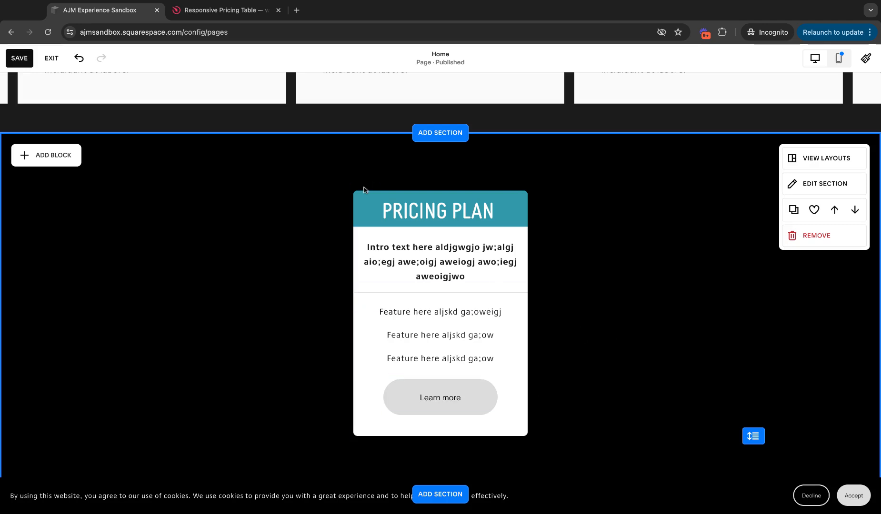
click(440, 309)
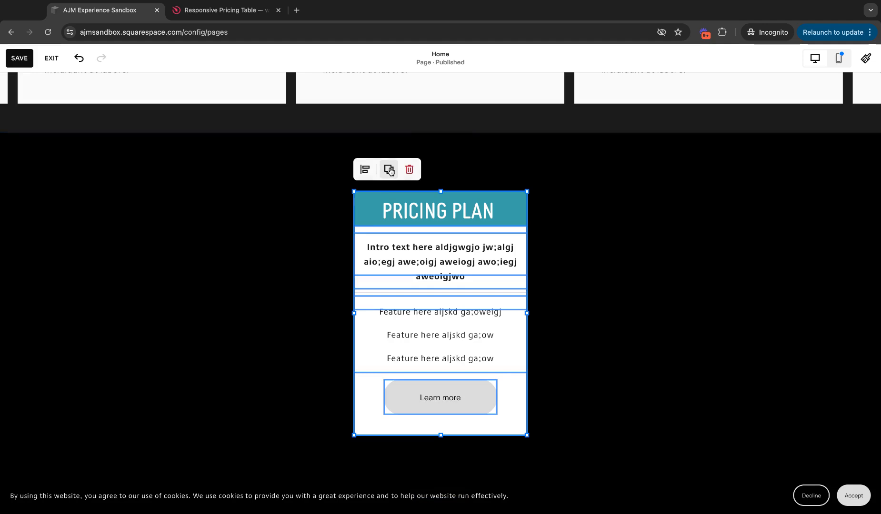
Step: Give the middle card a magenta header, raise it above the teal cards, and edit its features
click(389, 169)
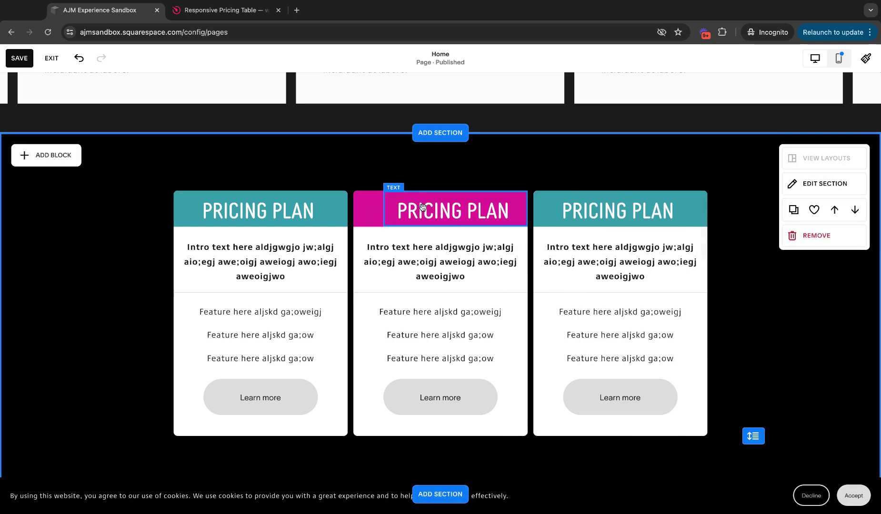
click(440, 211)
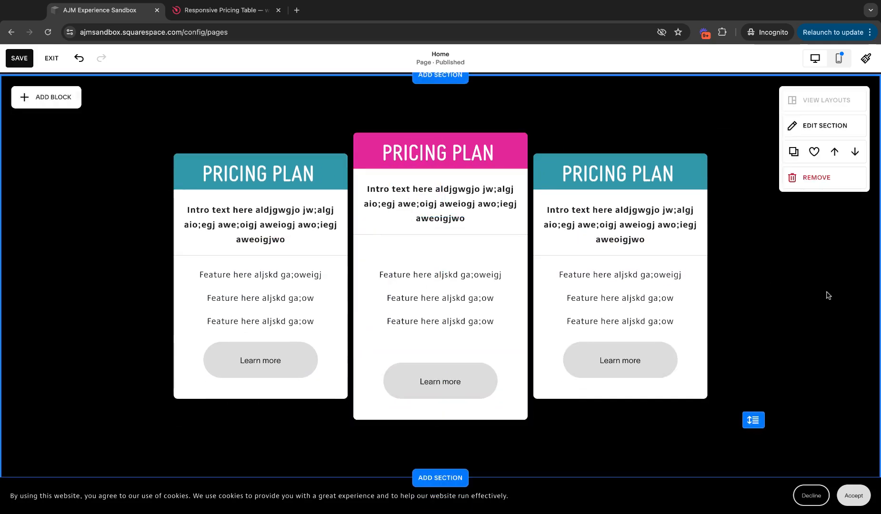
click(440, 298)
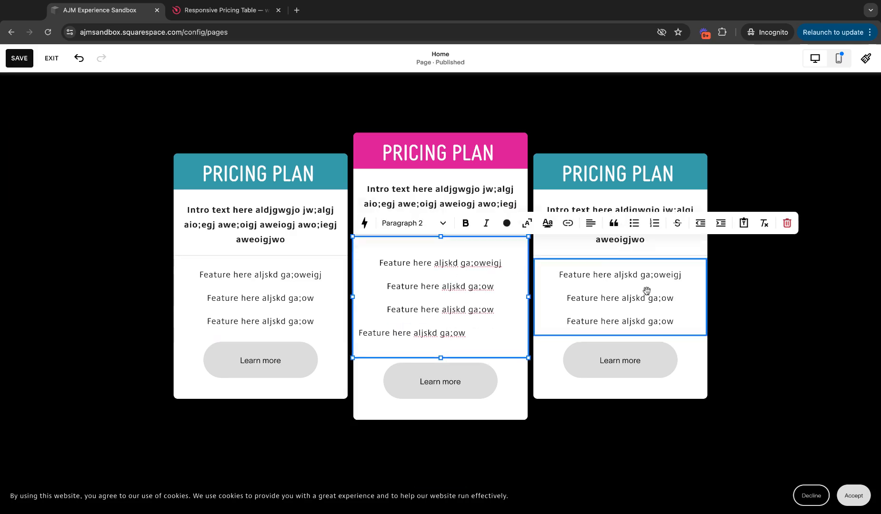
Step: Add a fourth feature line to the middle card, then try and undo a solid outline on the left card
click(795, 328)
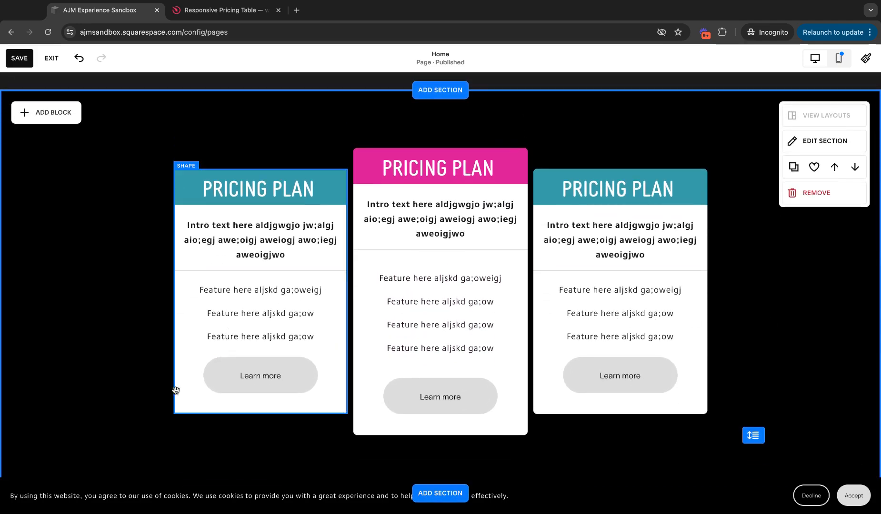
click(259, 313)
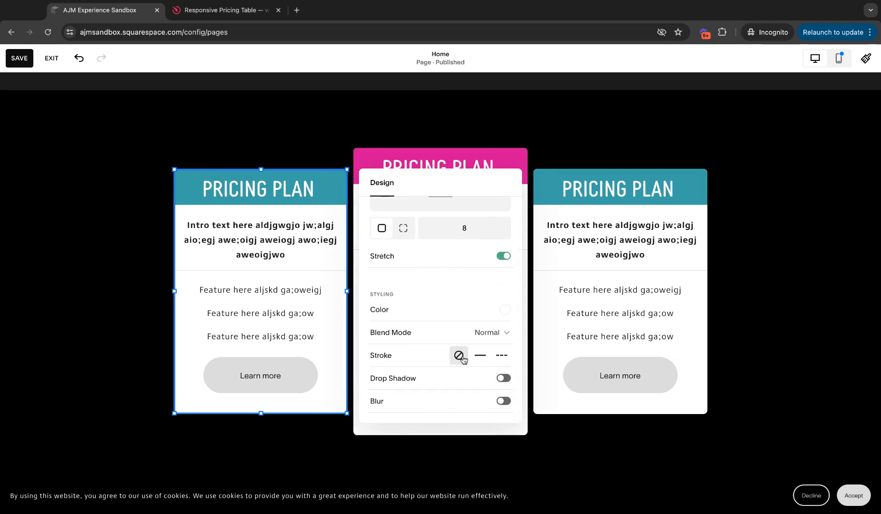
click(480, 355)
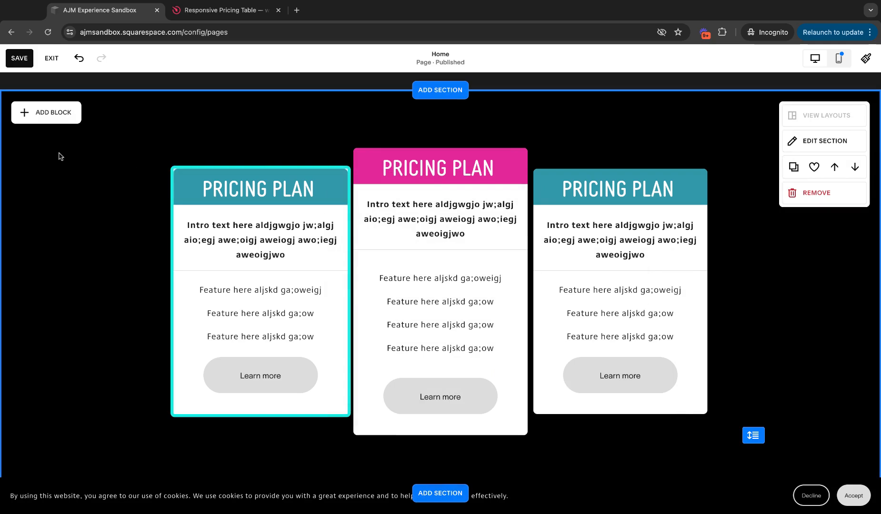
mouse_move(167, 267)
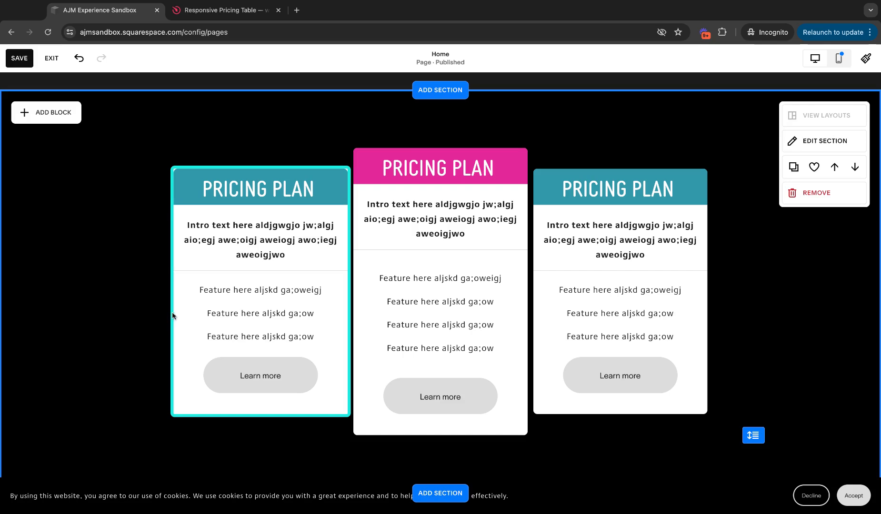
mouse_move(119, 238)
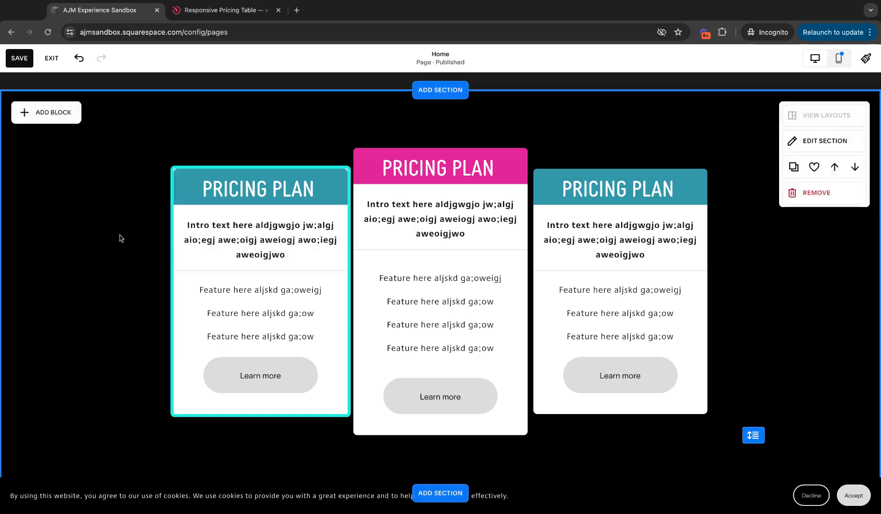
click(78, 58)
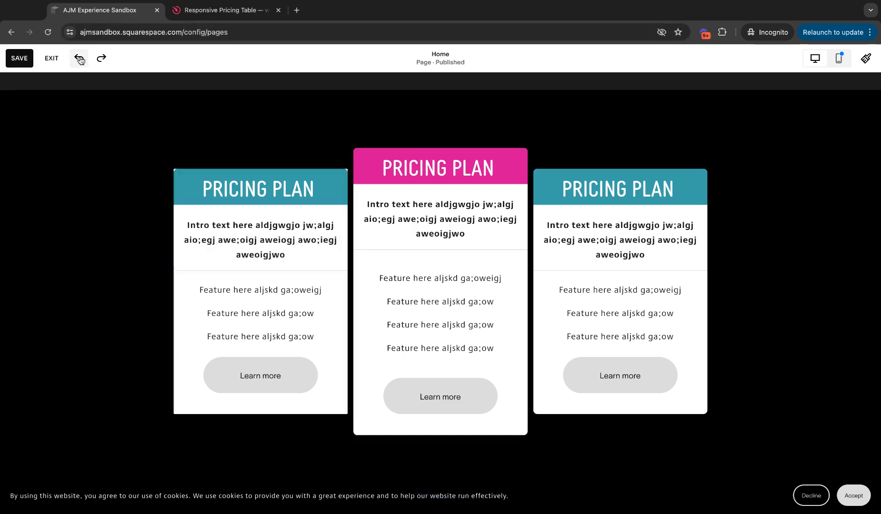
click(79, 58)
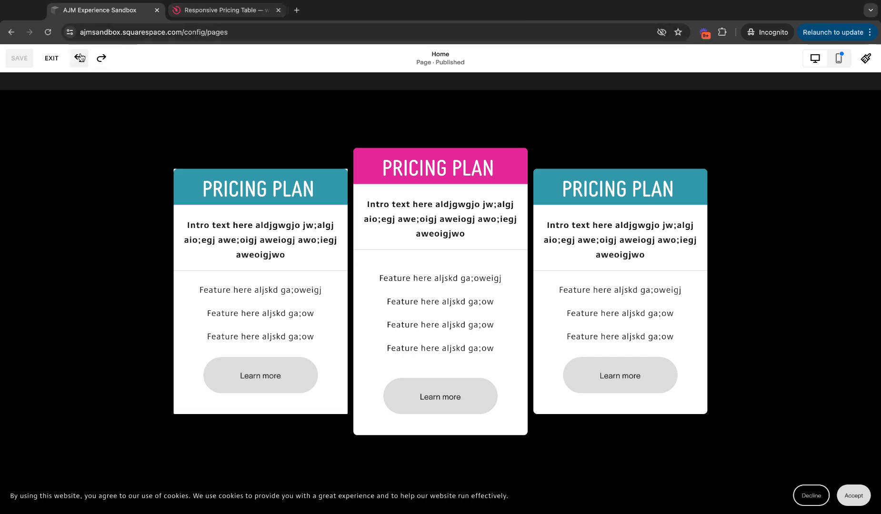
Step: Preview the Comparison Table and Service Plans templates in Elfsight, then return to Pricing Grid
click(225, 10)
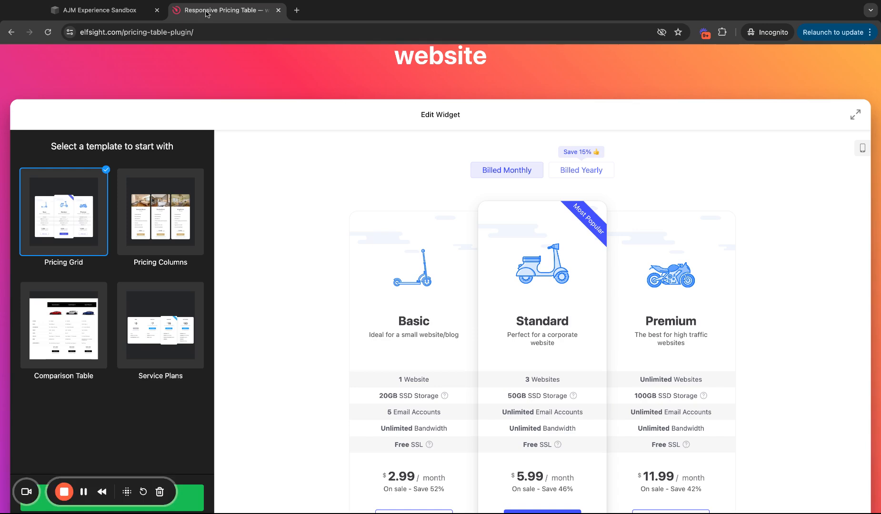
scroll(up, 3)
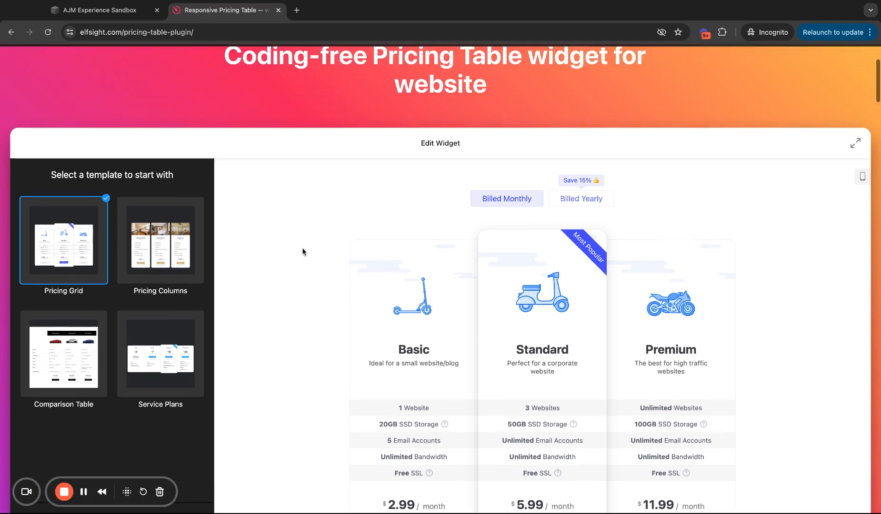
scroll(up, 3)
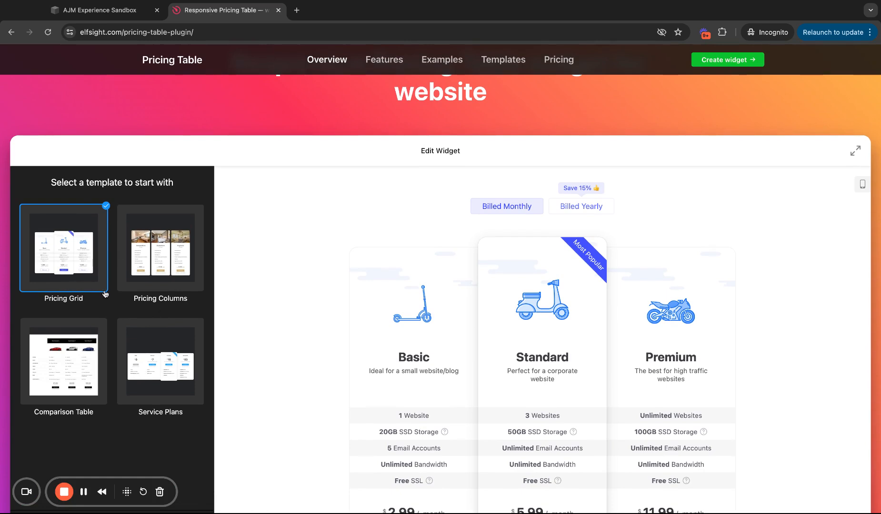
mouse_move(185, 371)
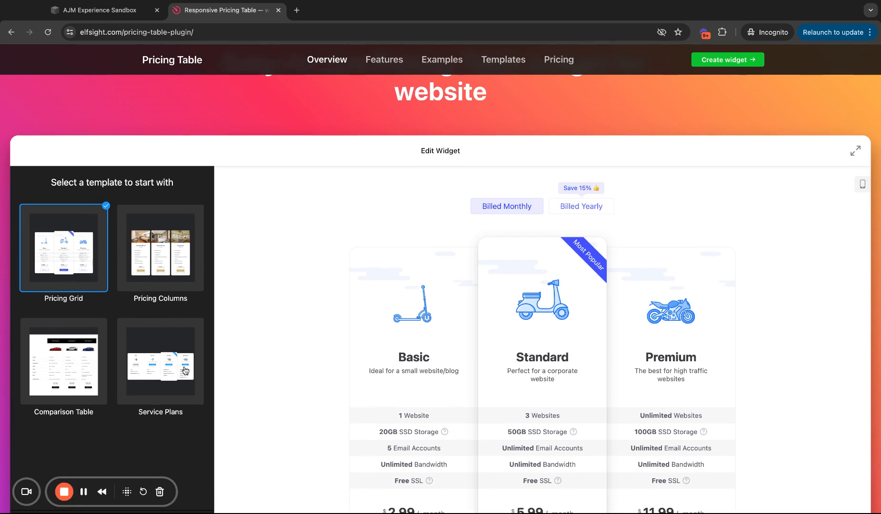
click(63, 362)
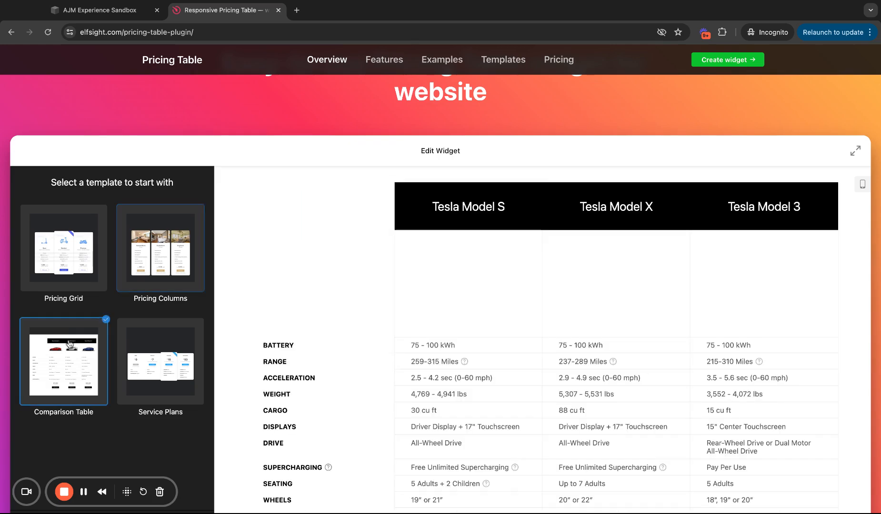
click(160, 361)
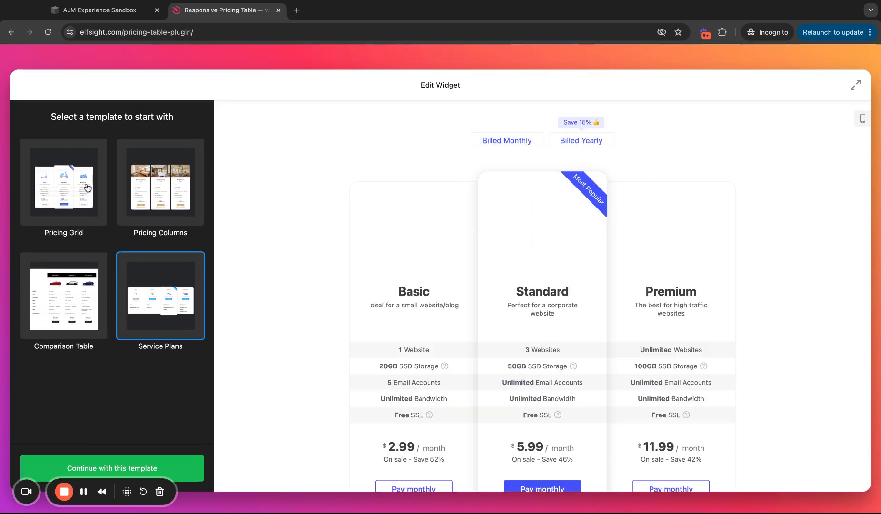
click(62, 182)
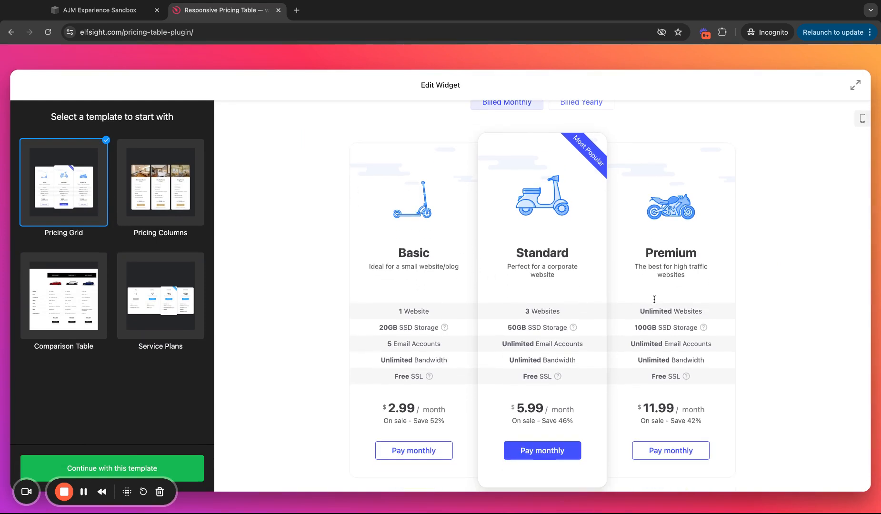
mouse_move(556, 358)
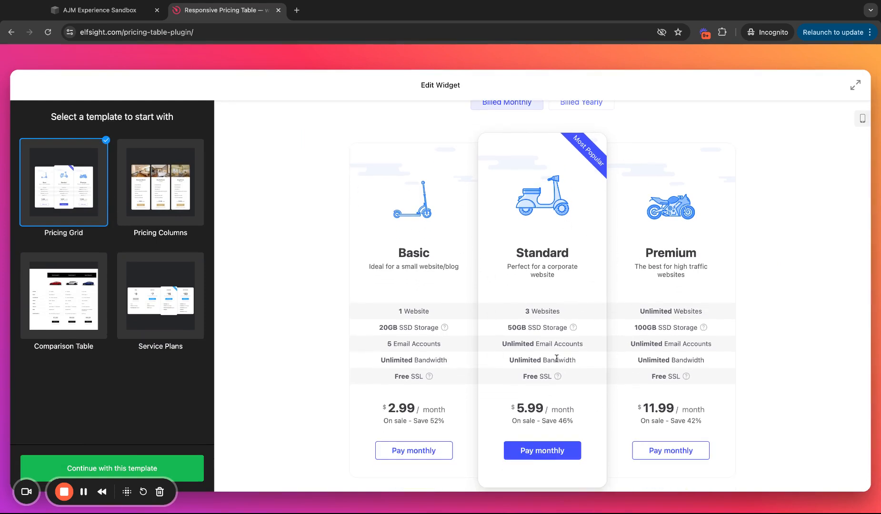
mouse_move(391, 238)
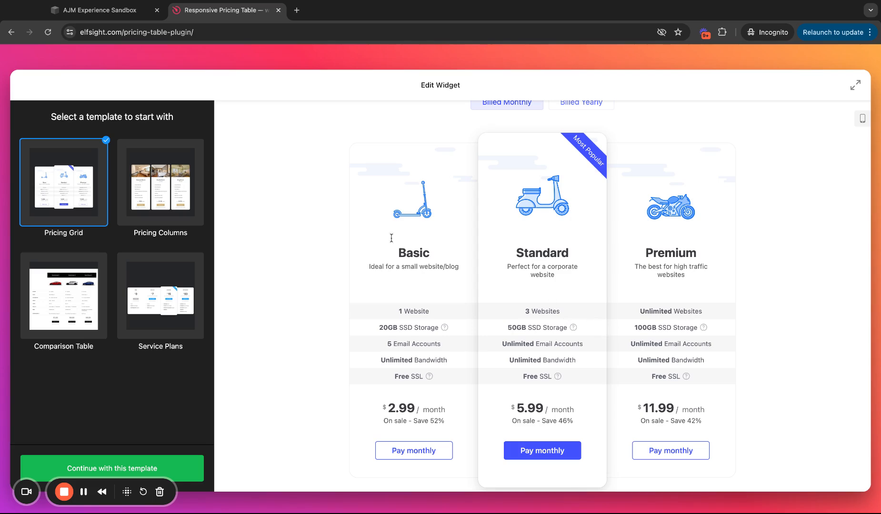
mouse_move(90, 10)
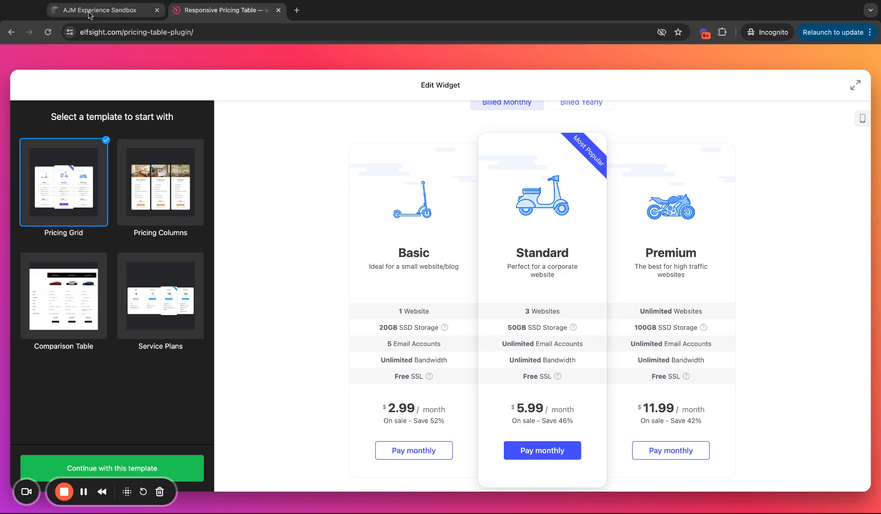
Step: In Squarespace, add an empty Image block under the left pricing card's header, then return to Elfsight
click(104, 10)
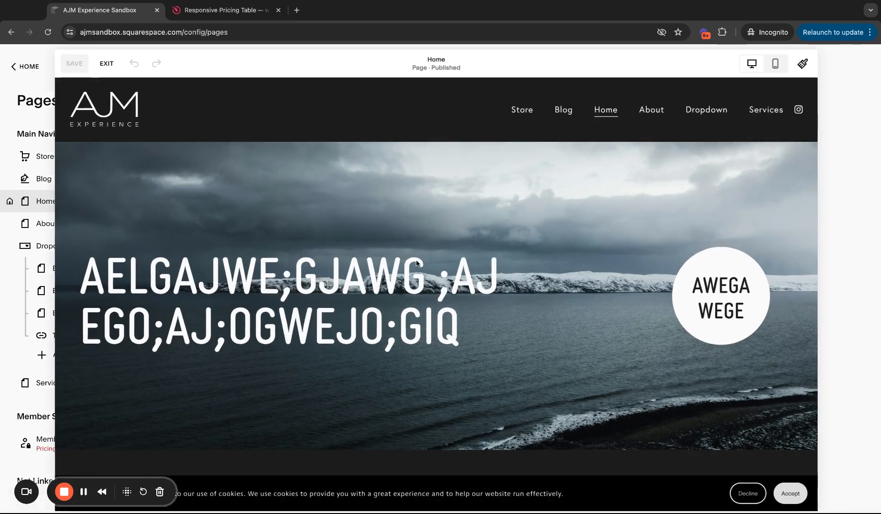
scroll(down, 3)
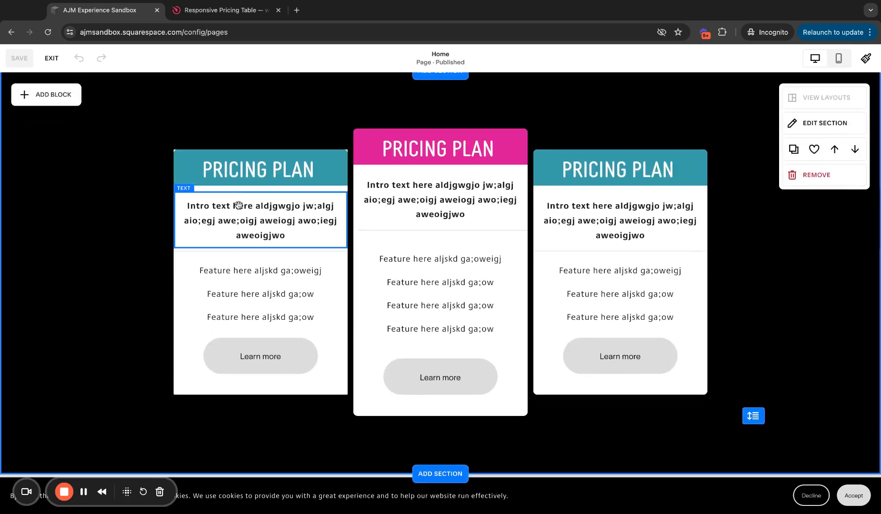
click(259, 168)
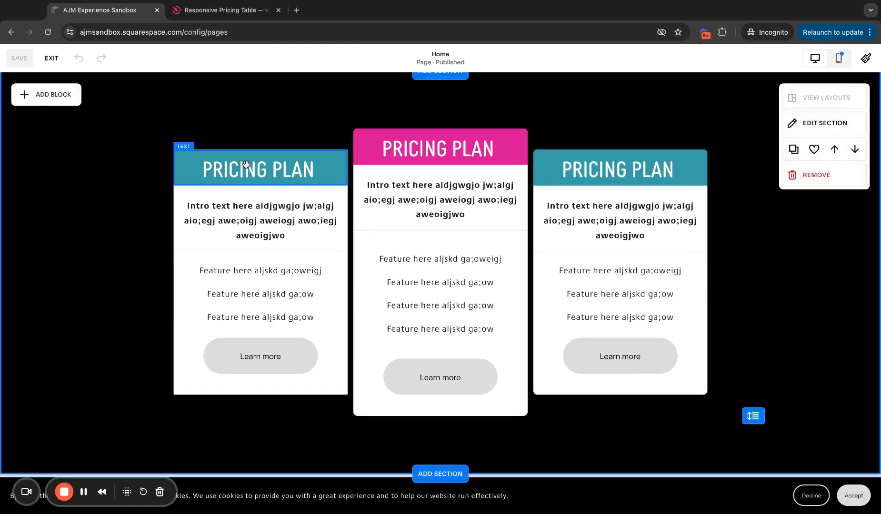
click(260, 168)
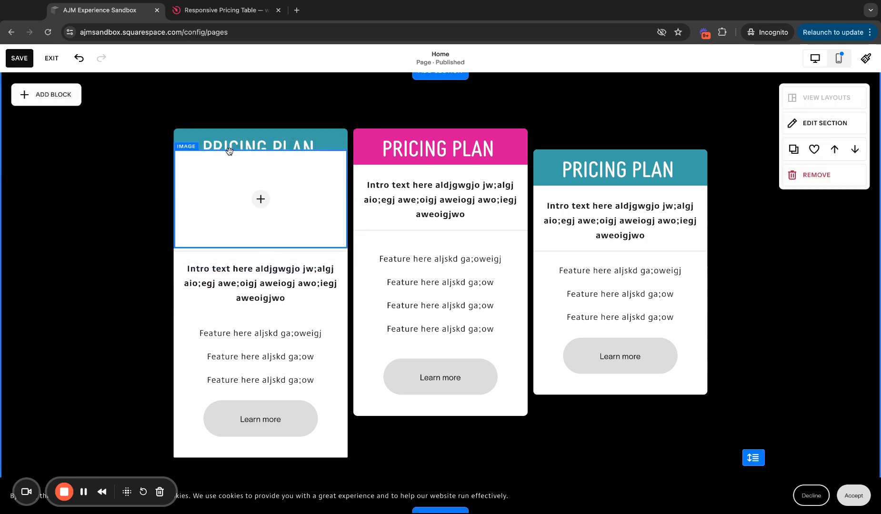
click(260, 210)
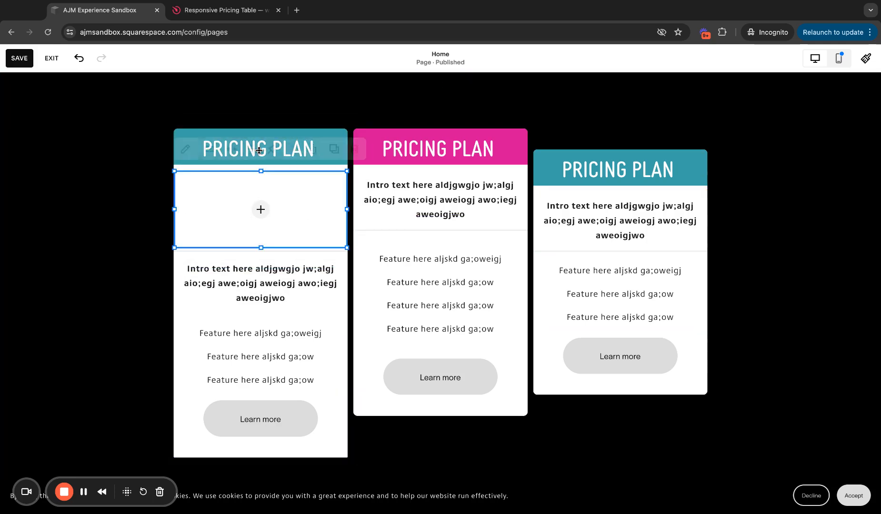
click(225, 10)
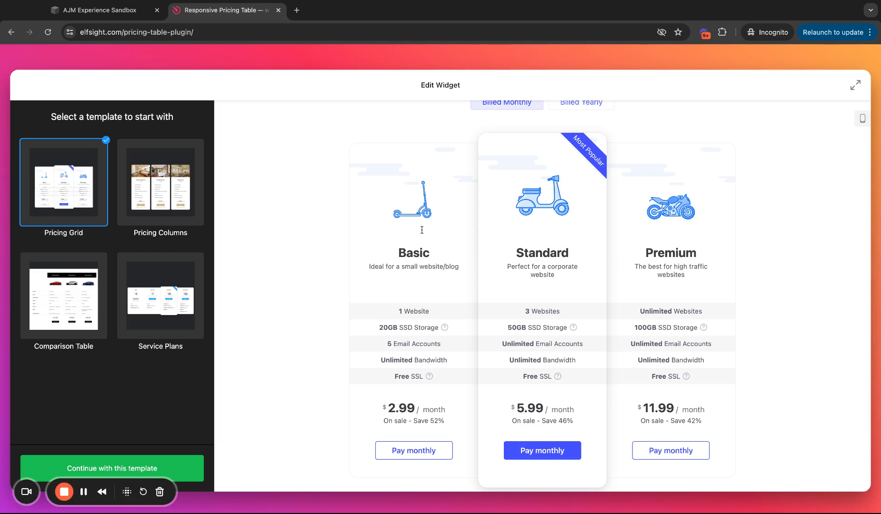
Step: Preview the Pricing Columns and Comparison Table templates, then continue with Pricing Grid
click(160, 183)
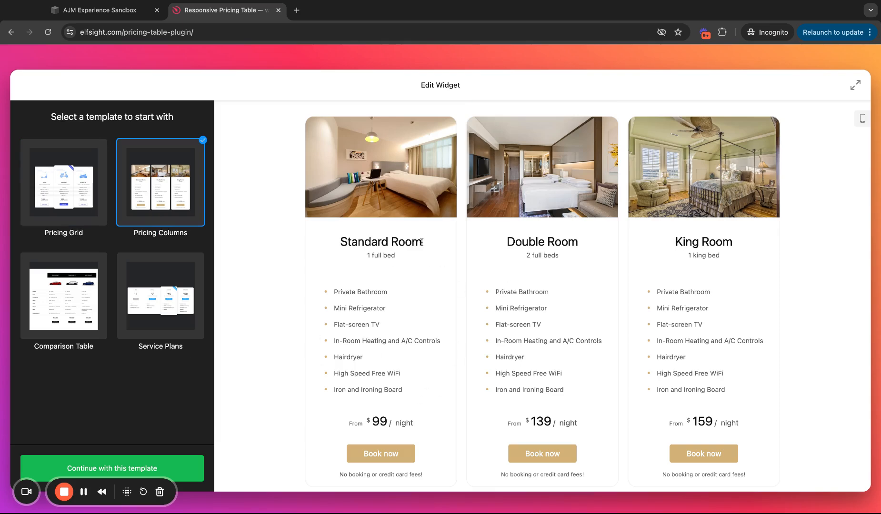
click(63, 296)
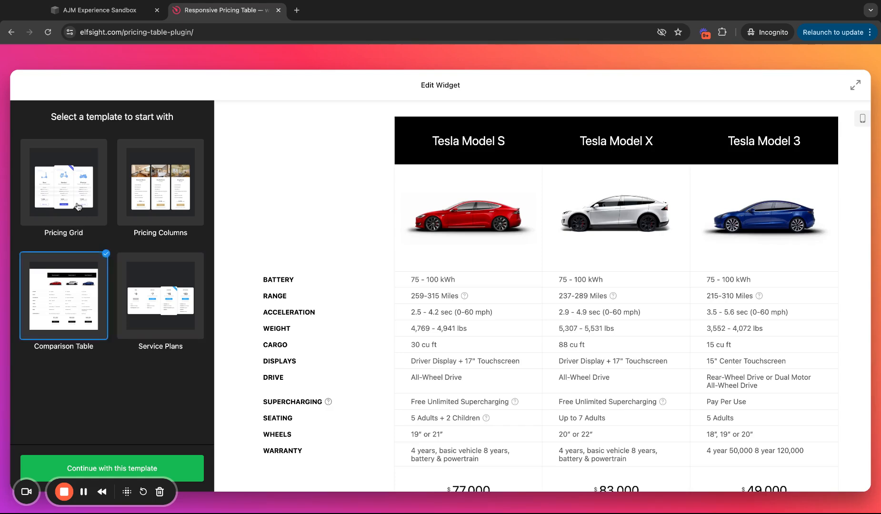
click(111, 468)
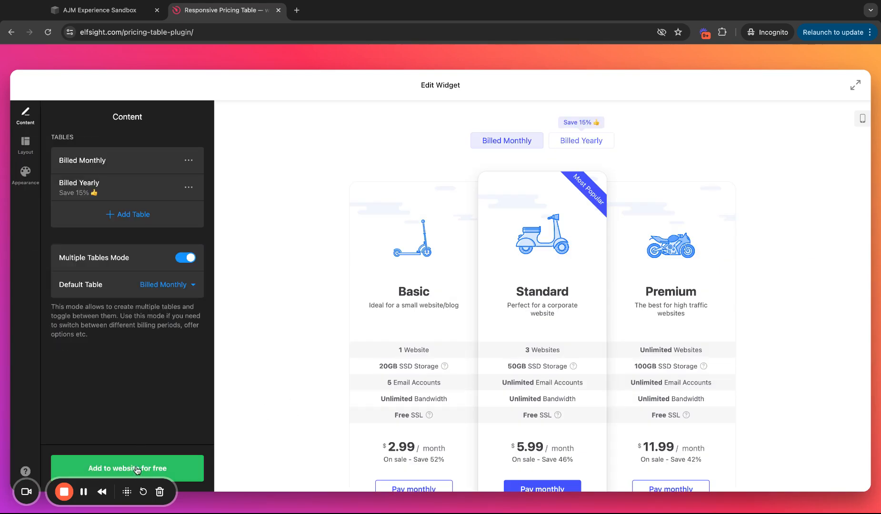
mouse_move(118, 160)
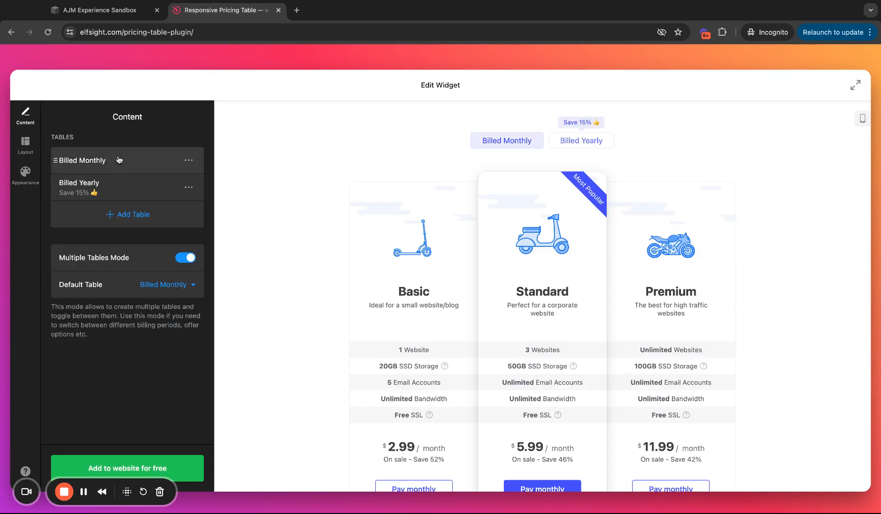
mouse_move(182, 272)
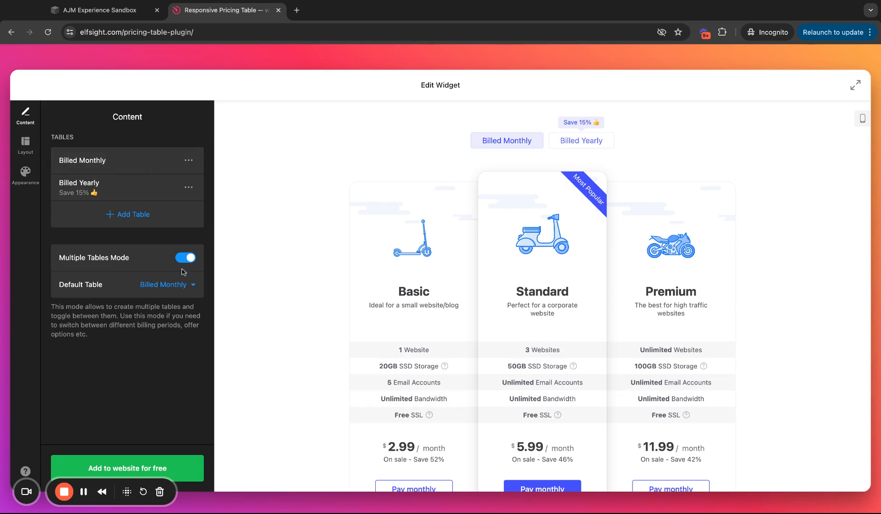
mouse_move(109, 266)
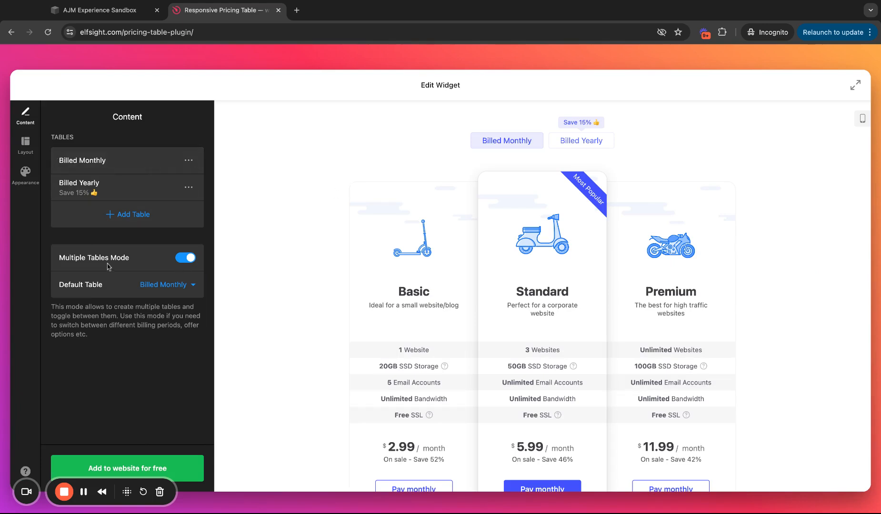
mouse_move(513, 204)
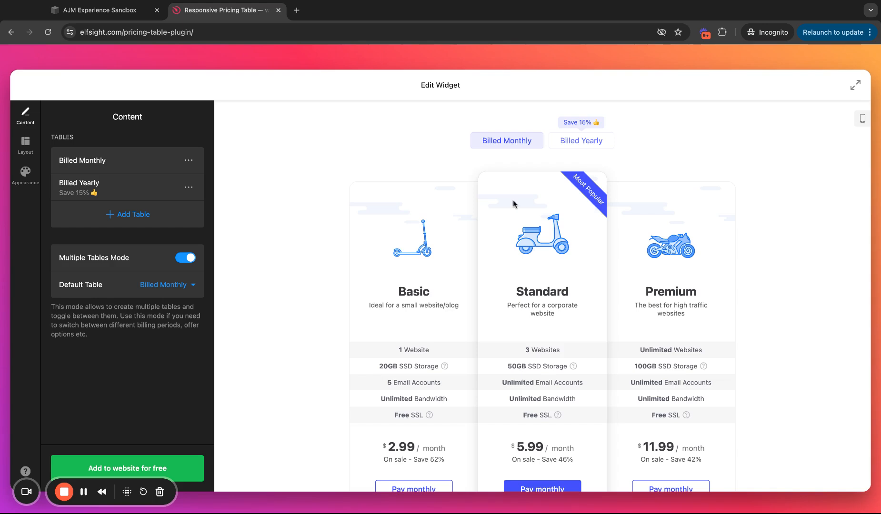
mouse_move(576, 140)
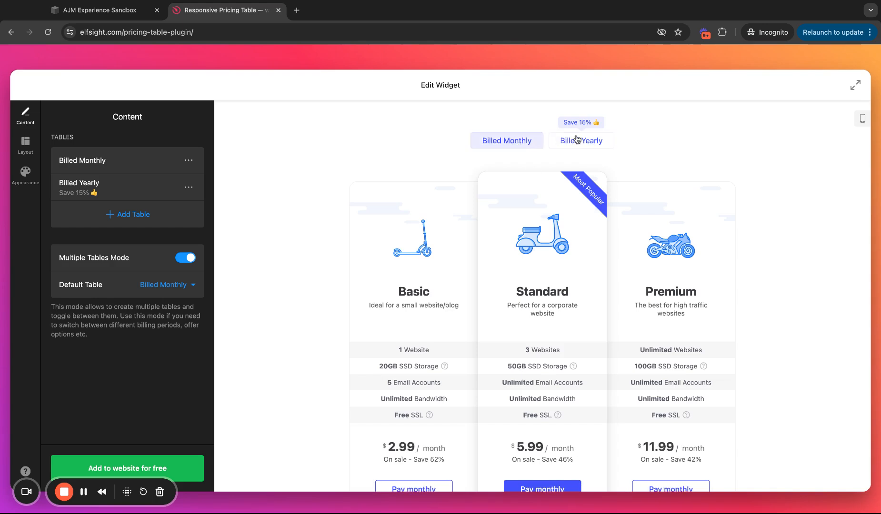
Step: Add a new billing table named Billed Daily to the pricing widget
click(133, 214)
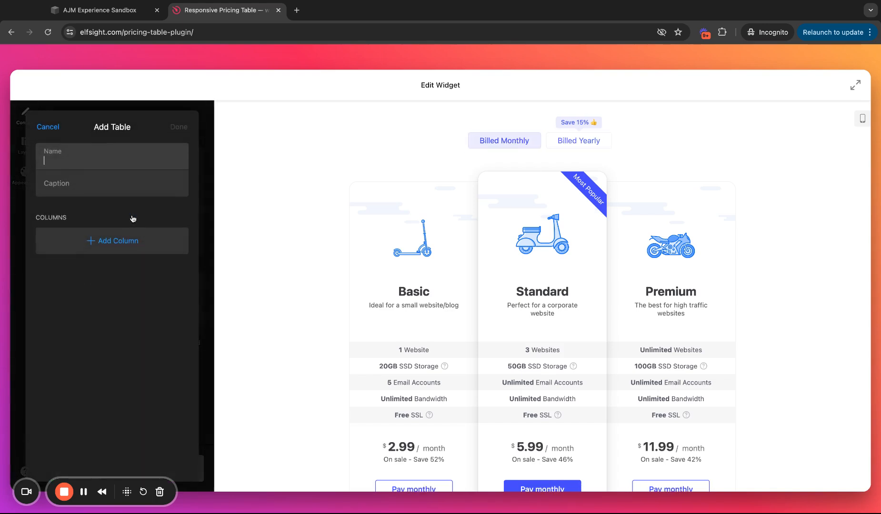
text(Billed)
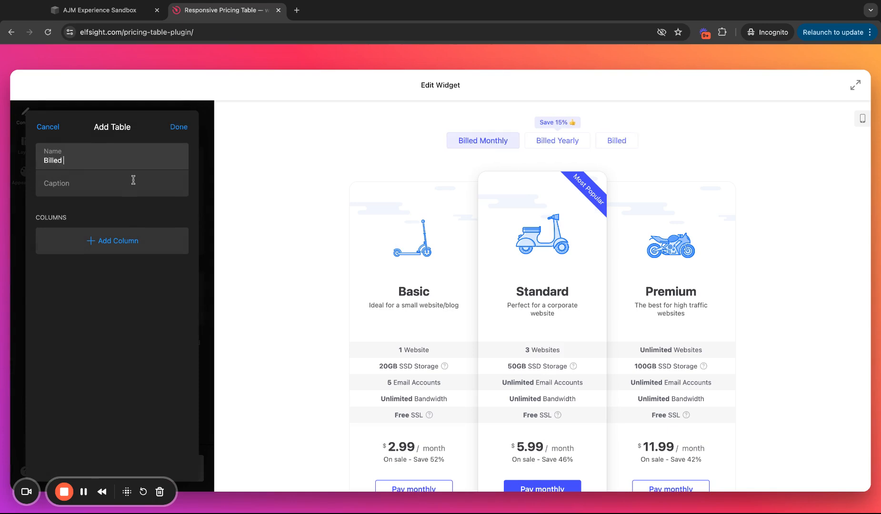
click(179, 127)
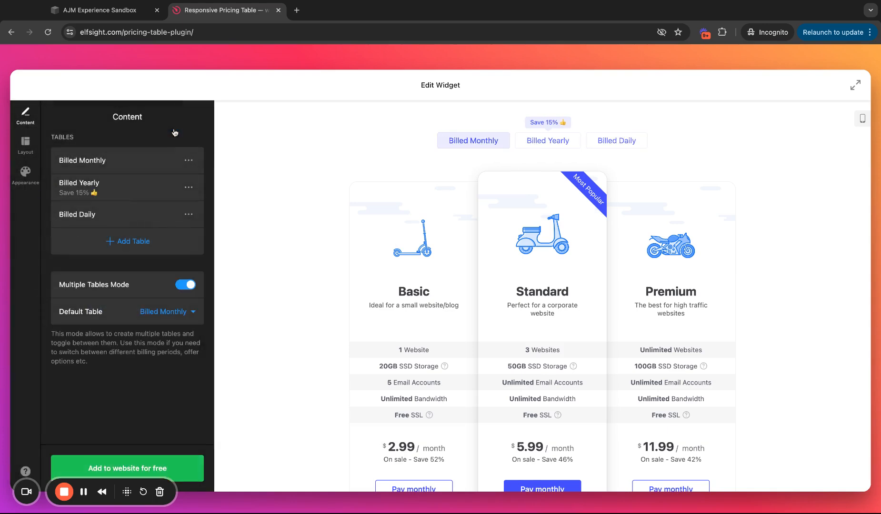
mouse_move(157, 219)
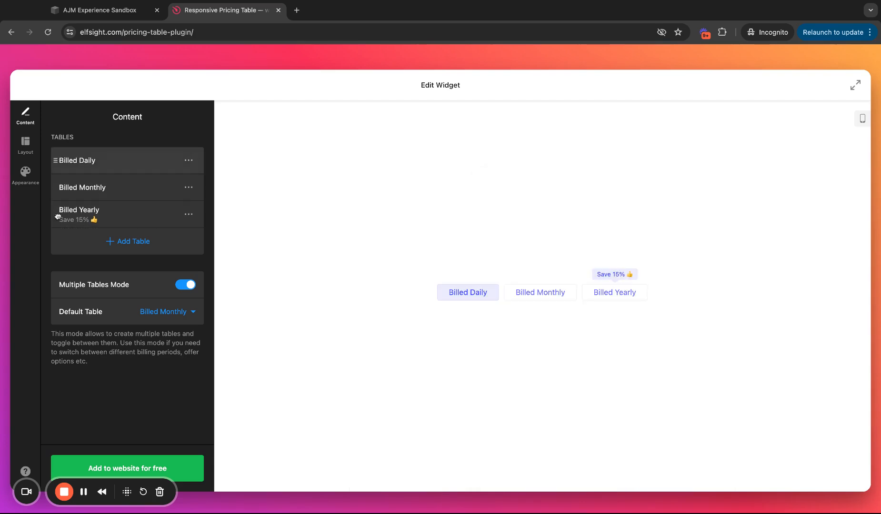
mouse_move(359, 204)
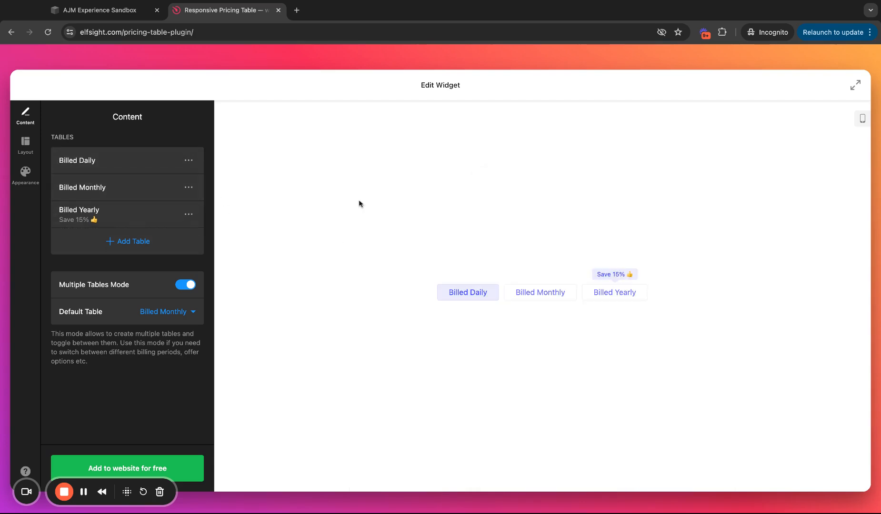
scroll(up, 3)
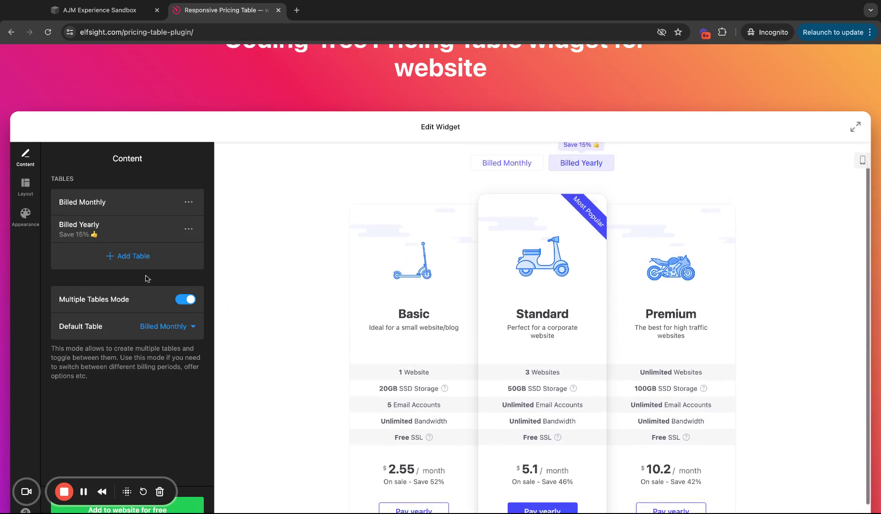
Step: Toggle Multiple Tables Mode off and on, then open the Basic plan under Billed Monthly
click(186, 299)
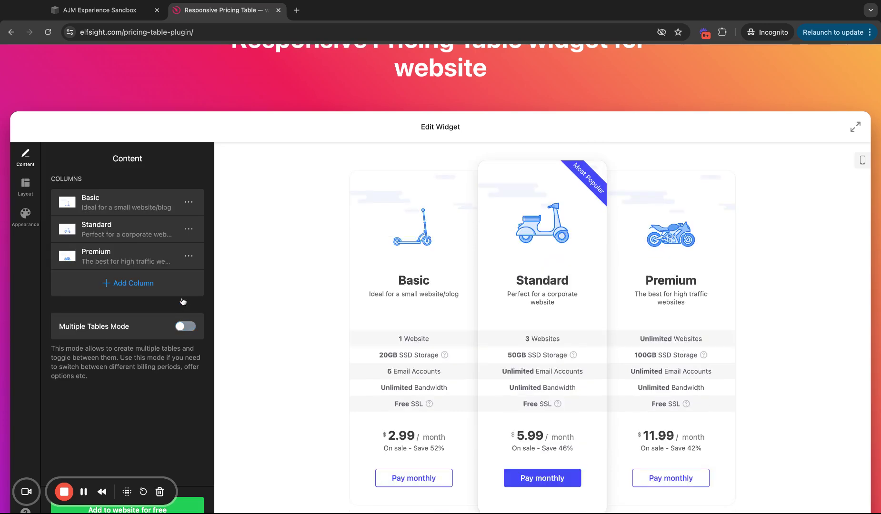
click(185, 327)
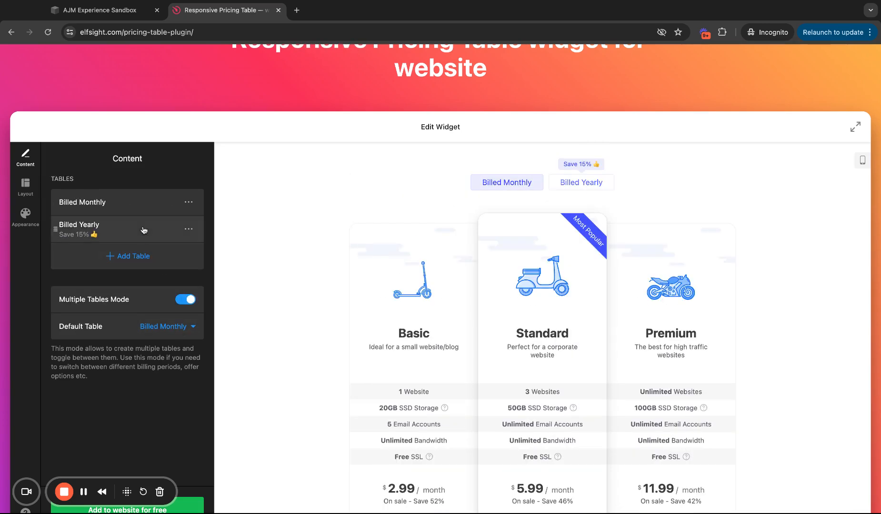
click(81, 202)
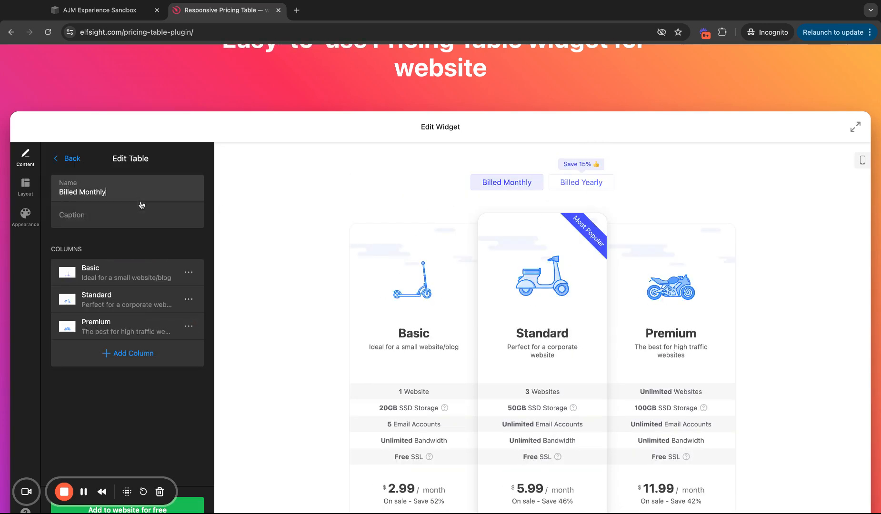
click(126, 215)
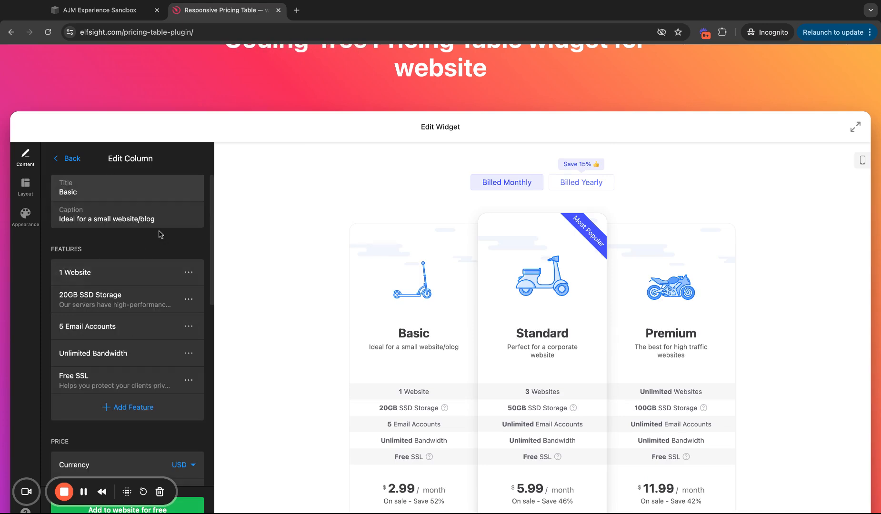
mouse_move(476, 339)
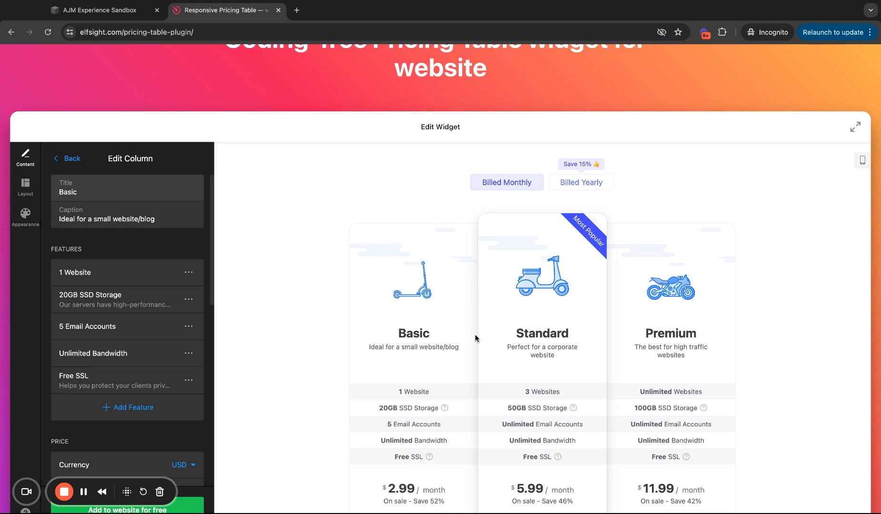
scroll(down, 3)
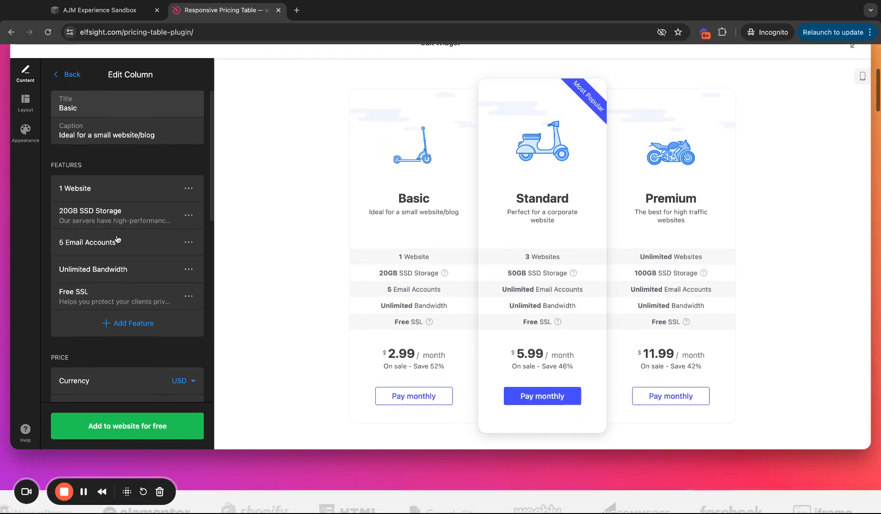
mouse_move(376, 260)
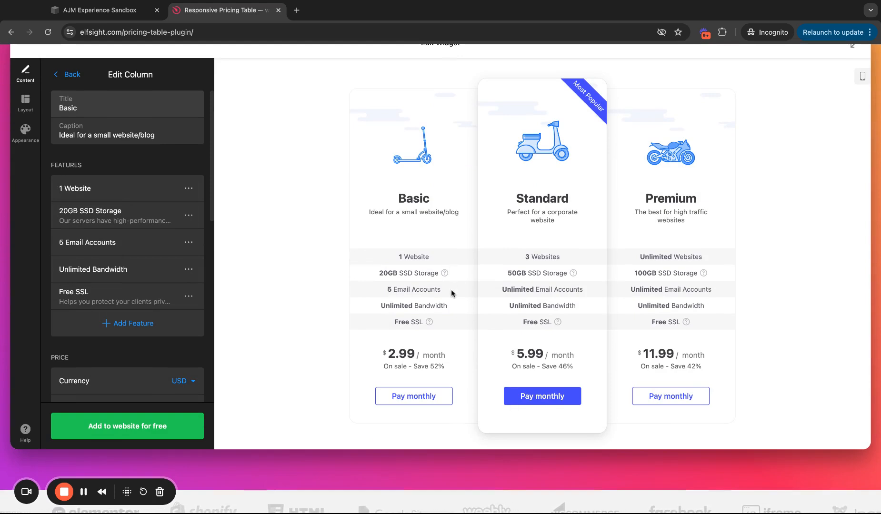
mouse_move(452, 294)
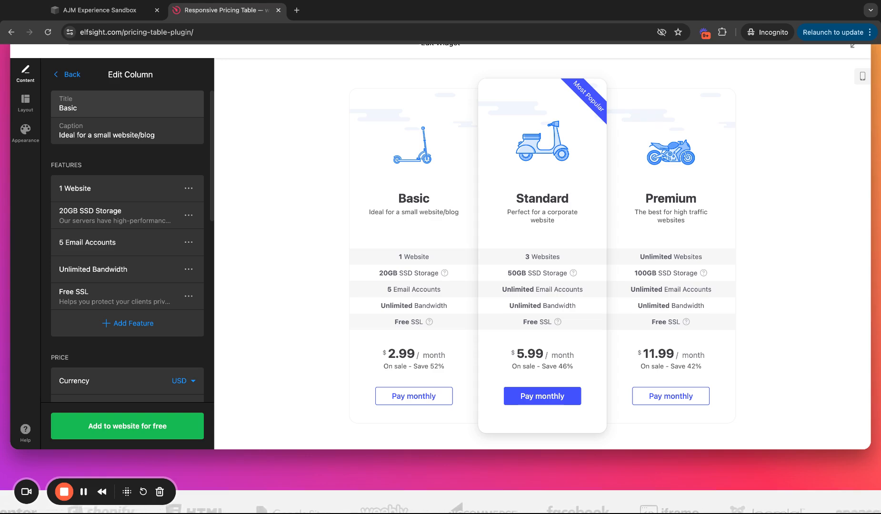
scroll(down, 3)
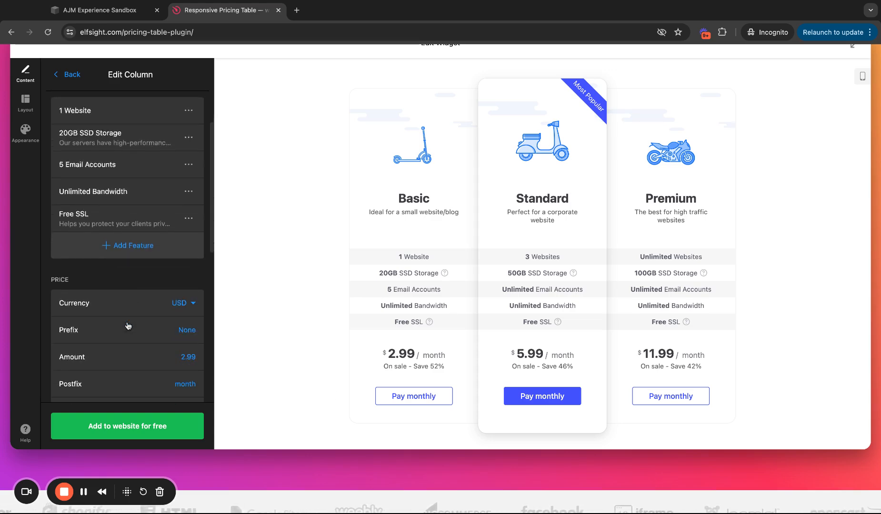
scroll(down, 3)
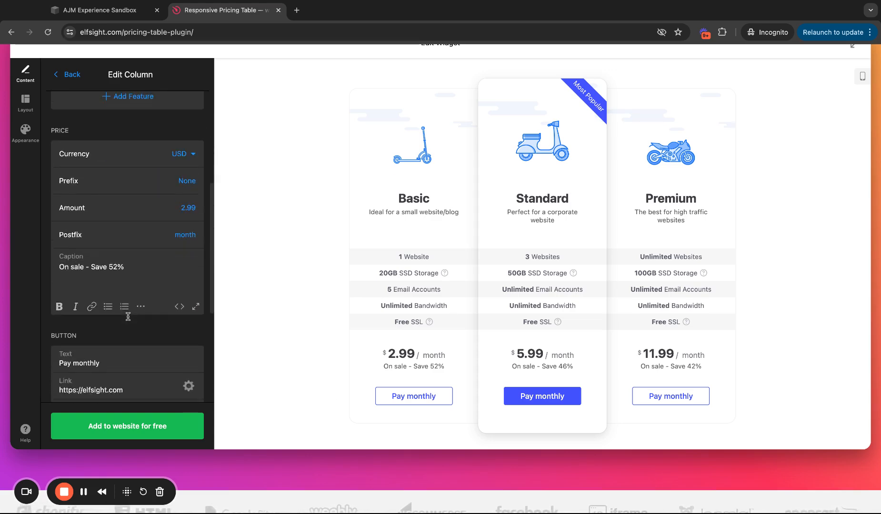
scroll(down, 3)
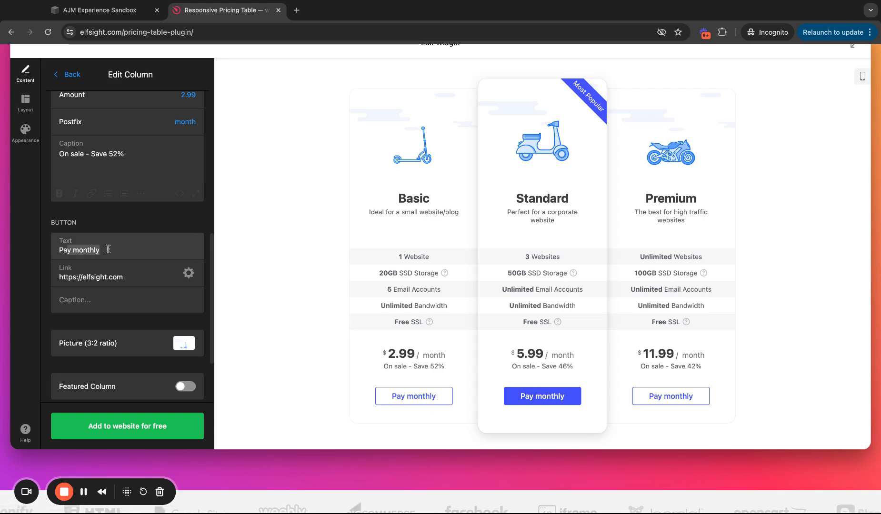
scroll(down, 3)
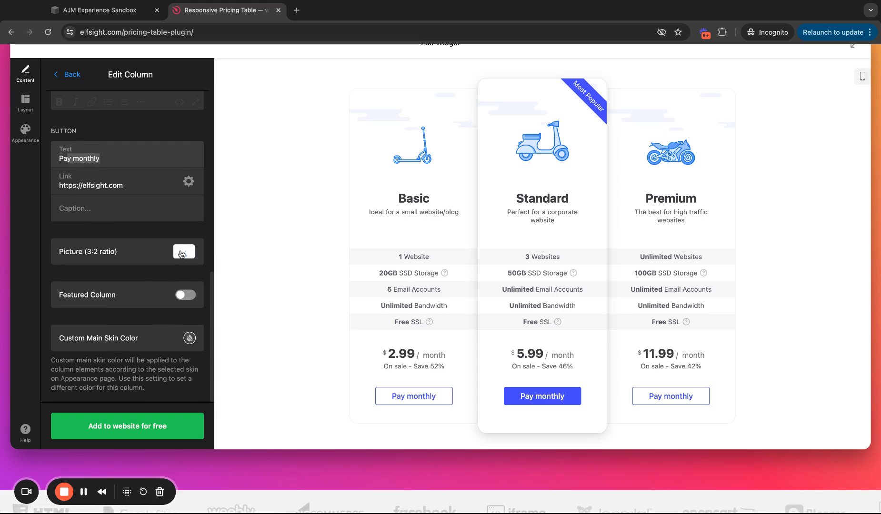
mouse_move(196, 260)
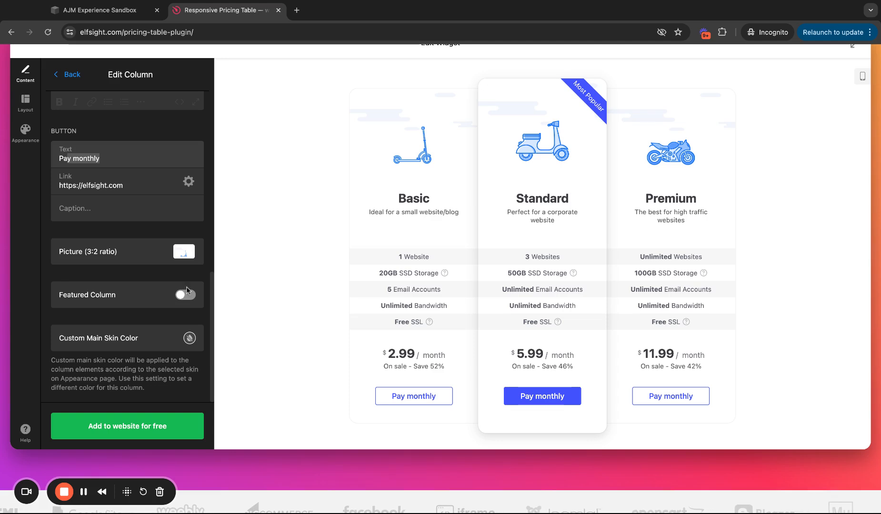
click(184, 295)
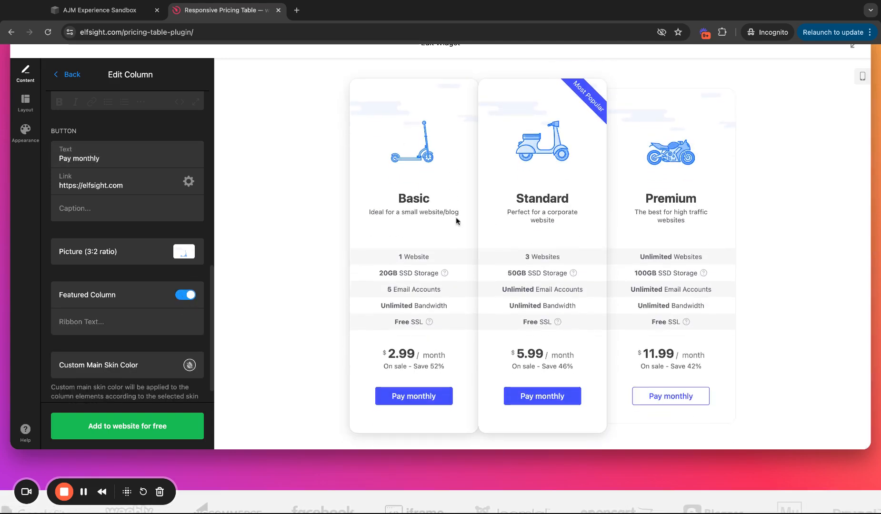
scroll(down, 3)
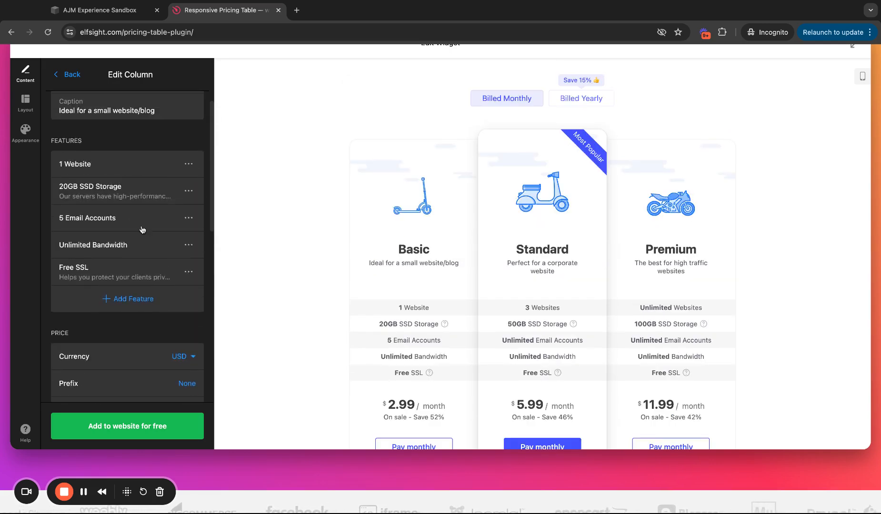
click(66, 75)
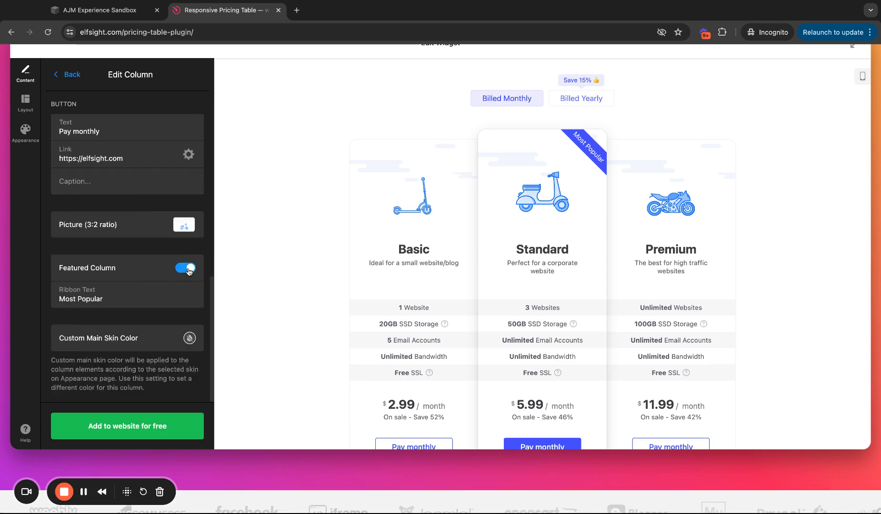
click(185, 268)
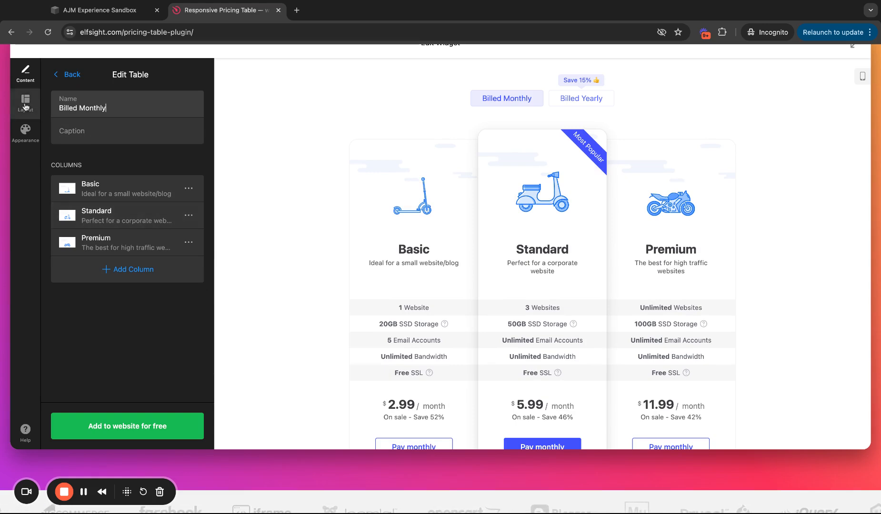
Step: Add a fourth plan column, cancel it, and open the Layout settings
scroll(up, 3)
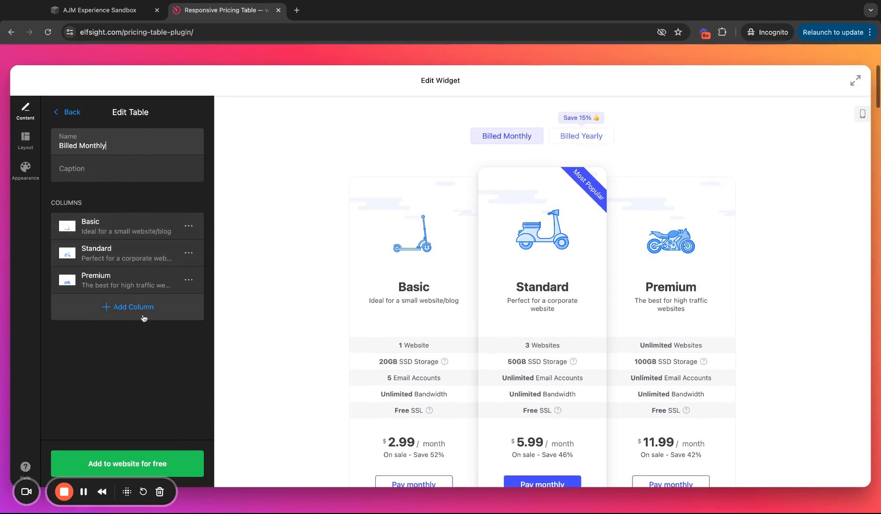
click(133, 307)
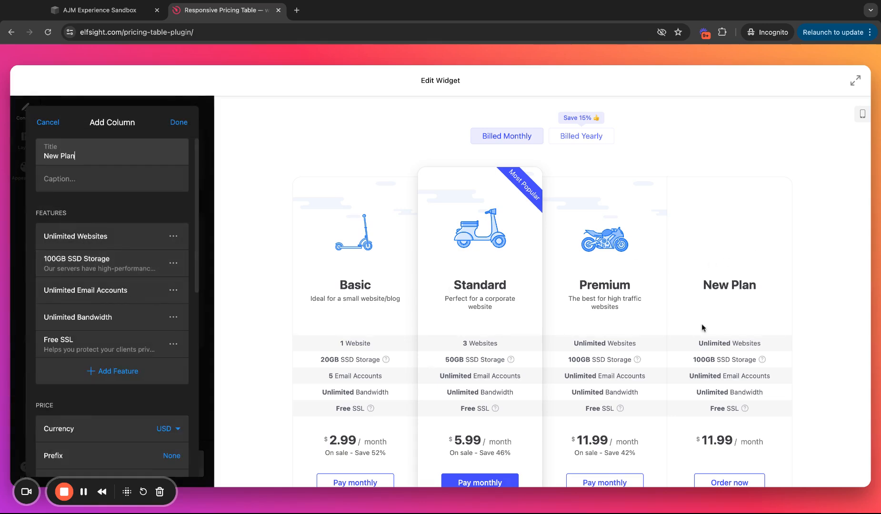
click(47, 122)
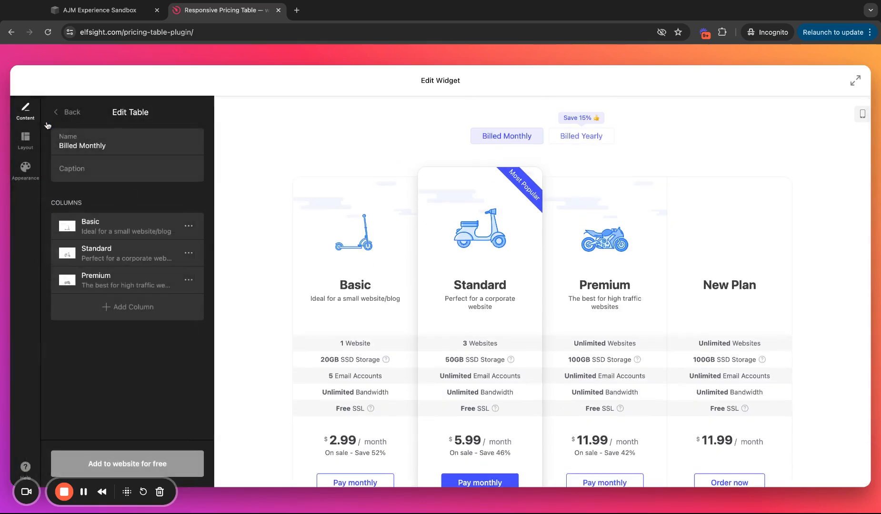
click(25, 140)
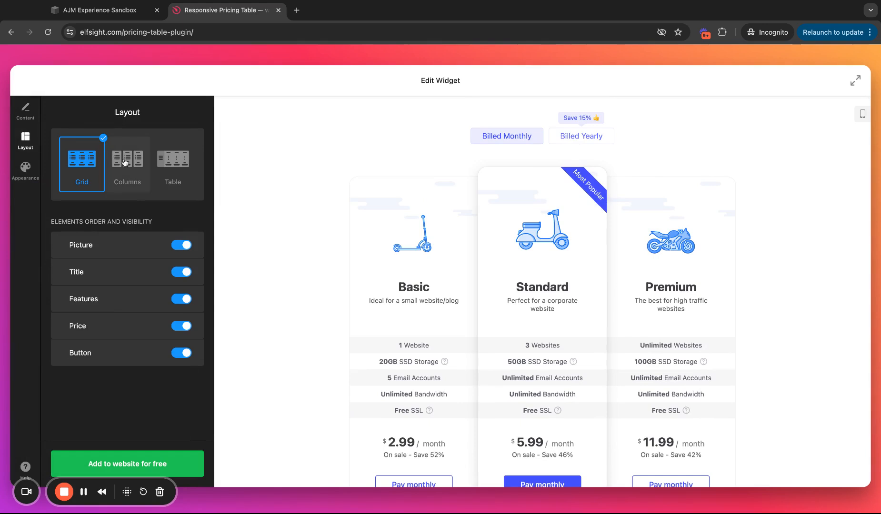
Step: Try the Columns and Table layouts, then settle on the Grid layout
scroll(down, 3)
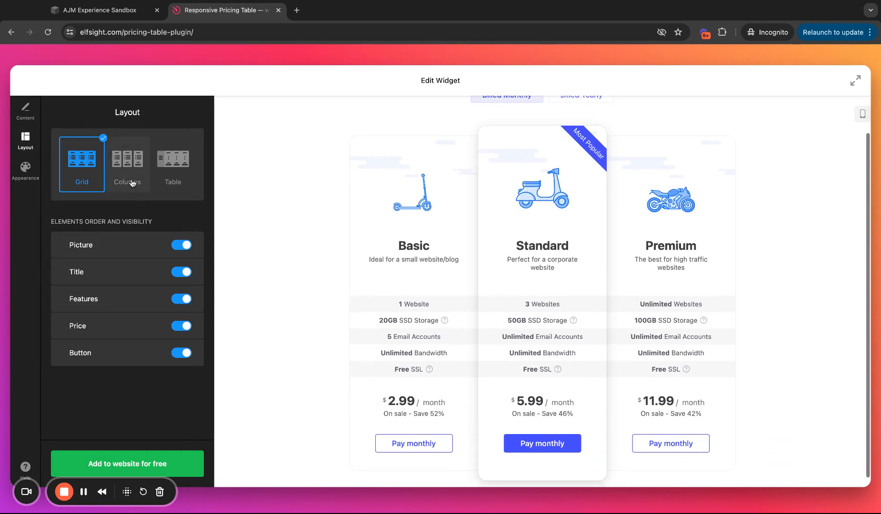
click(127, 163)
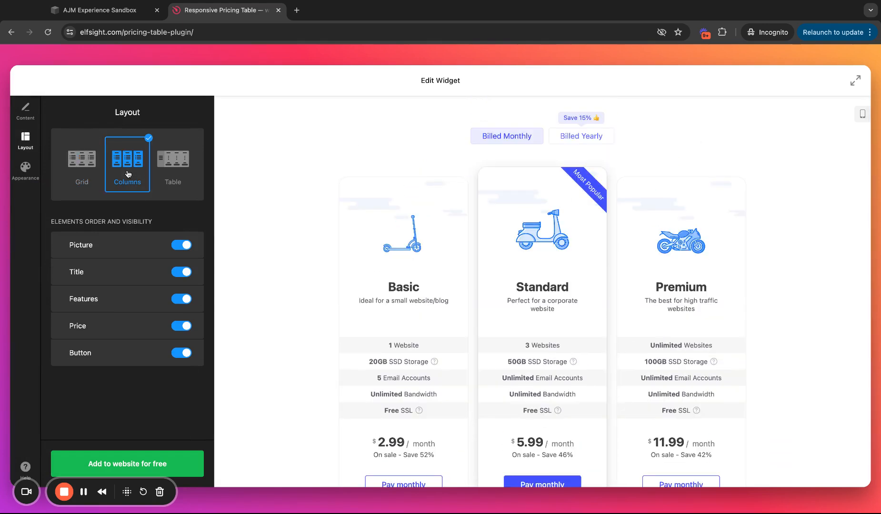
click(172, 159)
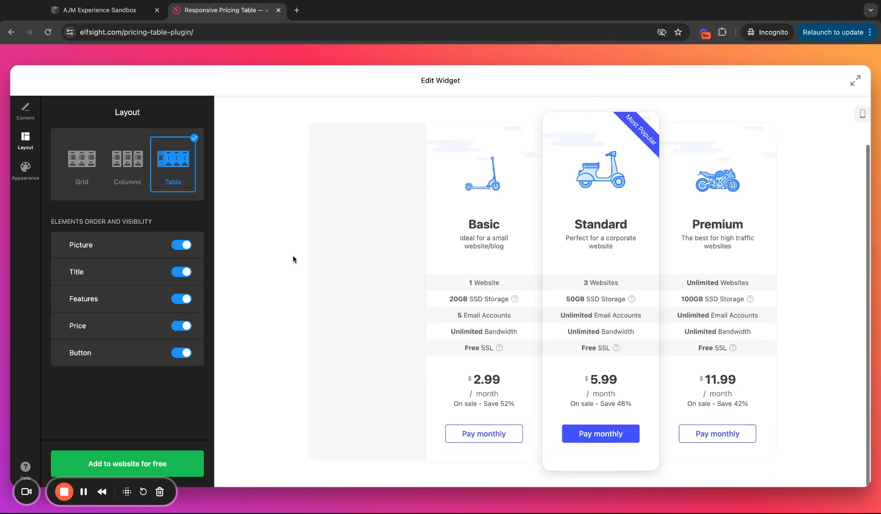
click(126, 159)
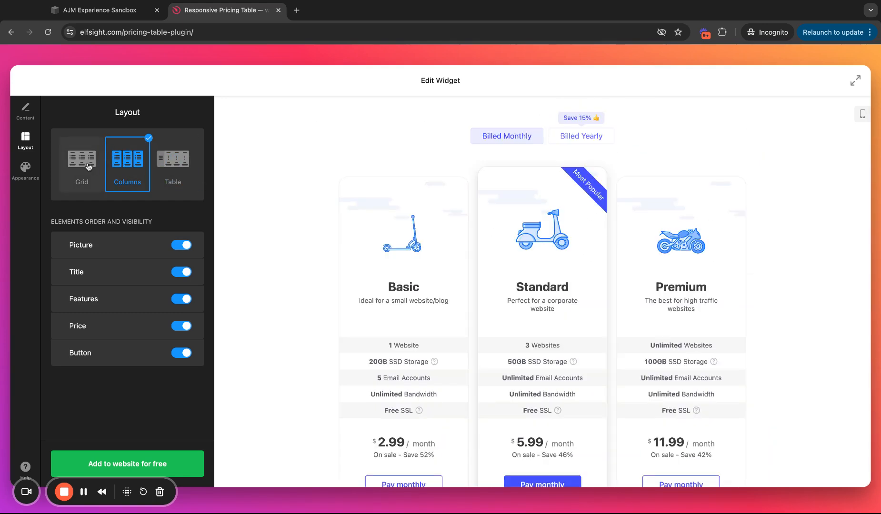
click(172, 159)
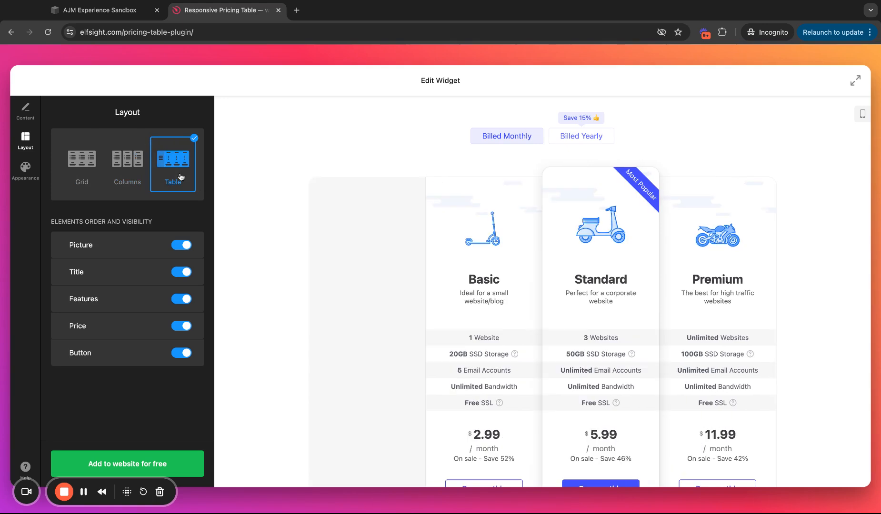
scroll(up, 3)
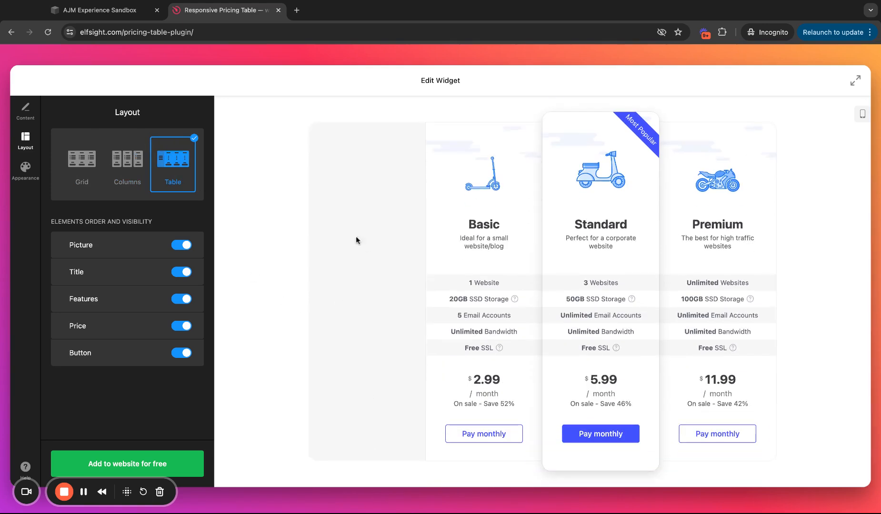
click(82, 159)
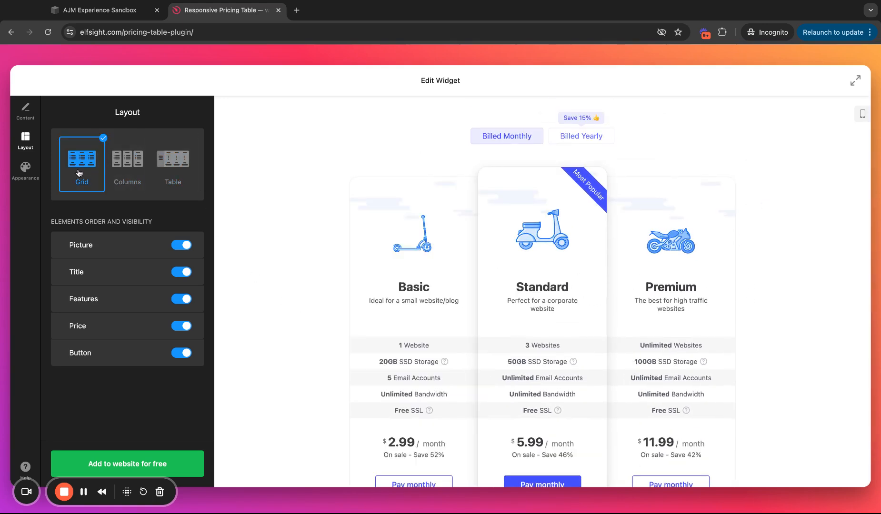
Step: Switch off the Picture toggle so the plan cards hide vehicle pictures
click(181, 245)
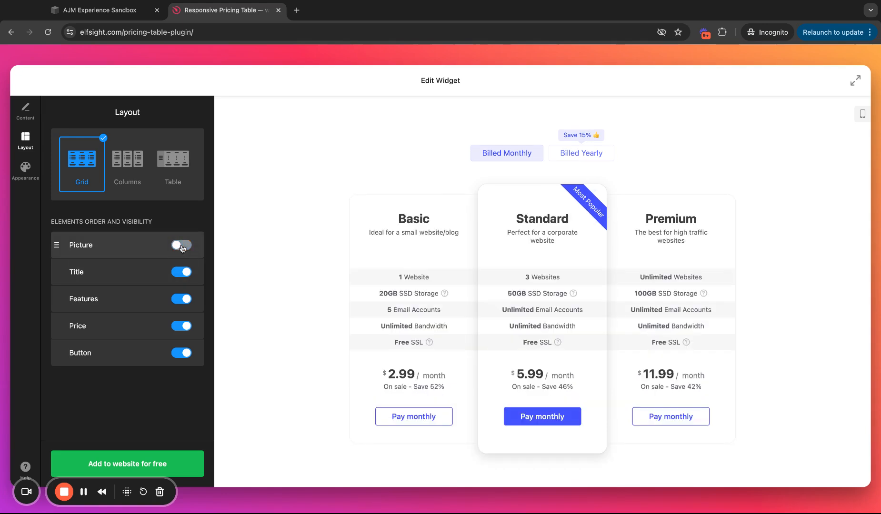
click(182, 244)
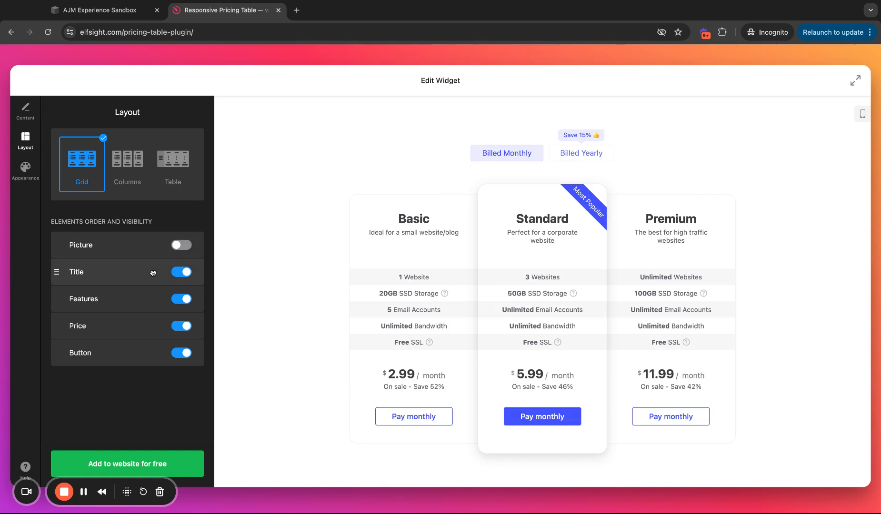
click(181, 353)
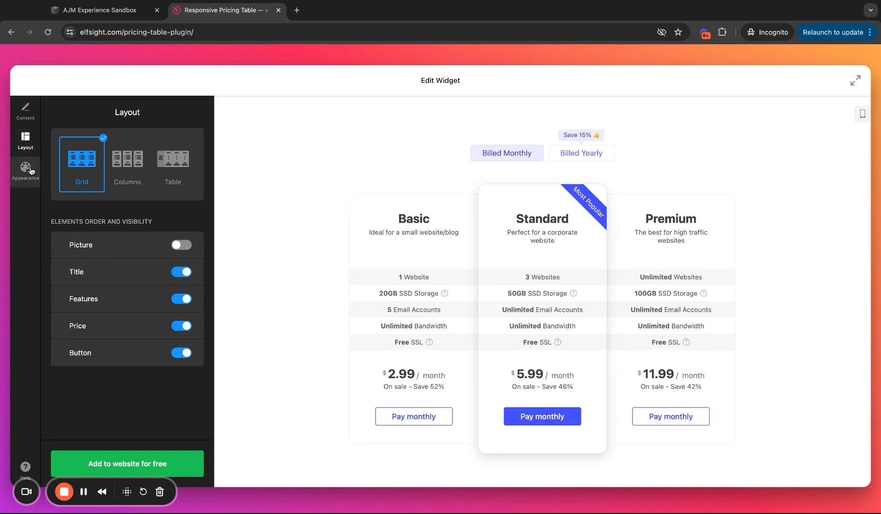
Step: Set the main skin colour to teal, choose the outlined column skin, and open Table Toggle
click(25, 171)
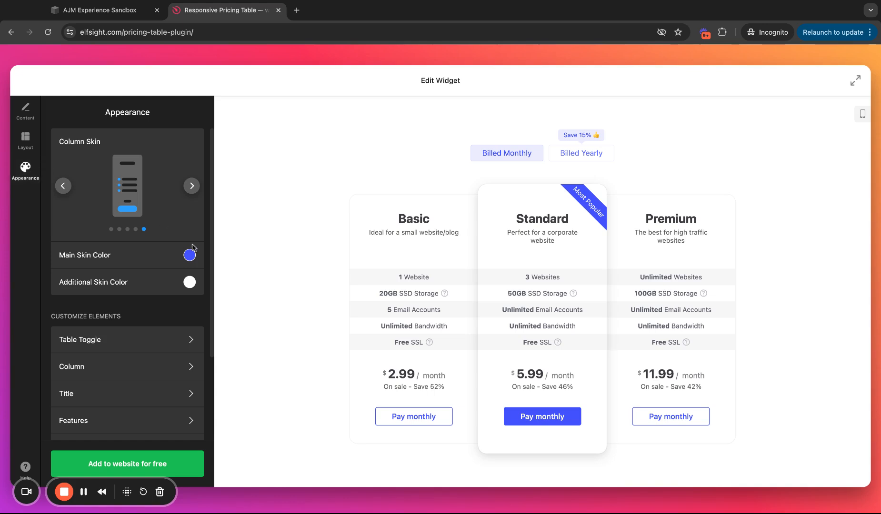
click(189, 255)
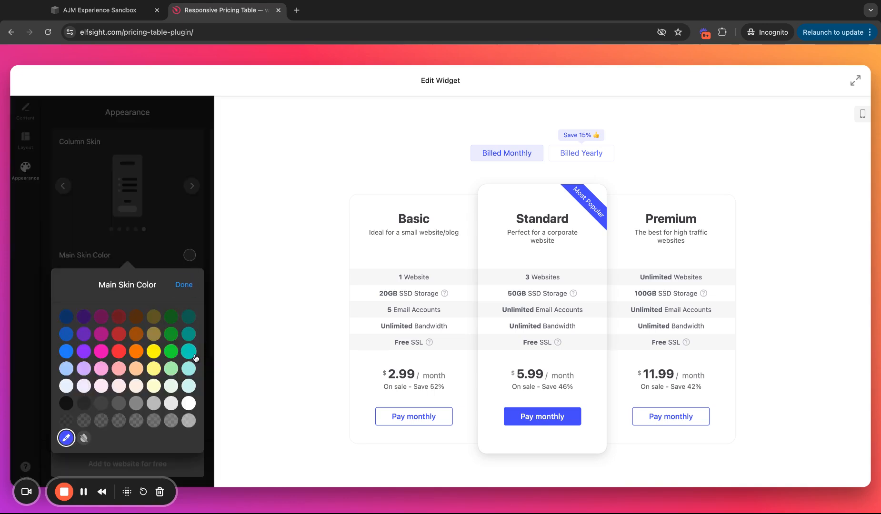
mouse_move(66, 437)
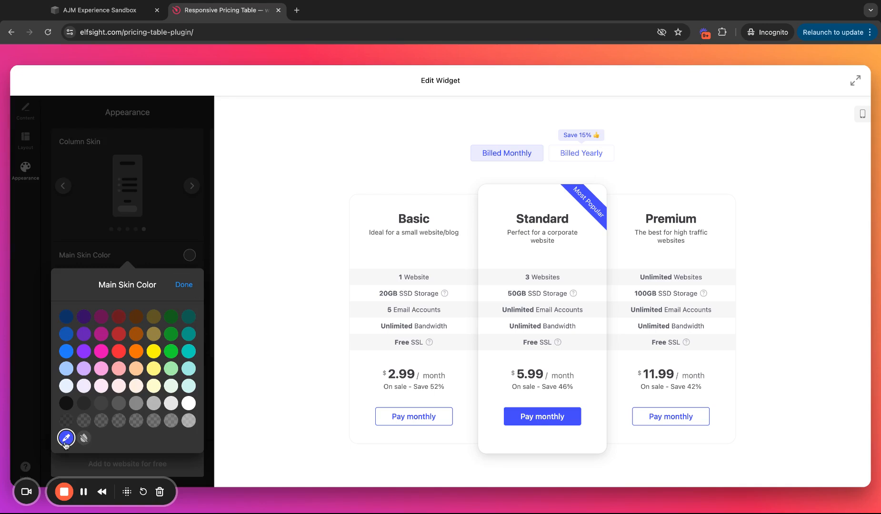
click(66, 438)
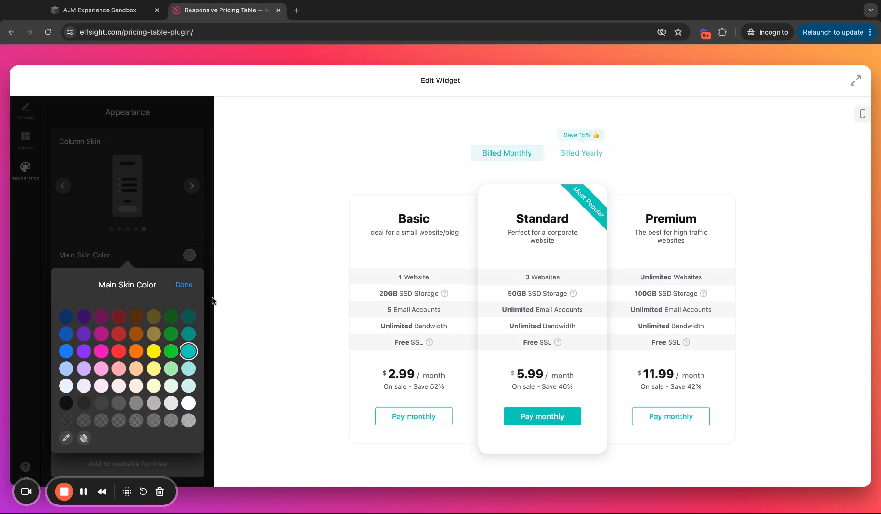
click(184, 284)
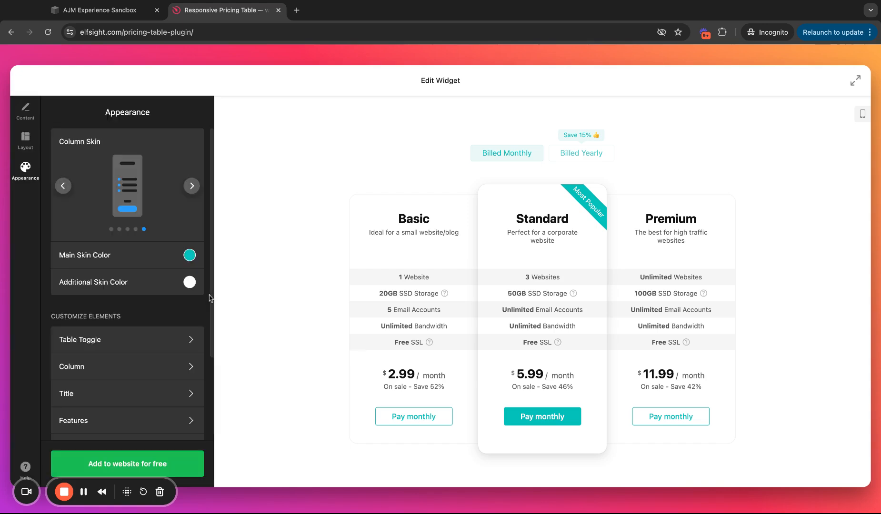
mouse_move(318, 294)
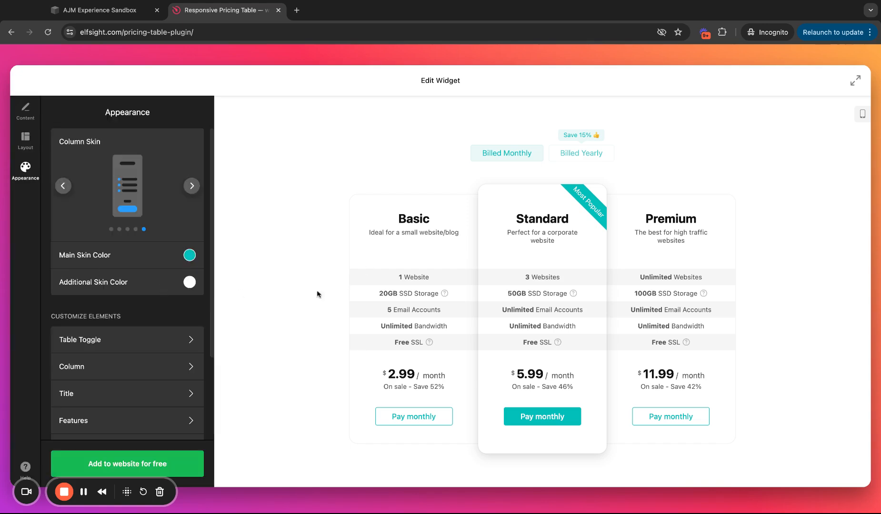
mouse_move(578, 212)
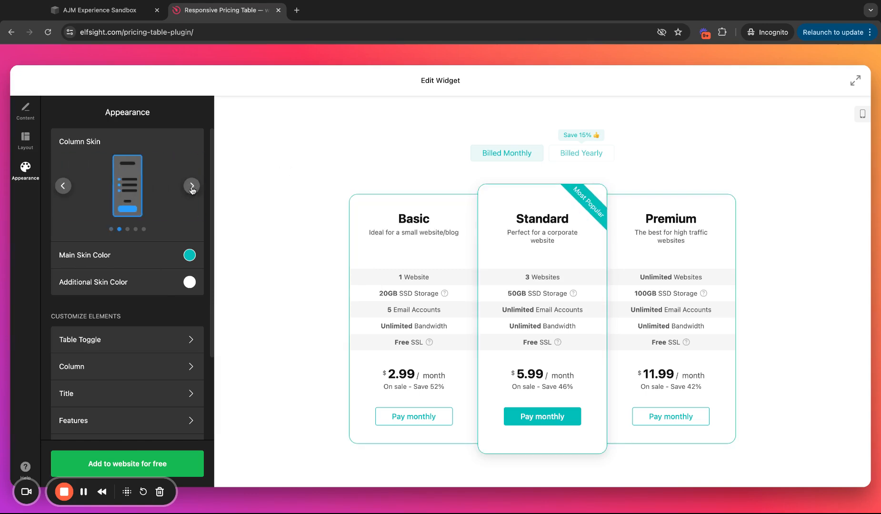
click(192, 186)
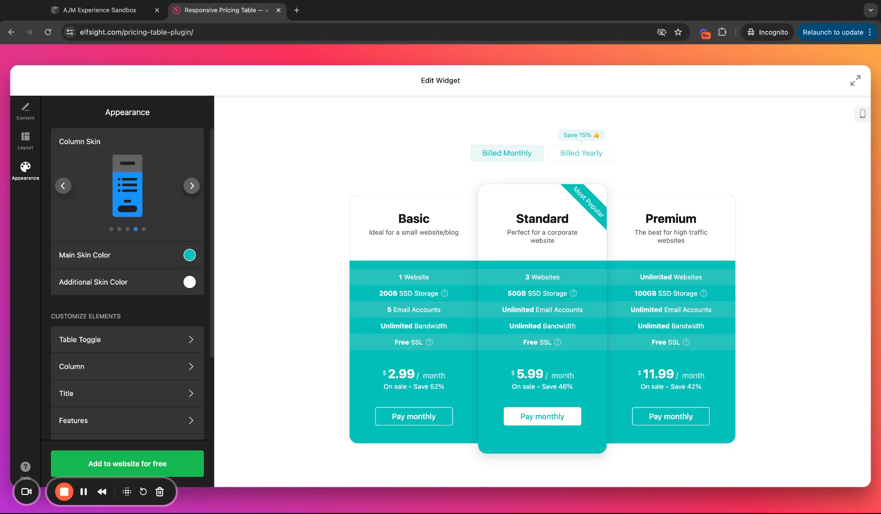
click(63, 186)
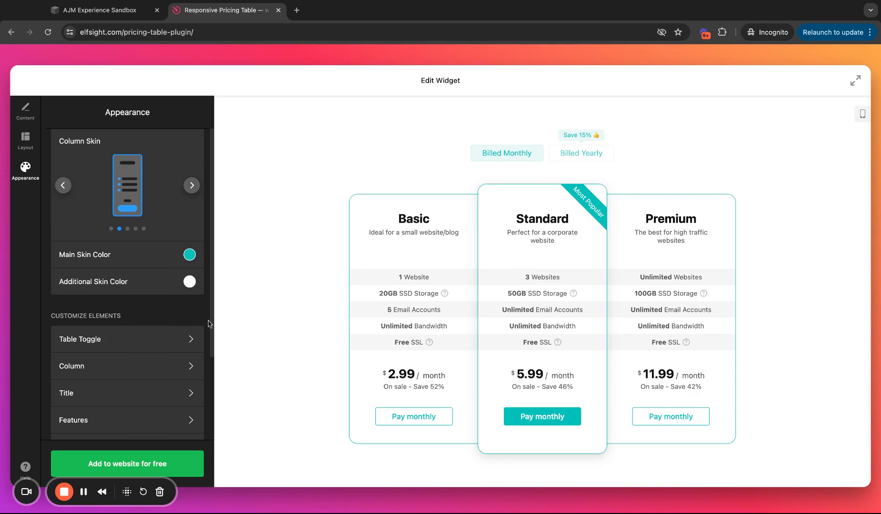
click(127, 340)
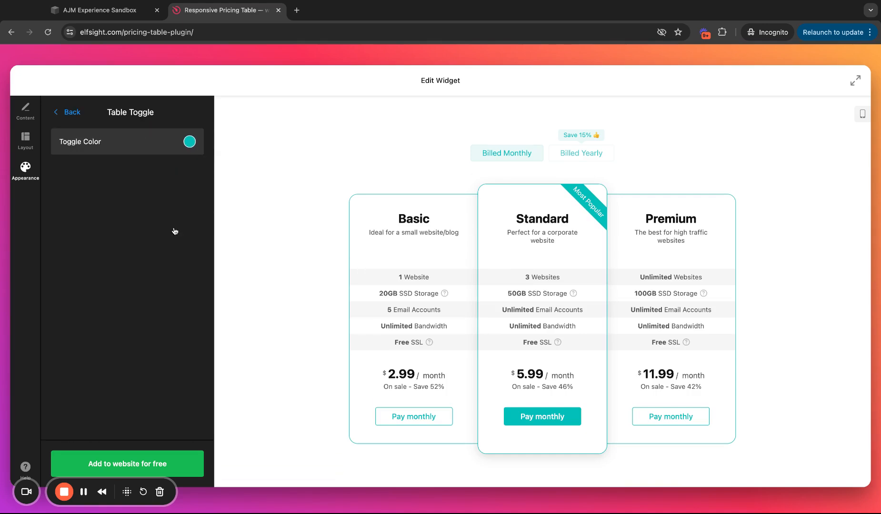
mouse_move(509, 187)
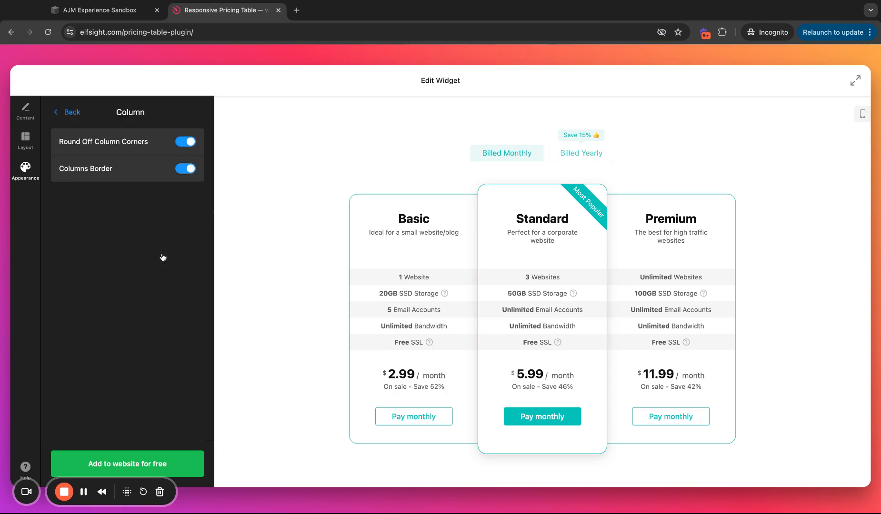
click(66, 111)
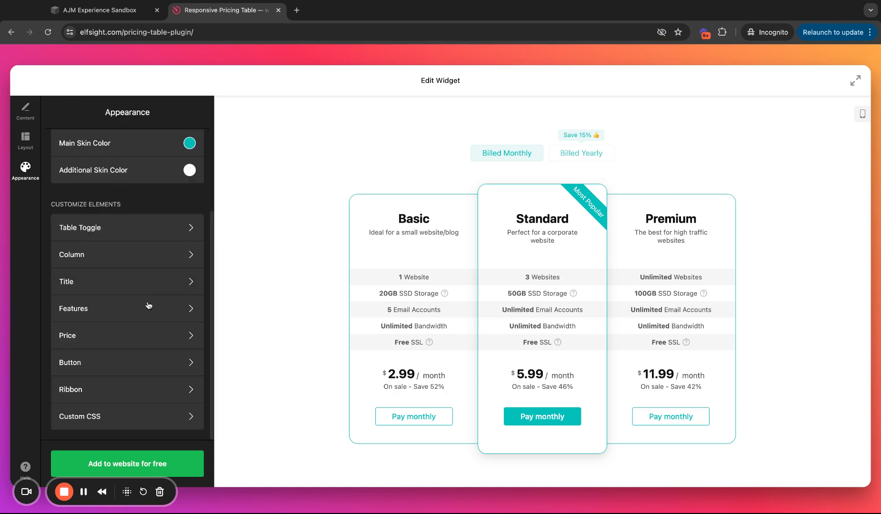
click(127, 281)
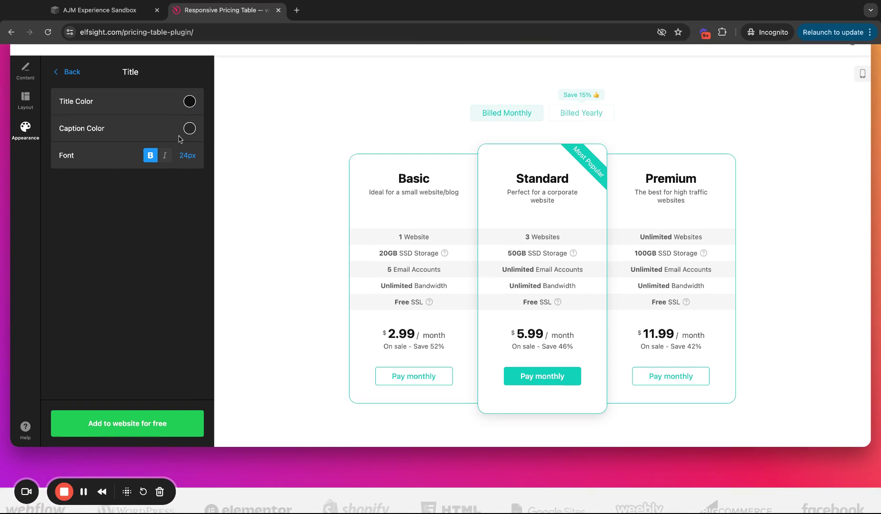
click(68, 72)
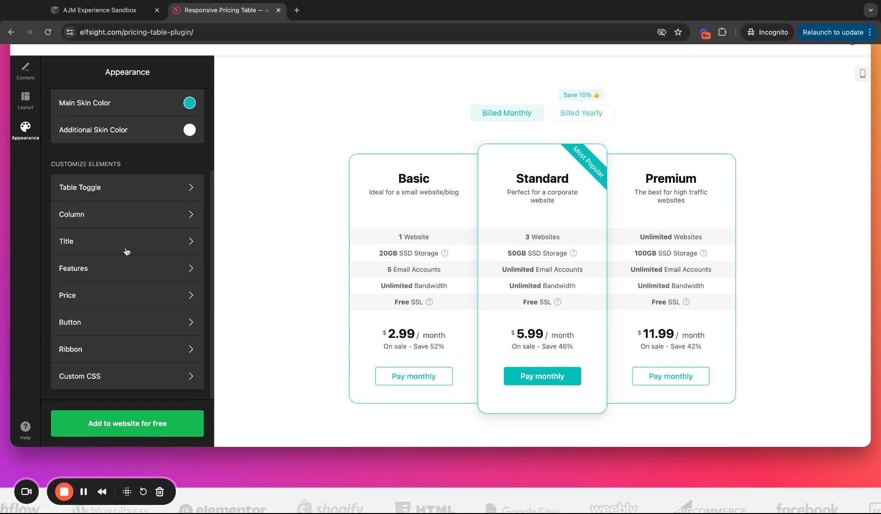
click(126, 350)
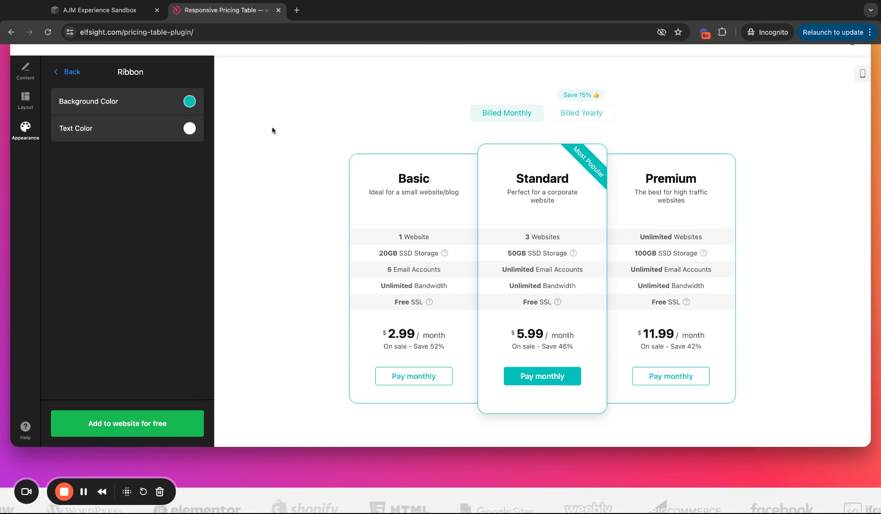
click(68, 72)
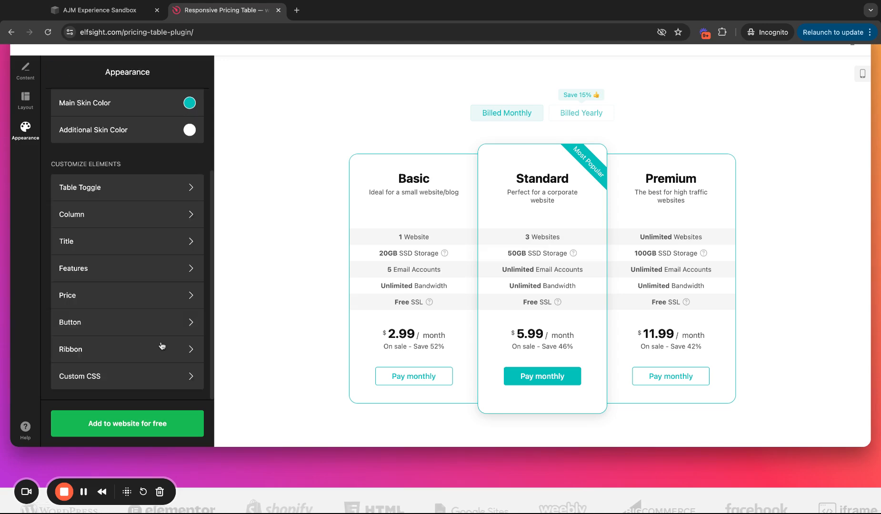
mouse_move(129, 394)
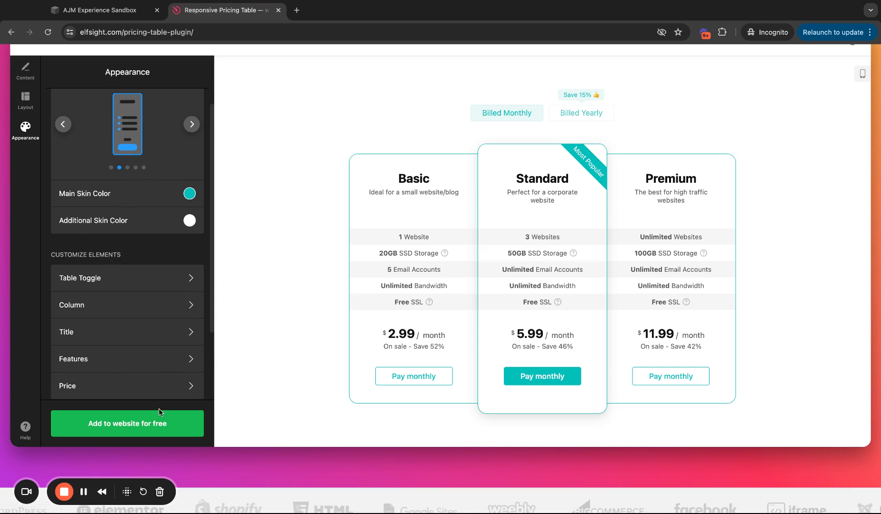
Step: Choose Add to website for free, then switch back to the Squarespace tab
click(127, 423)
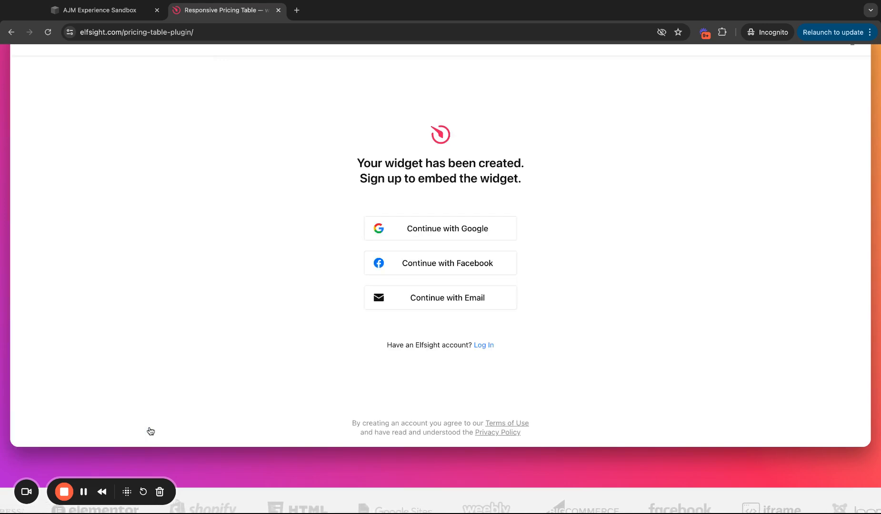
mouse_move(496, 232)
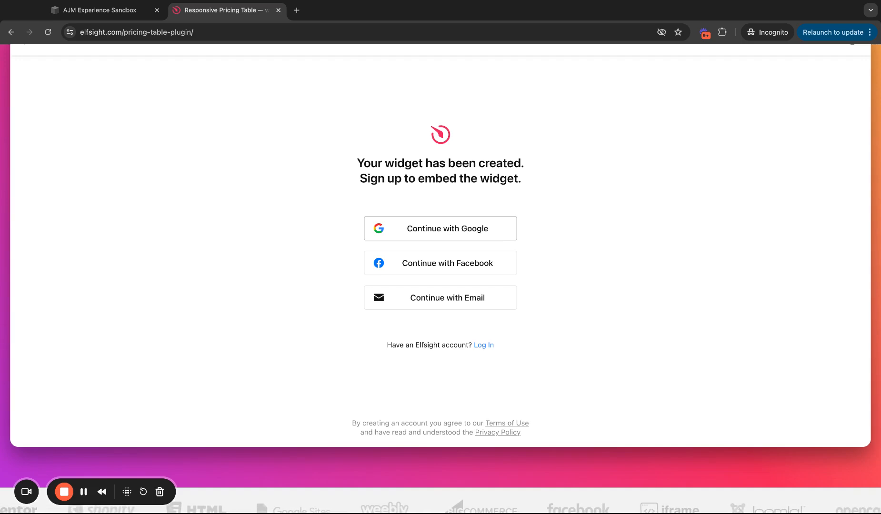
mouse_move(221, 56)
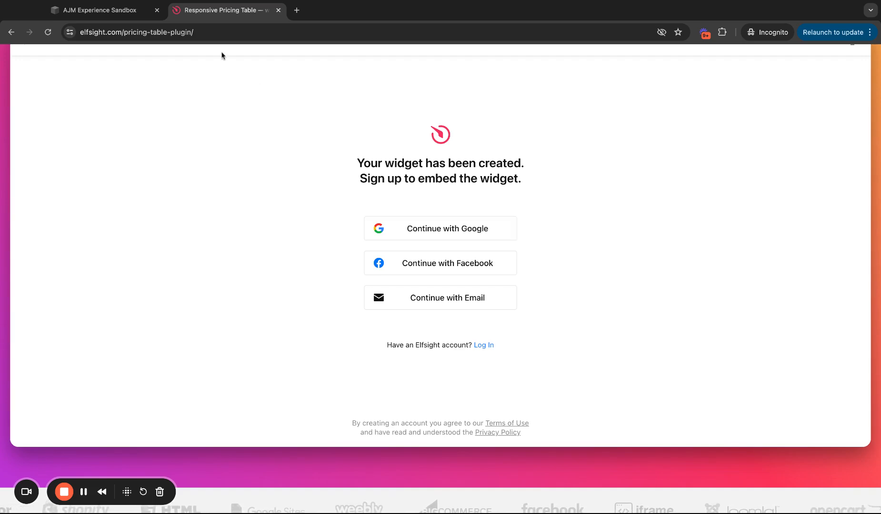
click(101, 10)
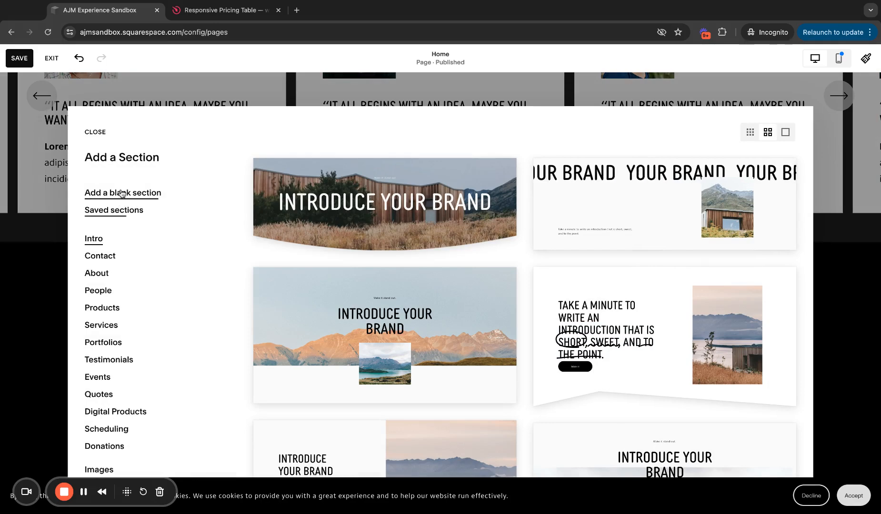
Step: Add a blank section with a Hello, World! code block, save the page, and exit
click(122, 193)
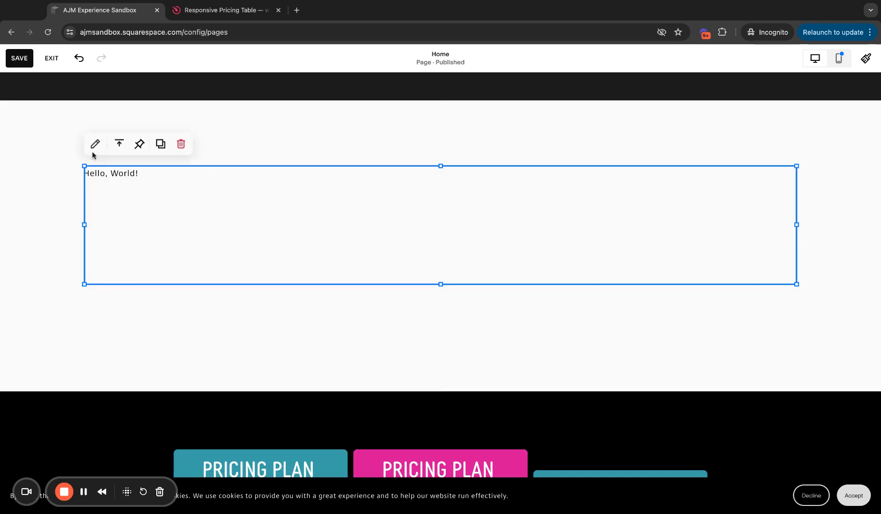
click(95, 144)
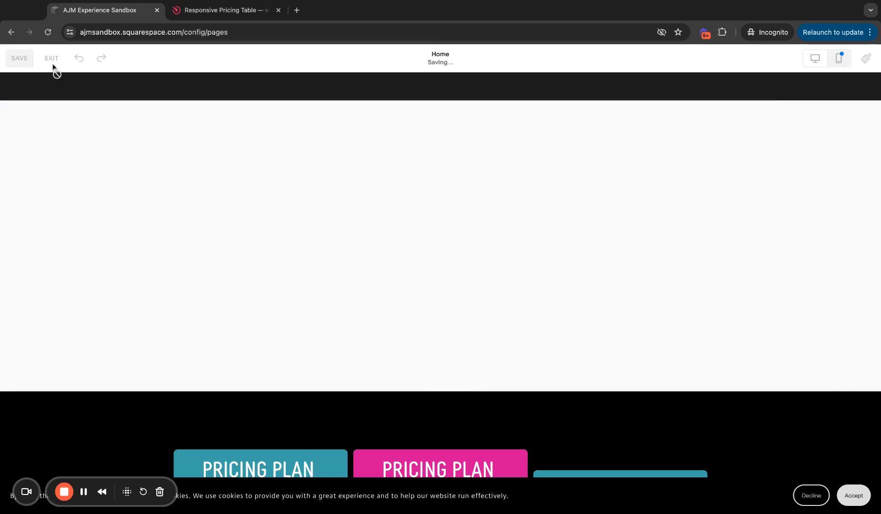
click(50, 58)
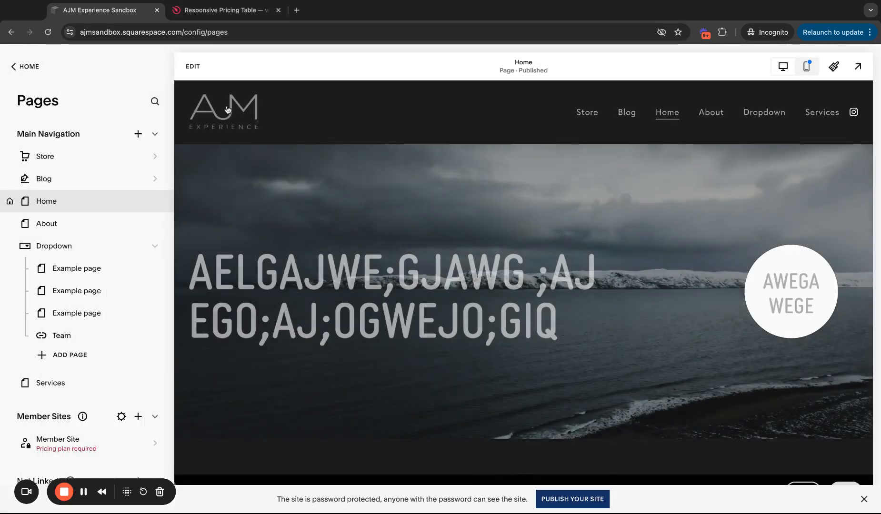